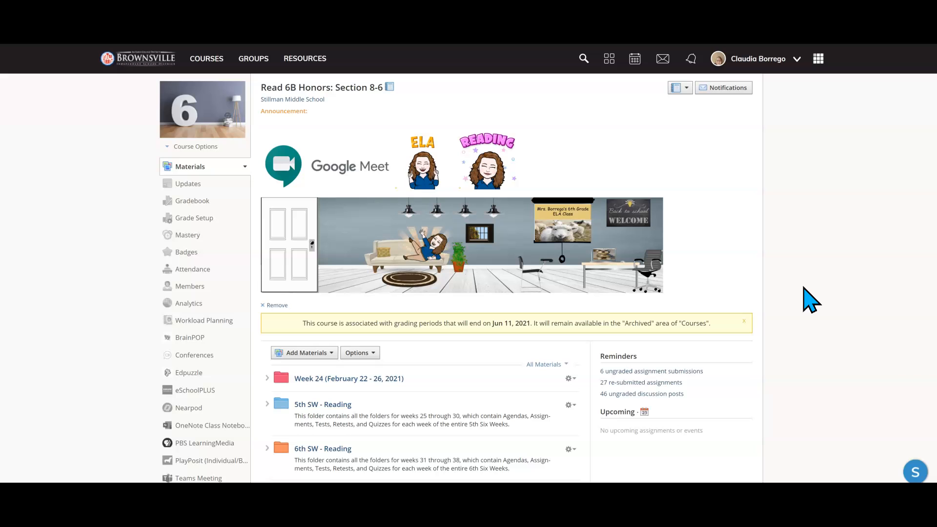
mouse_move(248, 352)
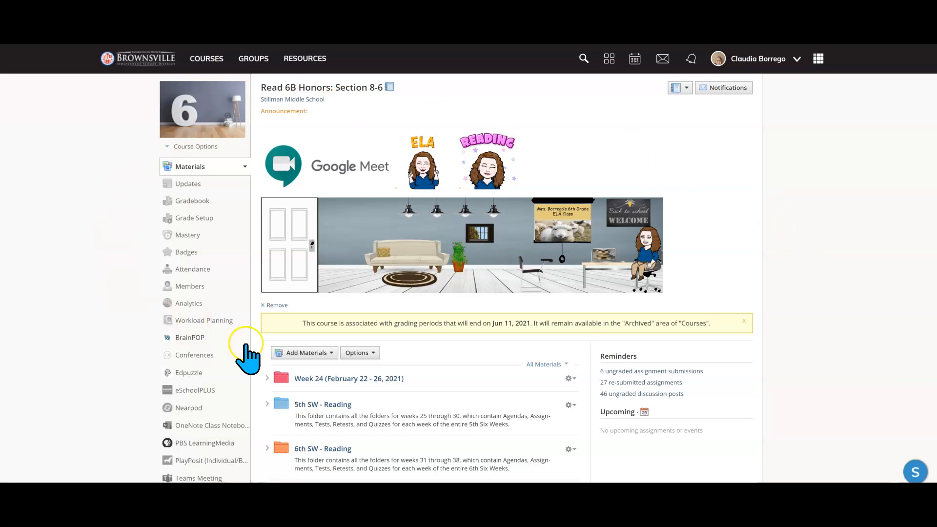
mouse_move(740, 344)
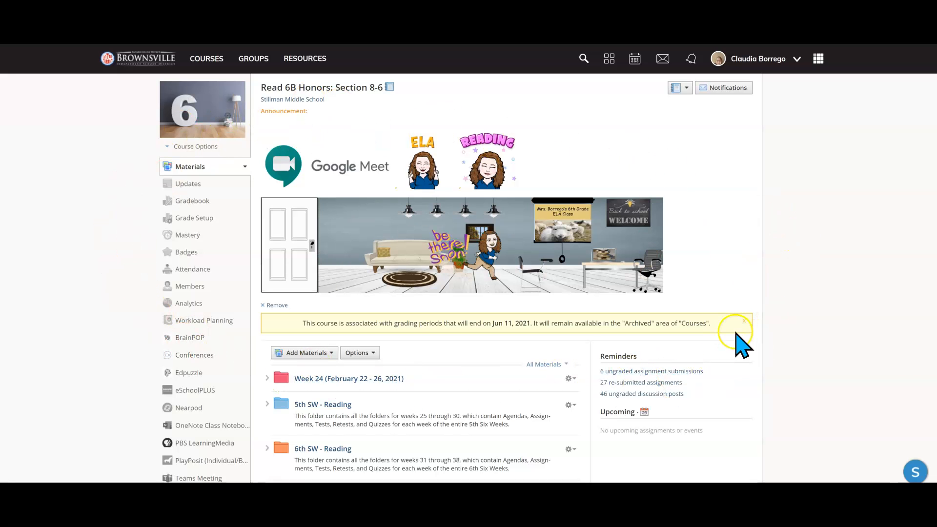
mouse_move(672, 394)
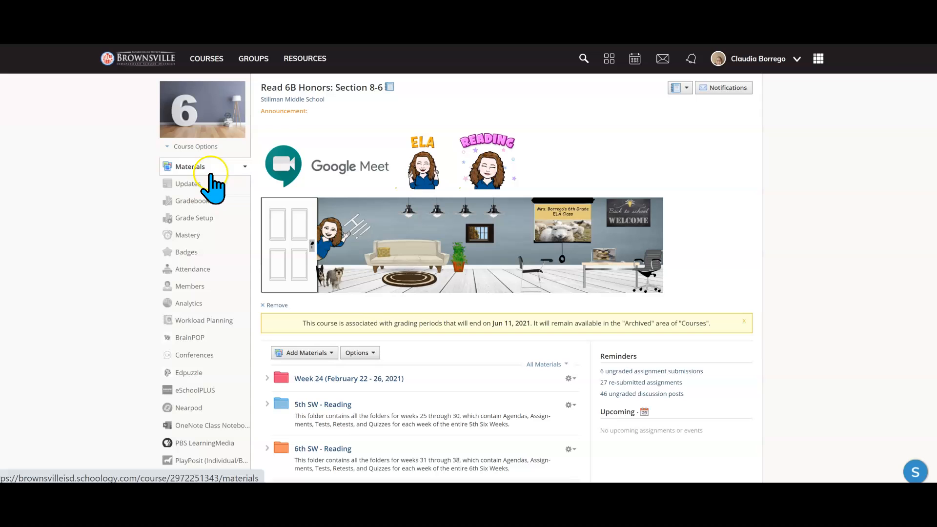
Expand the 6th SW - Reading folder and its Week 34 (May 10-14, 2021) subfolder.
scroll(down, 3)
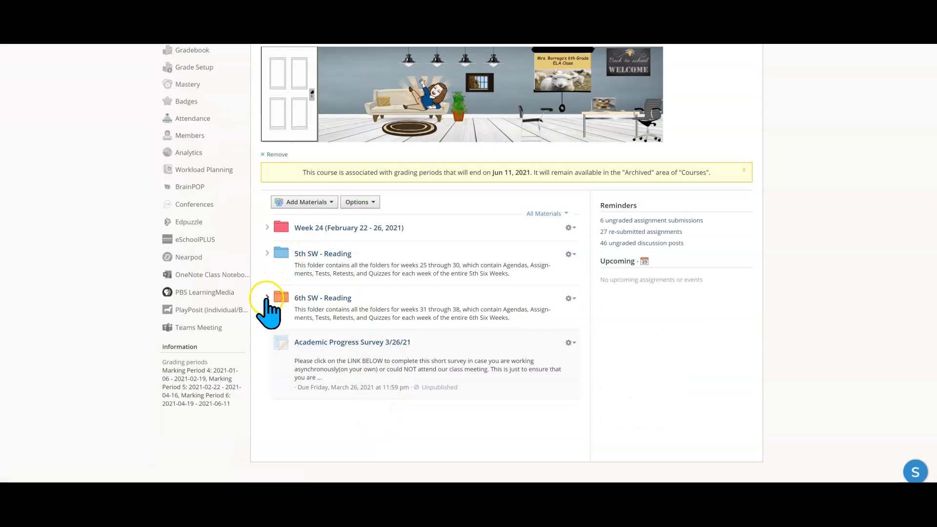
click(267, 298)
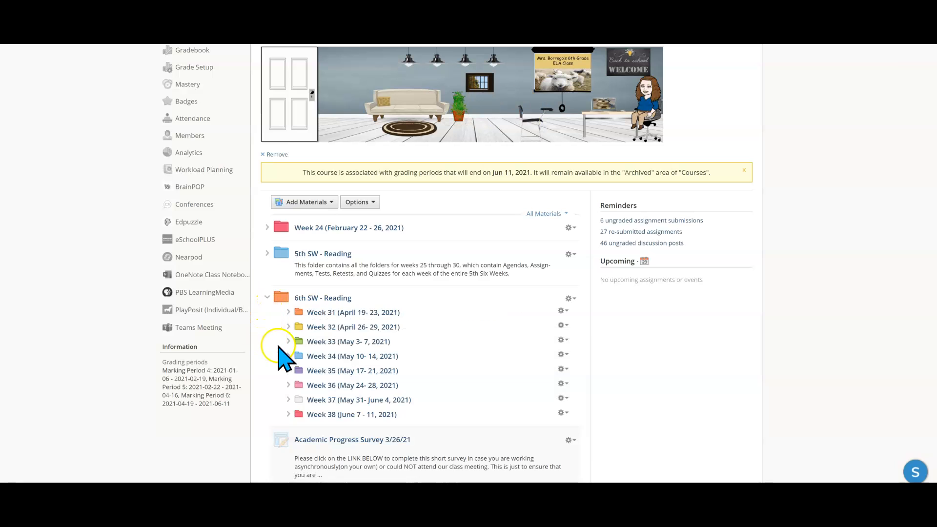
click(289, 355)
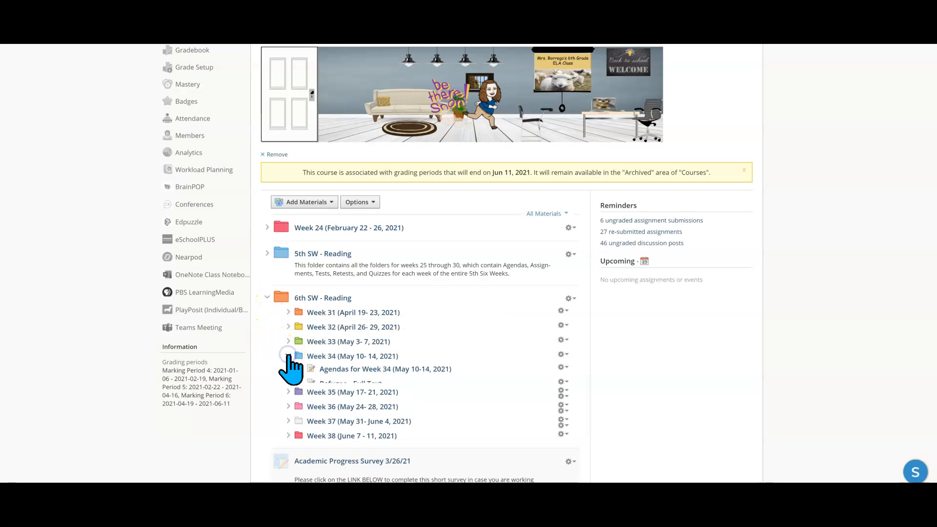
click(289, 355)
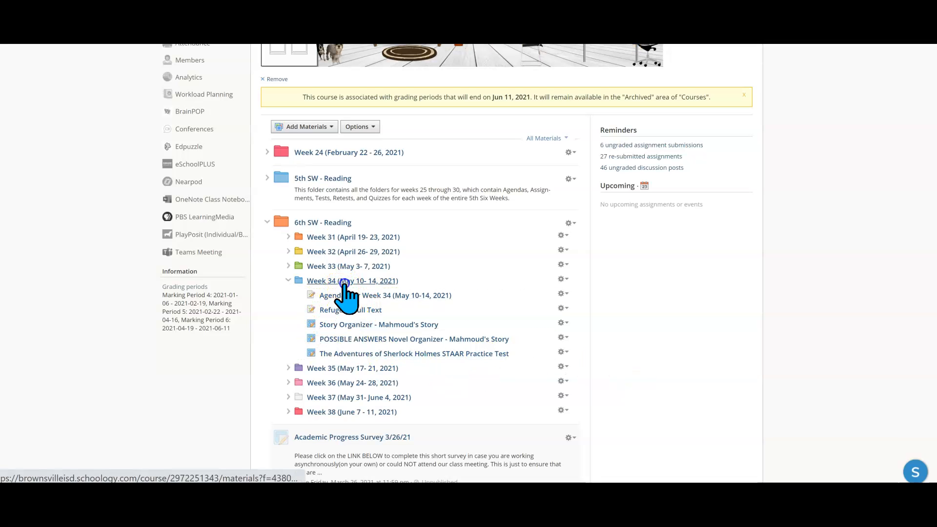
Open the Week 34 folder page and bring the Story Organizer assignment into view.
click(352, 281)
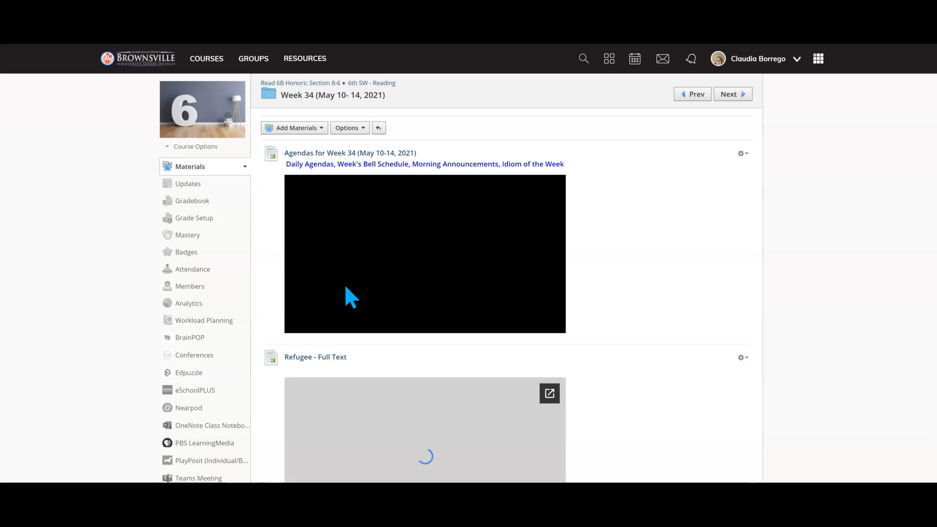
scroll(down, 3)
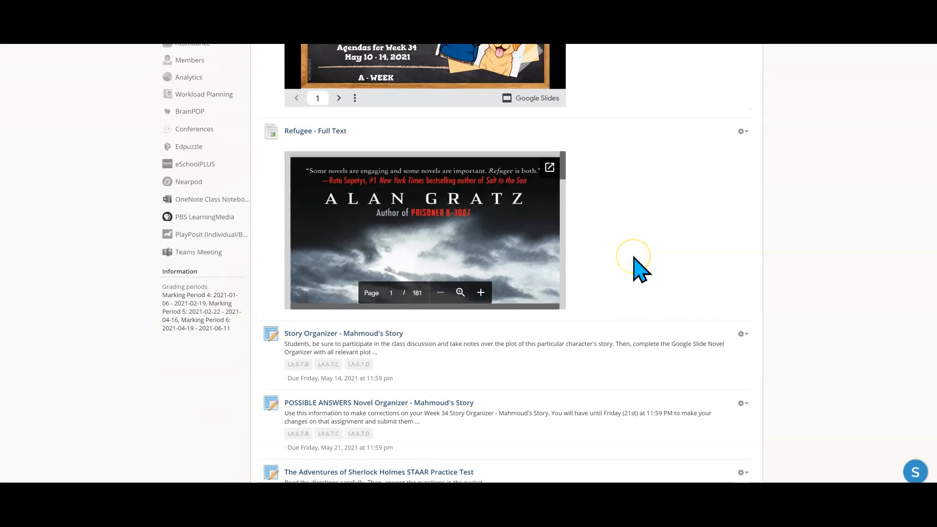
scroll(down, 3)
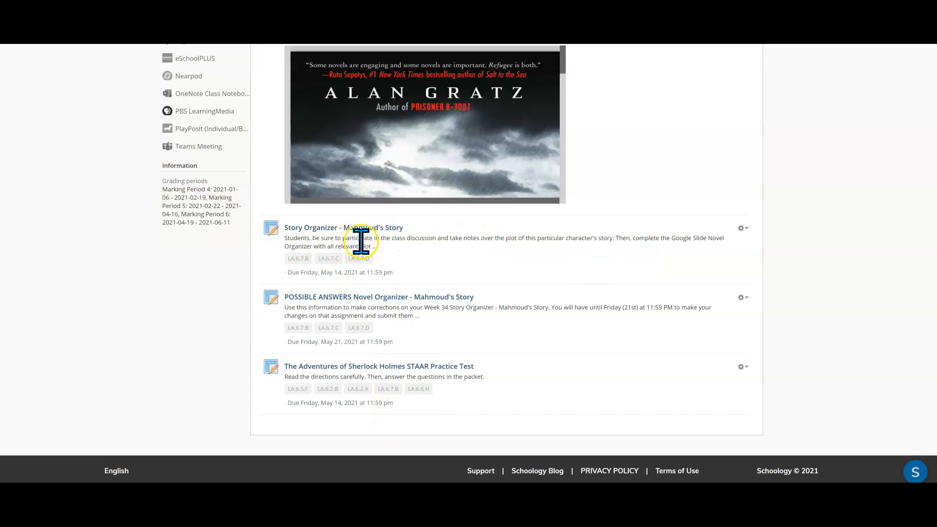
mouse_move(292, 247)
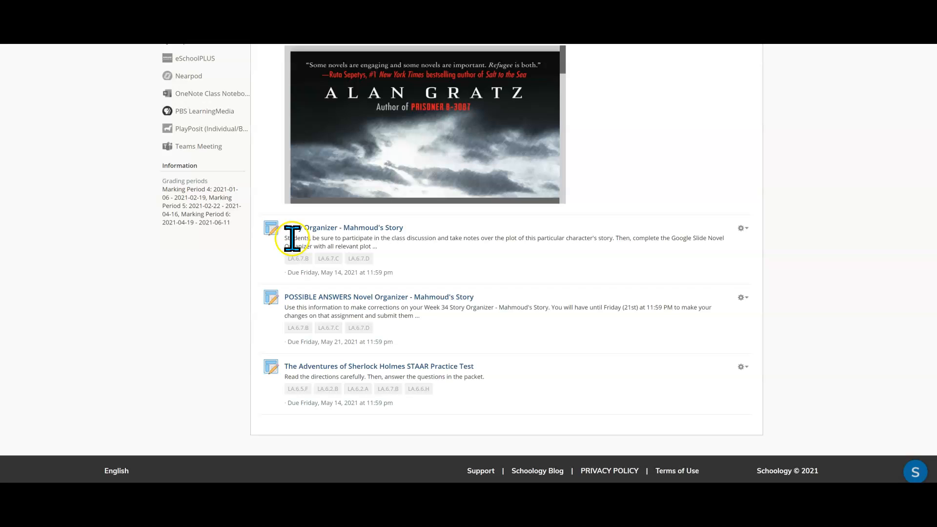
mouse_move(358, 275)
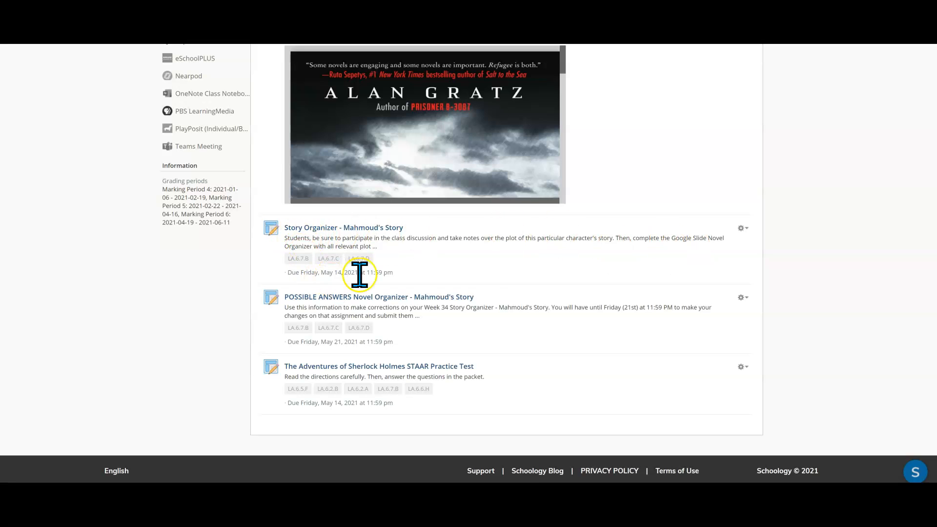
mouse_move(475, 265)
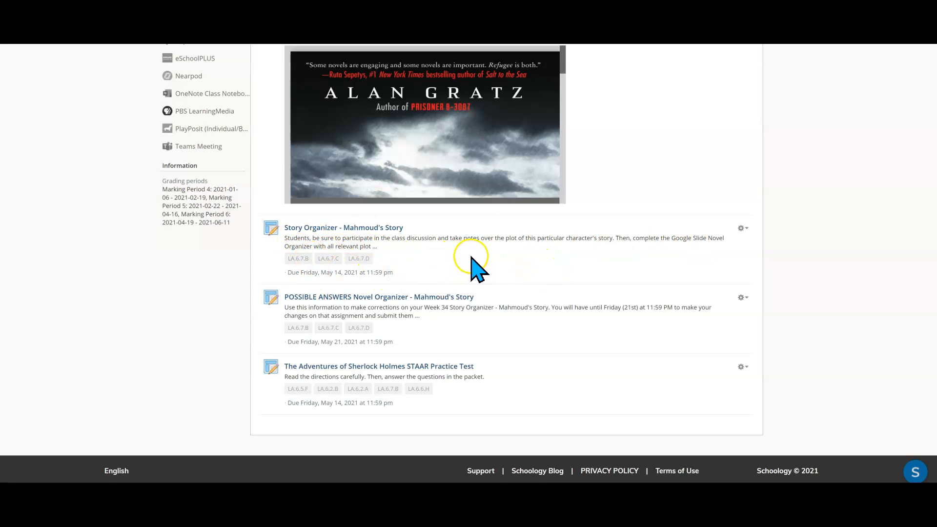
mouse_move(447, 269)
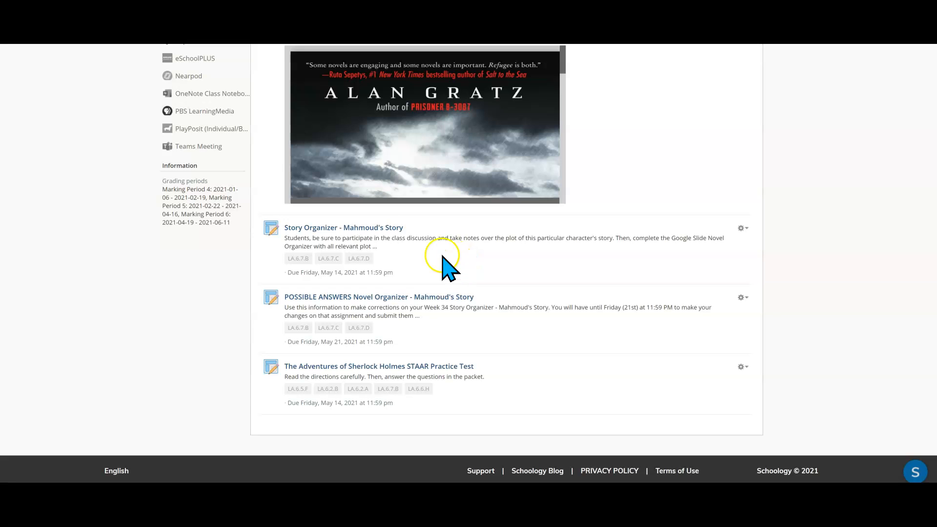
mouse_move(472, 262)
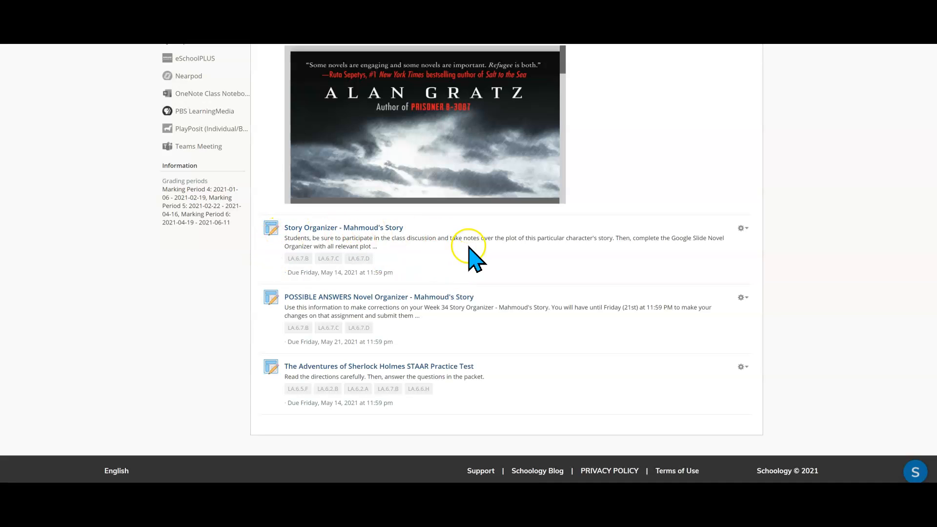
mouse_move(412, 278)
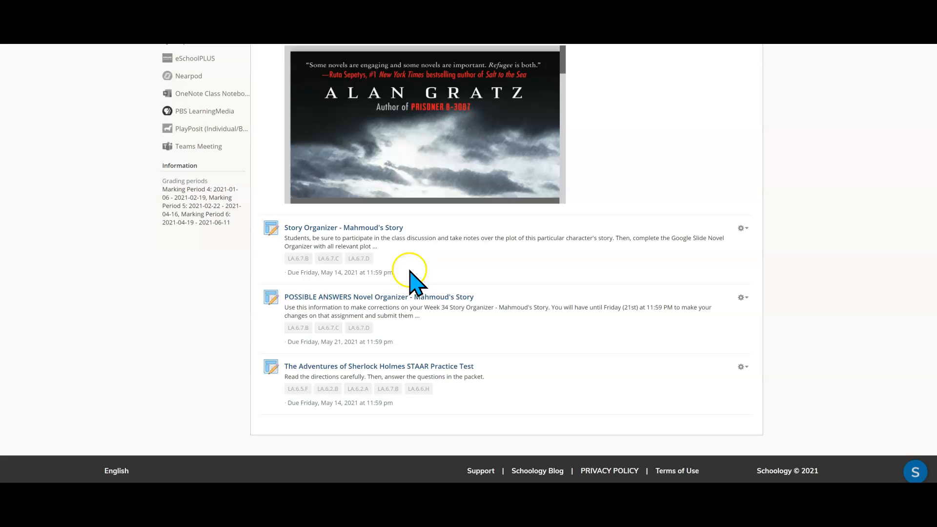
mouse_move(523, 275)
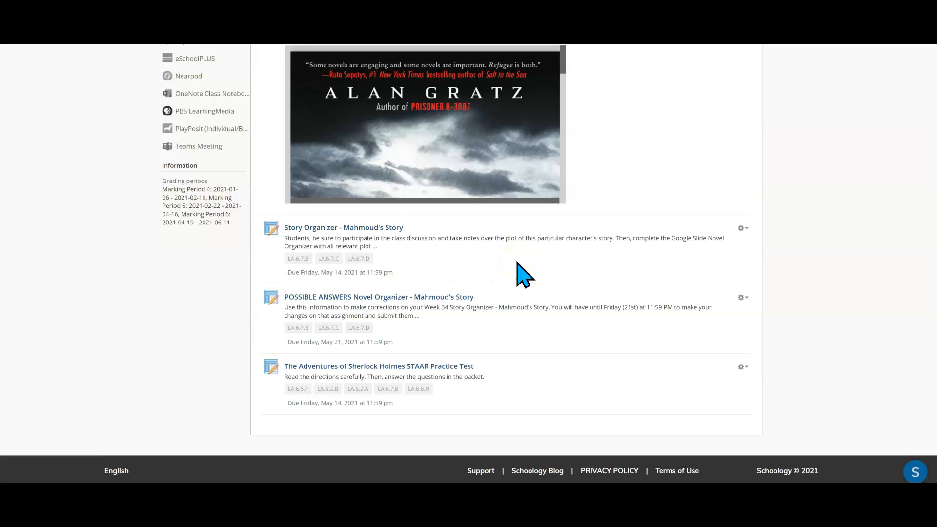
mouse_move(297, 236)
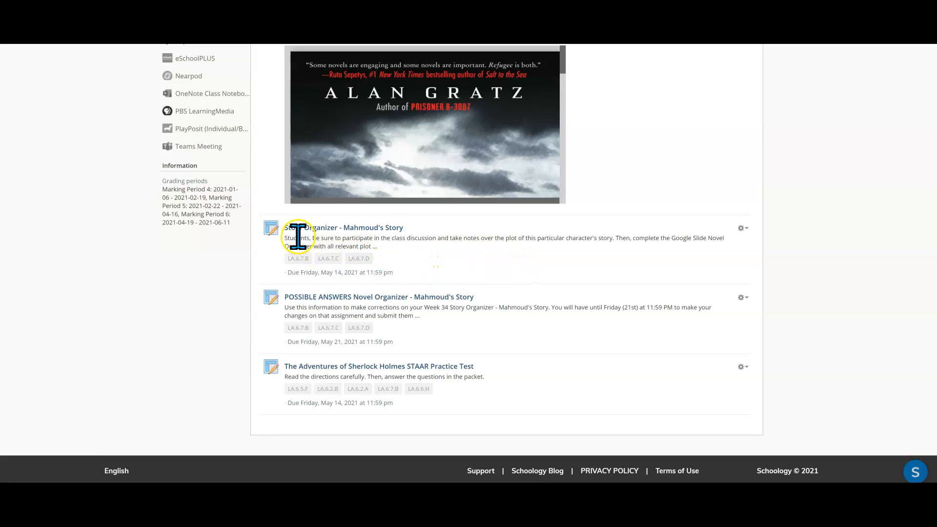
mouse_move(742, 228)
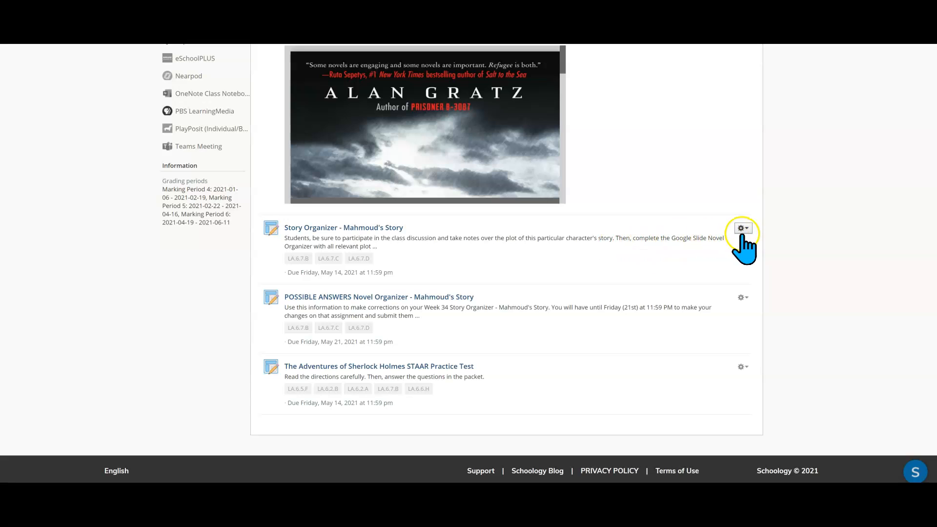
mouse_move(742, 298)
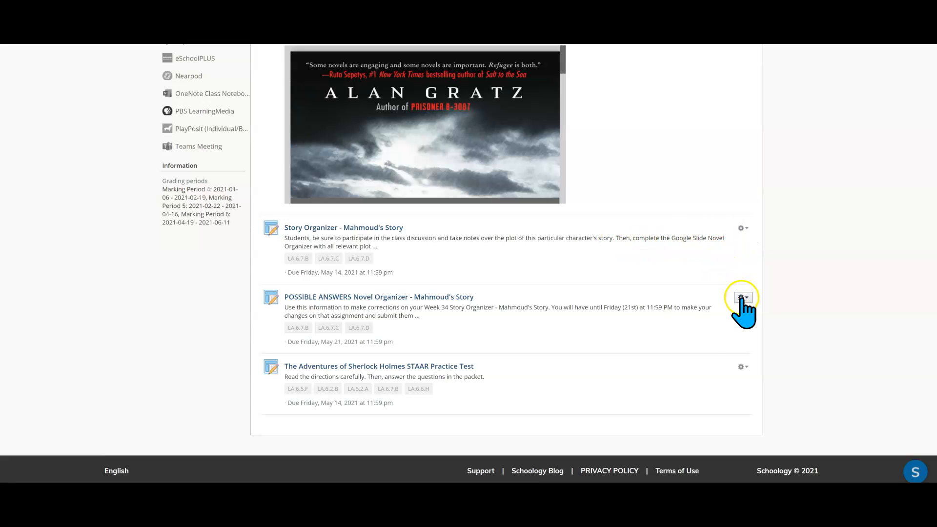
mouse_move(755, 328)
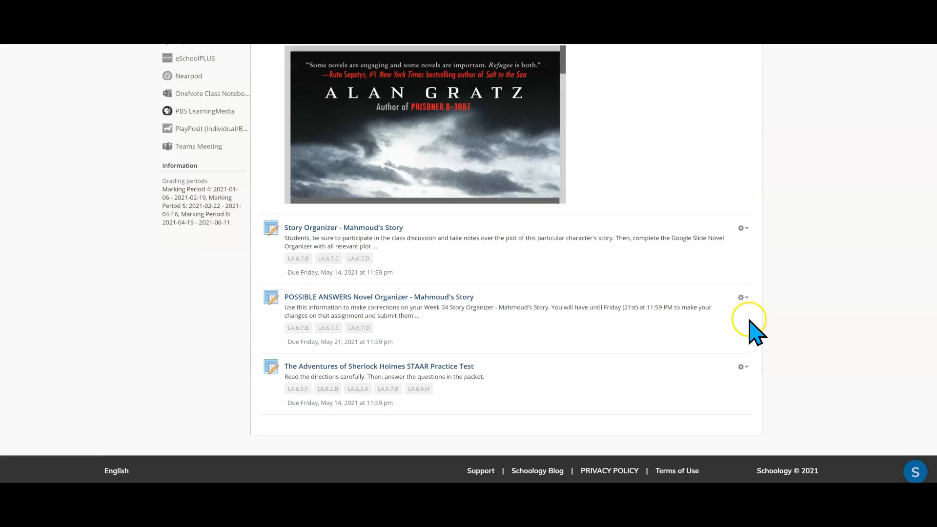
mouse_move(741, 228)
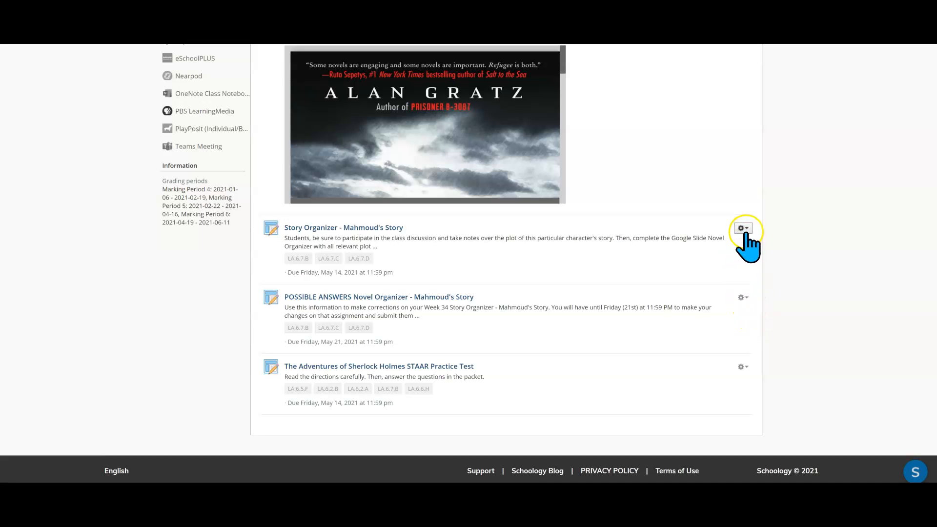
Unpublish the Story Organizer - Mahmoud's Story assignment and confirm the prompt.
click(741, 228)
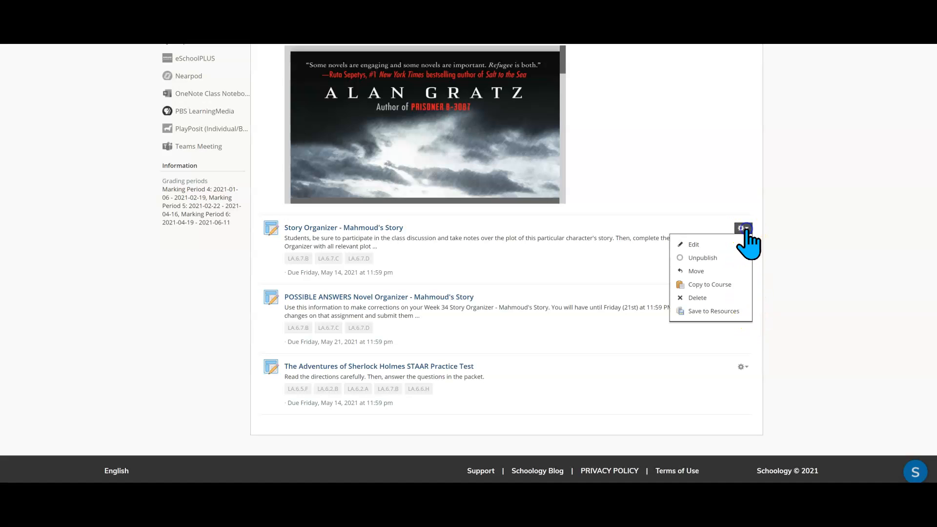
mouse_move(702, 257)
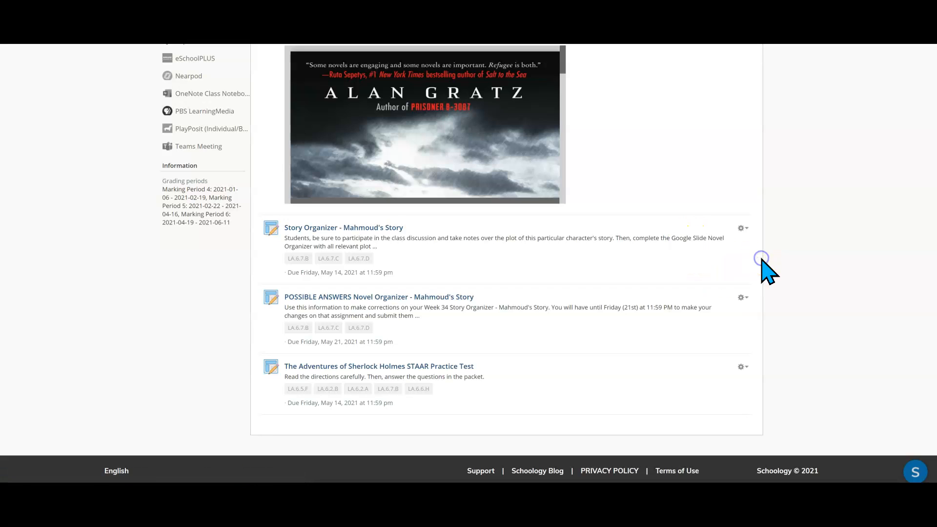
click(741, 228)
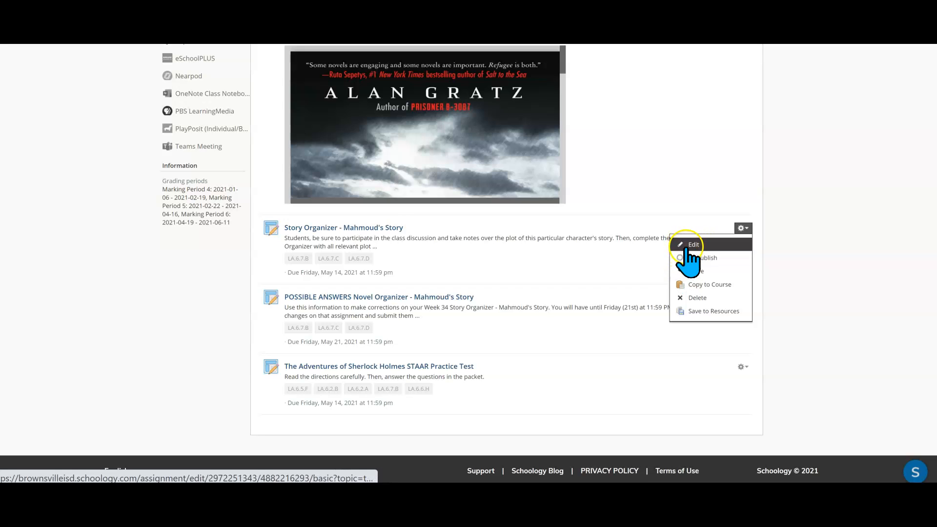
mouse_move(702, 257)
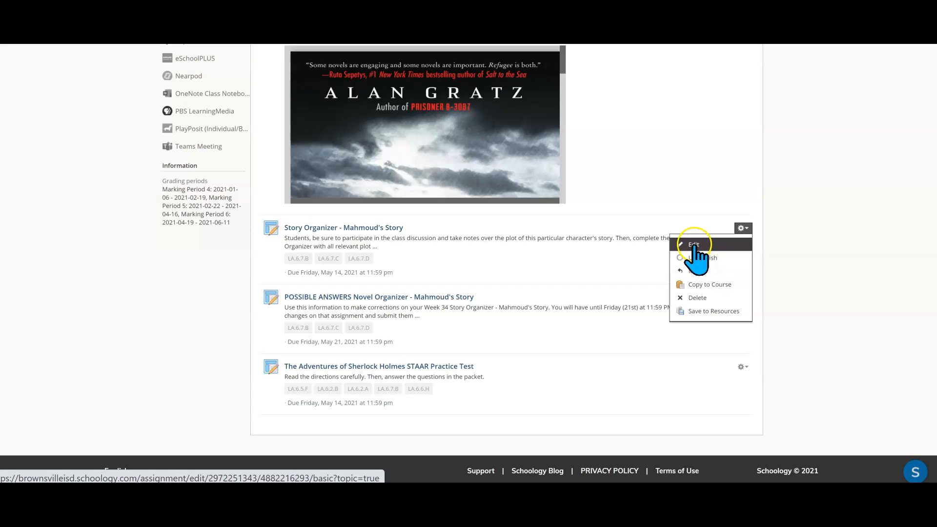
mouse_move(696, 270)
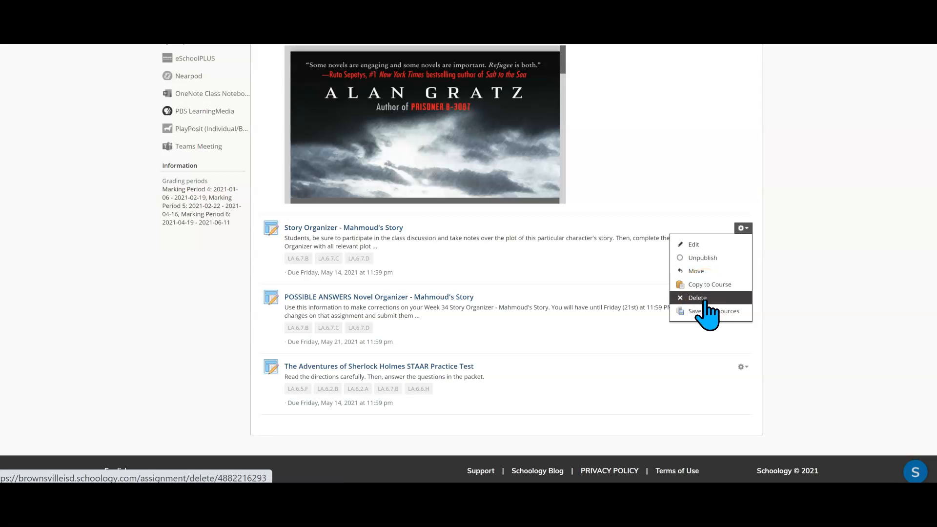
mouse_move(711, 310)
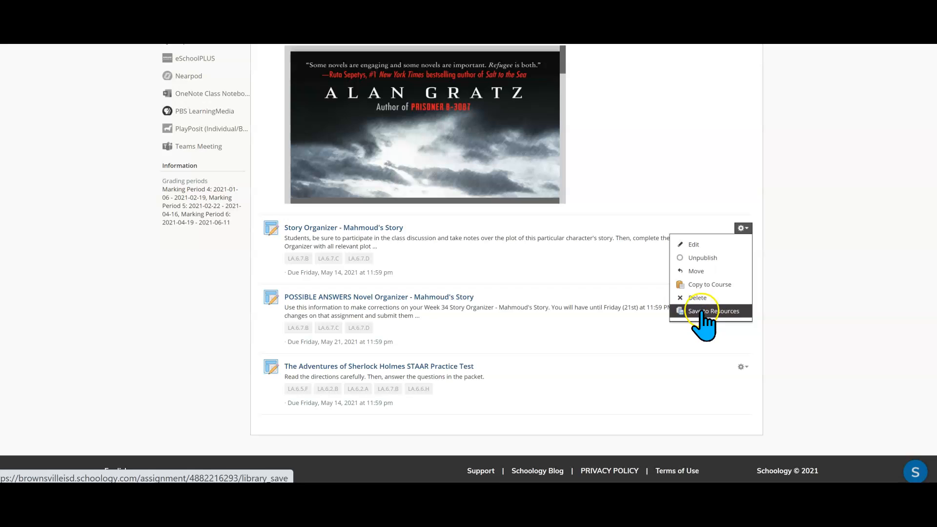
mouse_move(696, 297)
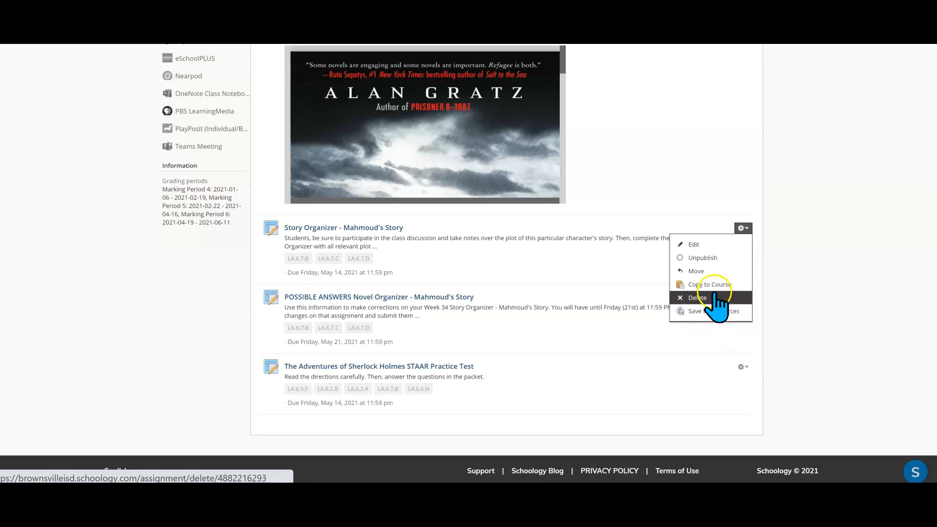
mouse_move(708, 257)
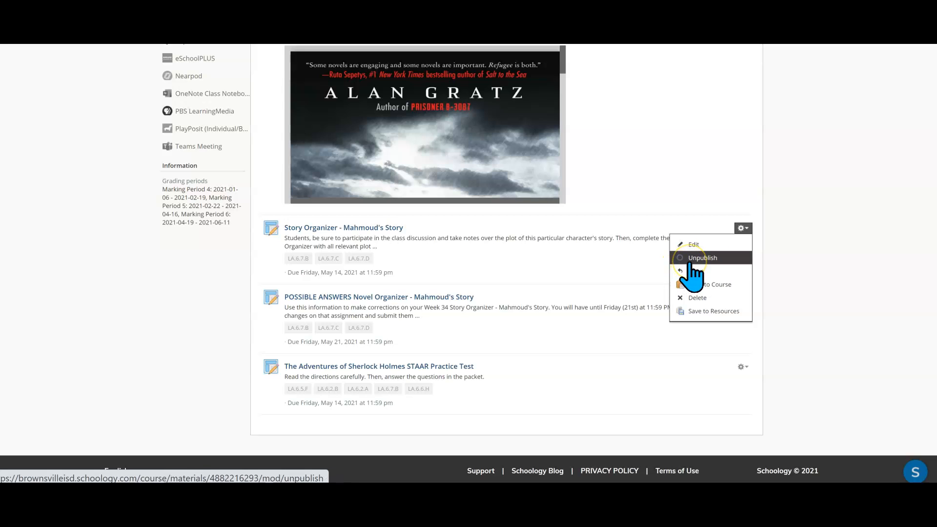
mouse_move(696, 265)
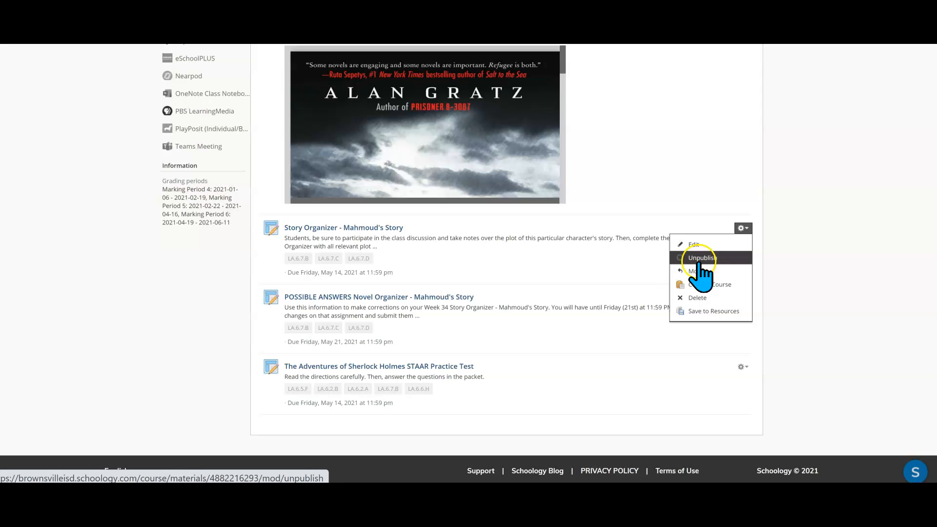
mouse_move(717, 275)
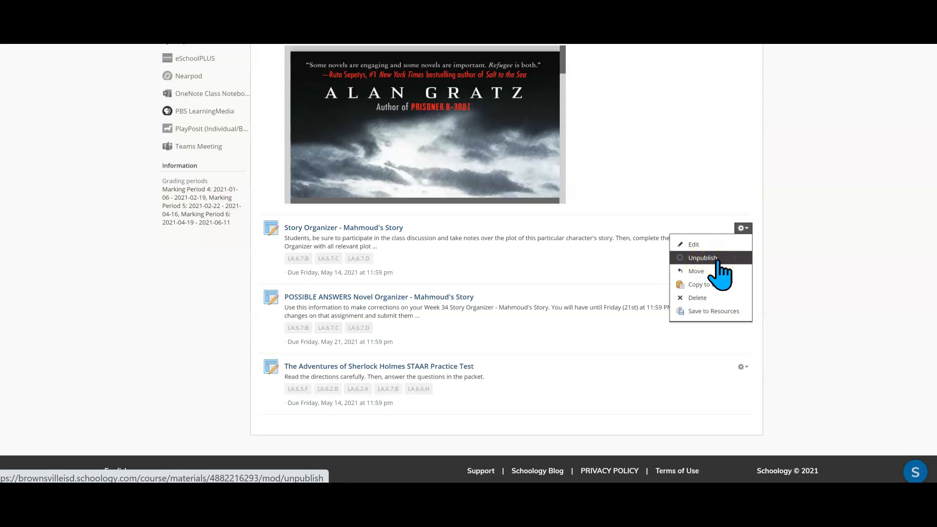
mouse_move(714, 266)
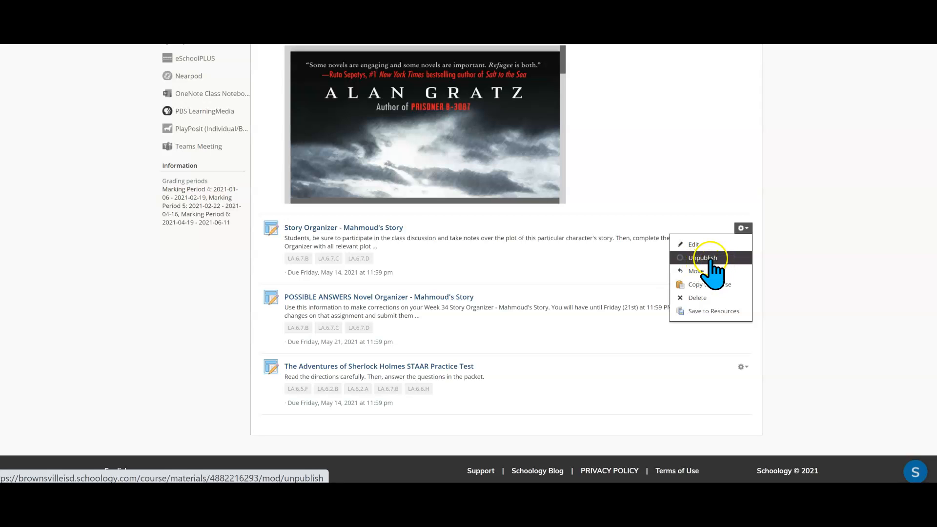
mouse_move(684, 269)
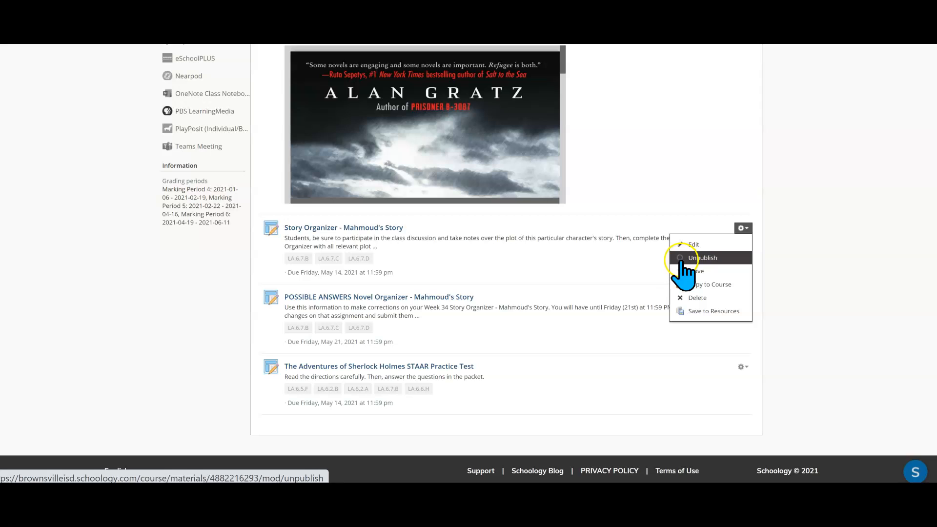
mouse_move(684, 262)
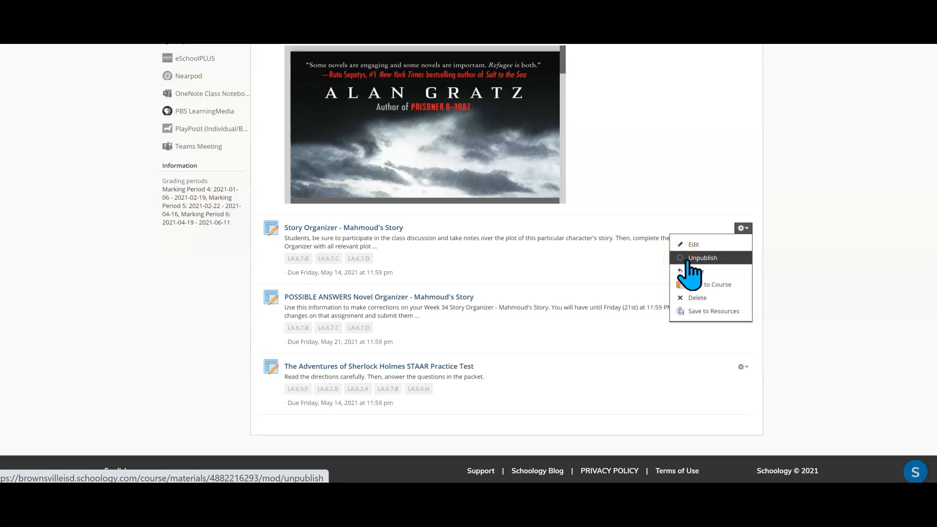
mouse_move(699, 269)
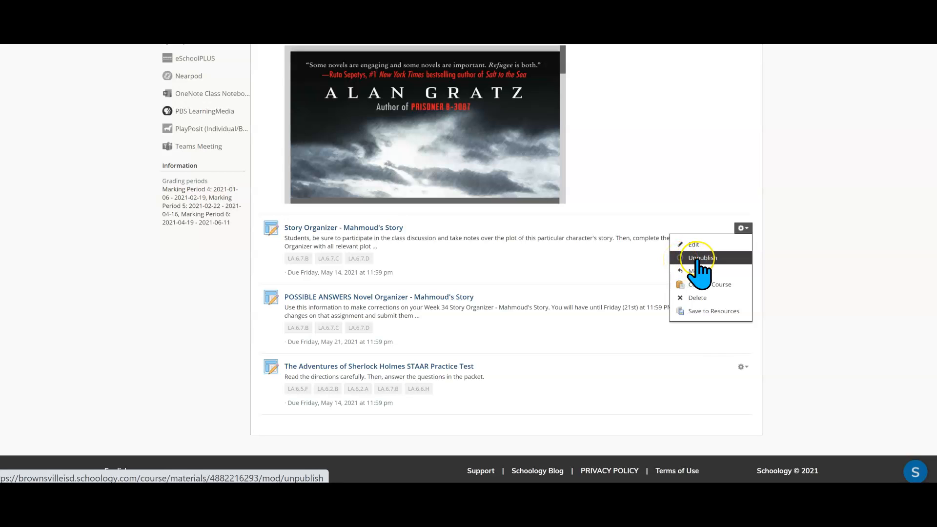
mouse_move(698, 269)
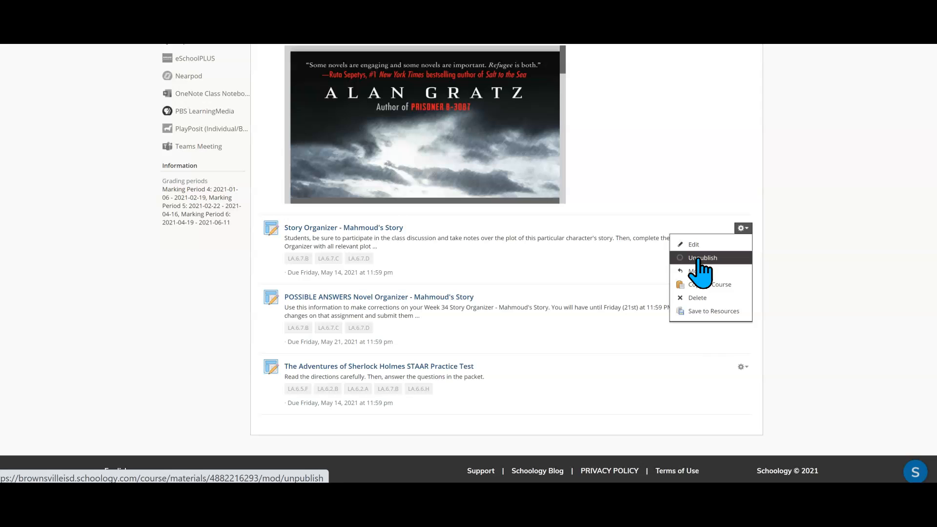
mouse_move(695, 272)
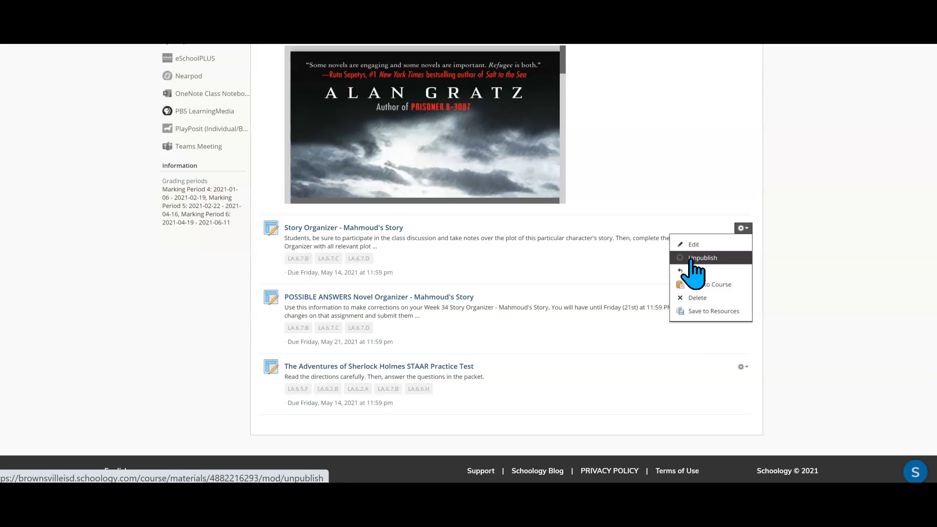
mouse_move(693, 272)
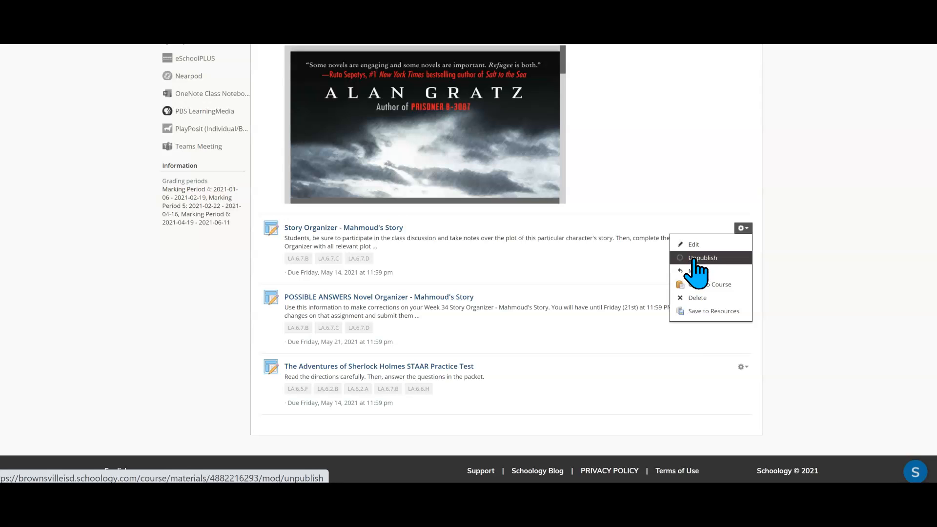
click(701, 258)
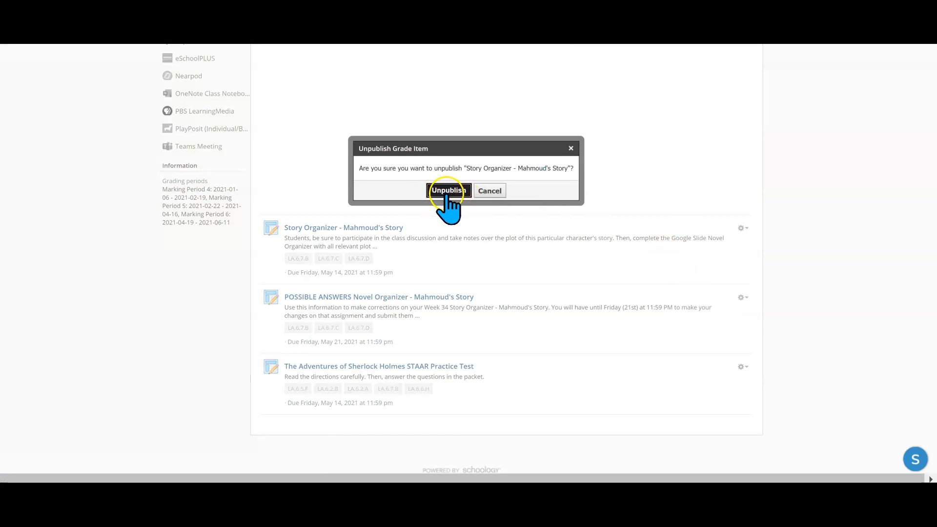
click(447, 190)
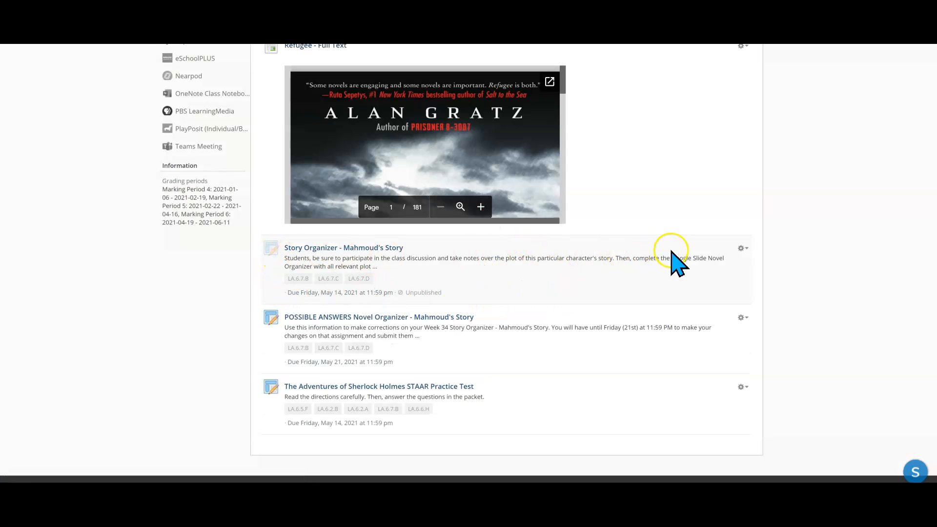
mouse_move(573, 290)
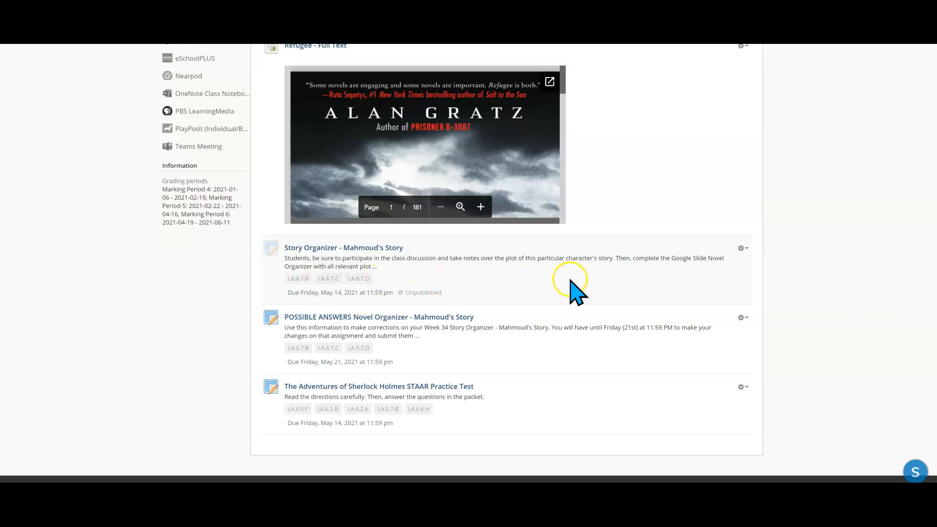
mouse_move(292, 262)
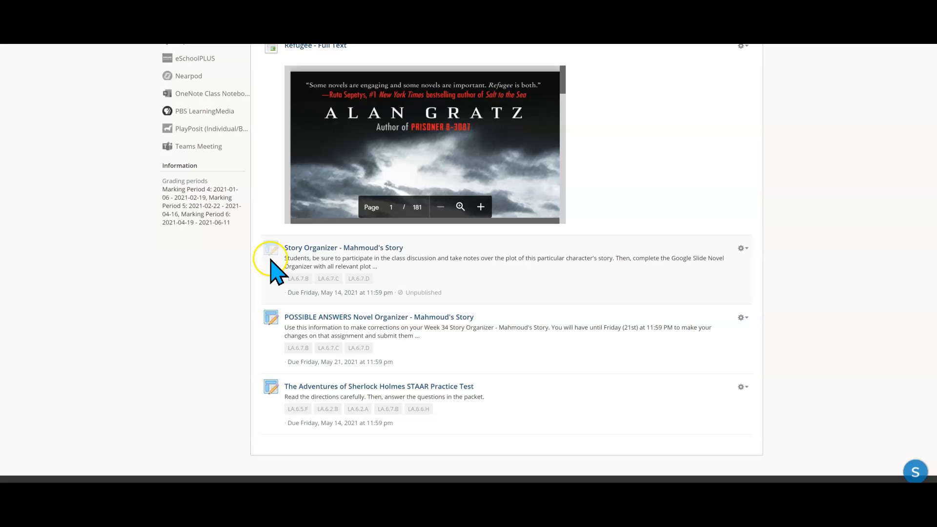
mouse_move(278, 270)
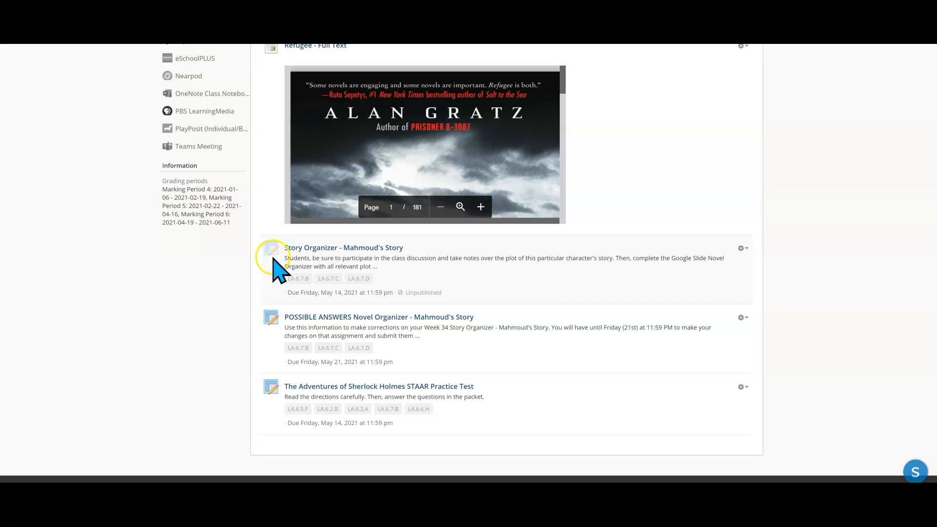
mouse_move(544, 292)
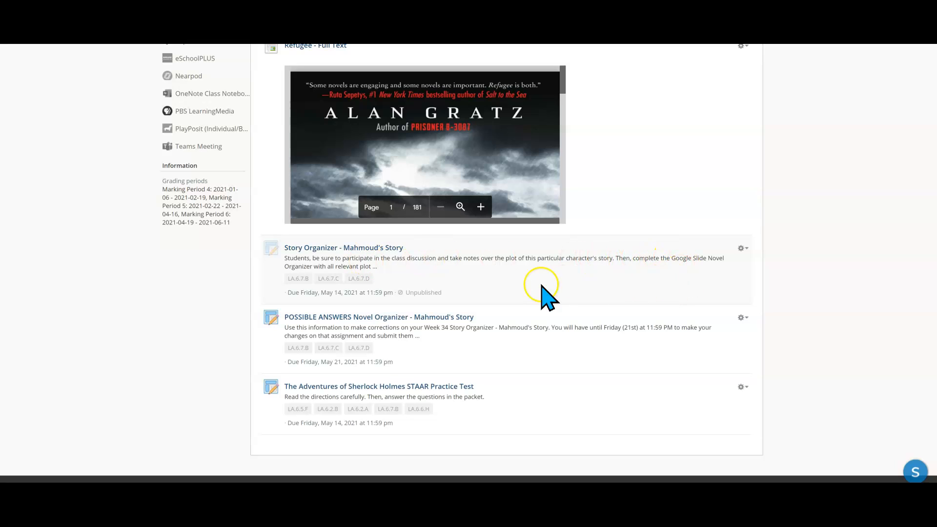
mouse_move(537, 286)
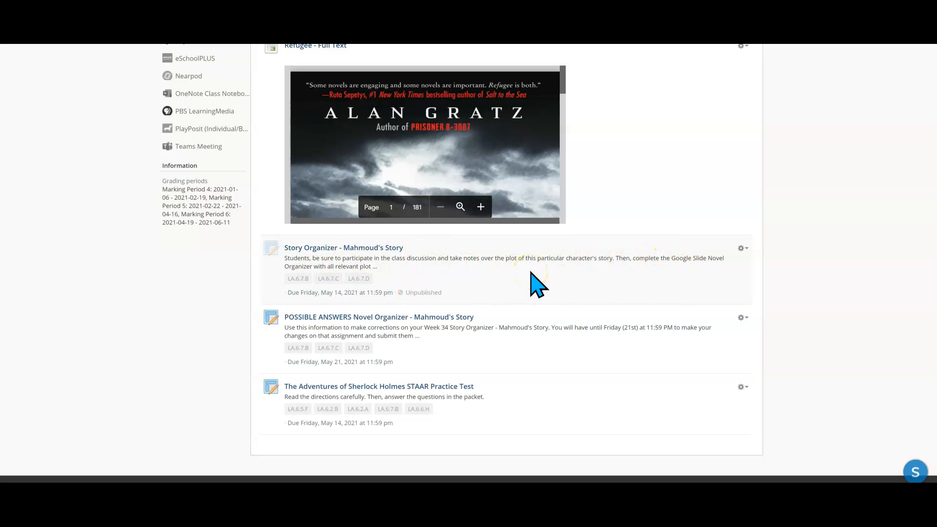
mouse_move(337, 328)
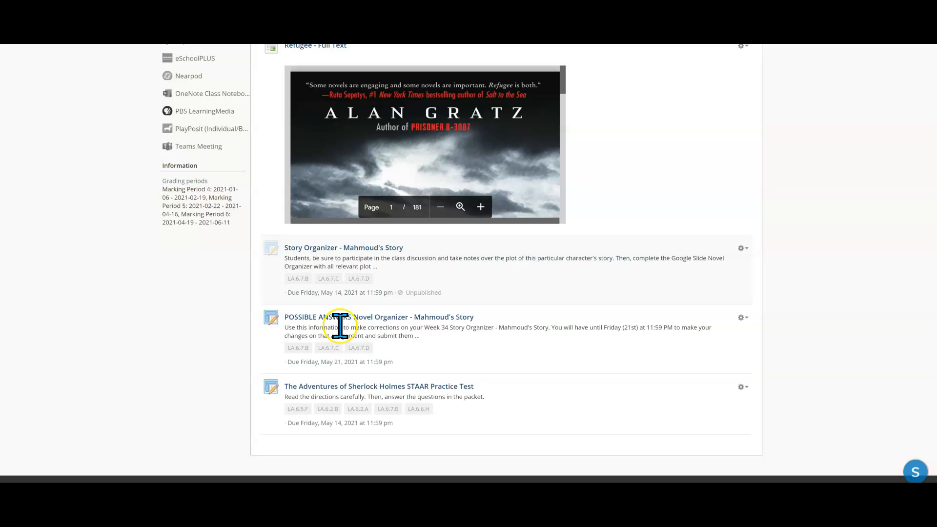
mouse_move(276, 412)
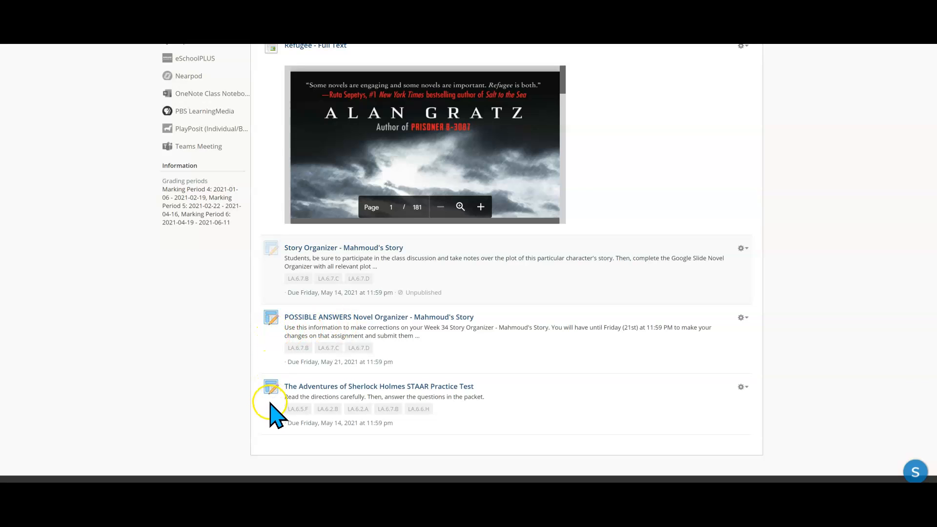
mouse_move(422, 278)
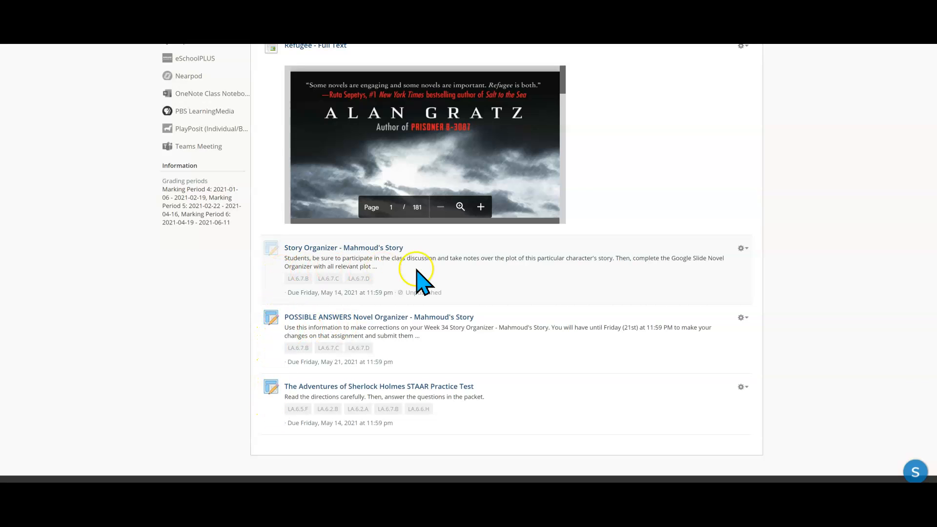
mouse_move(701, 257)
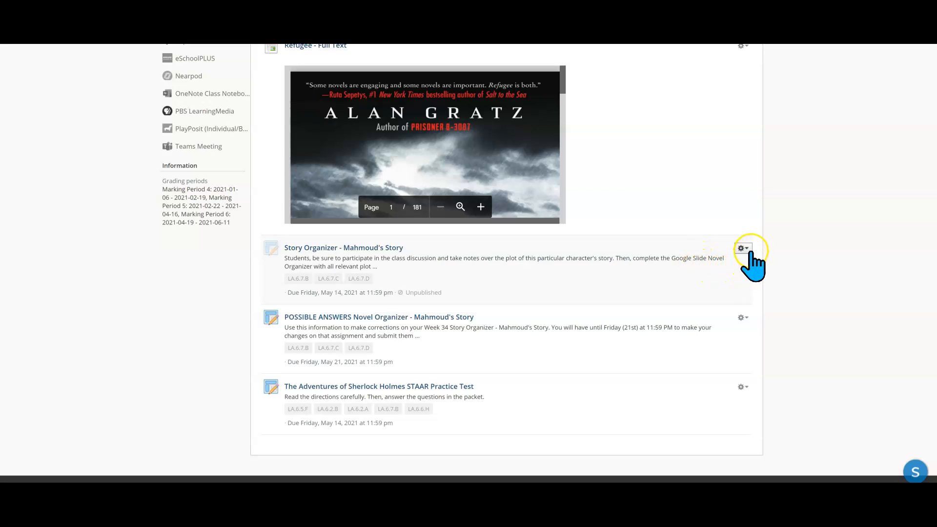
mouse_move(743, 257)
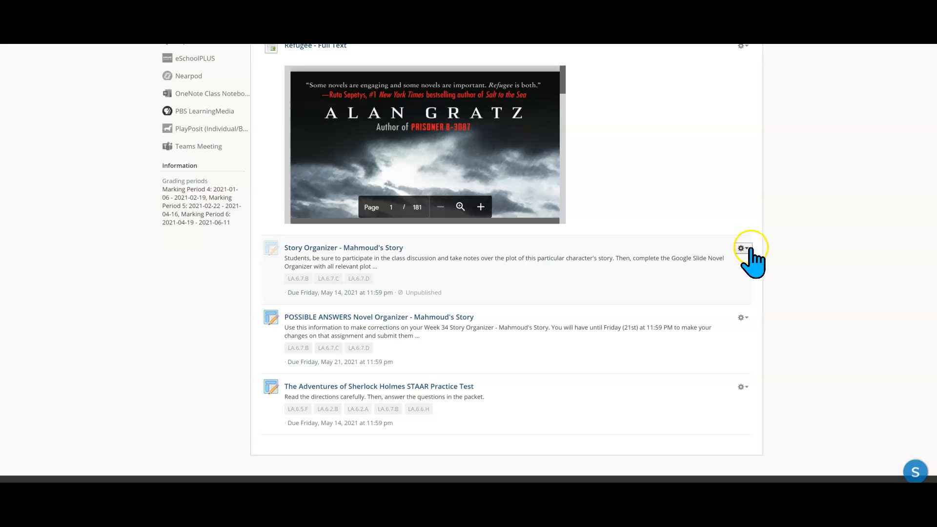
Publish the Story Organizer - Mahmoud's Story assignment again from its gear menu.
click(741, 248)
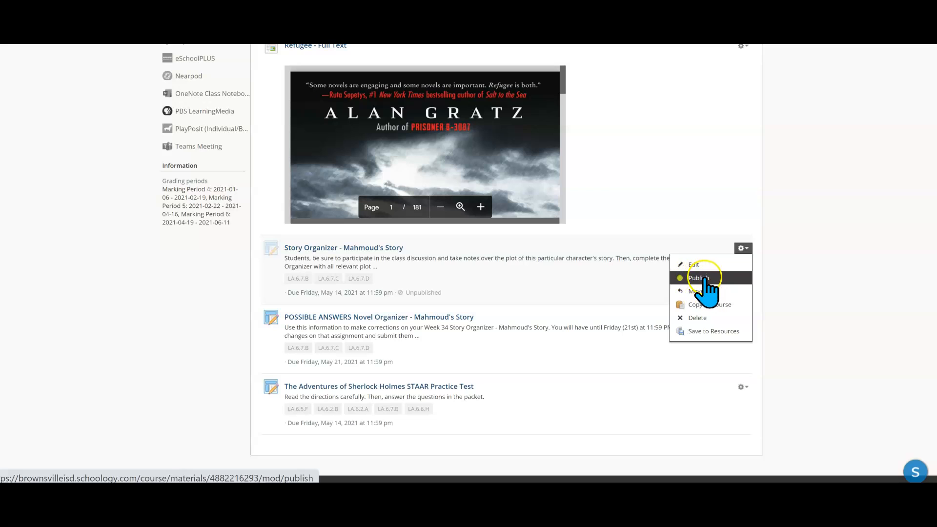
mouse_move(681, 281)
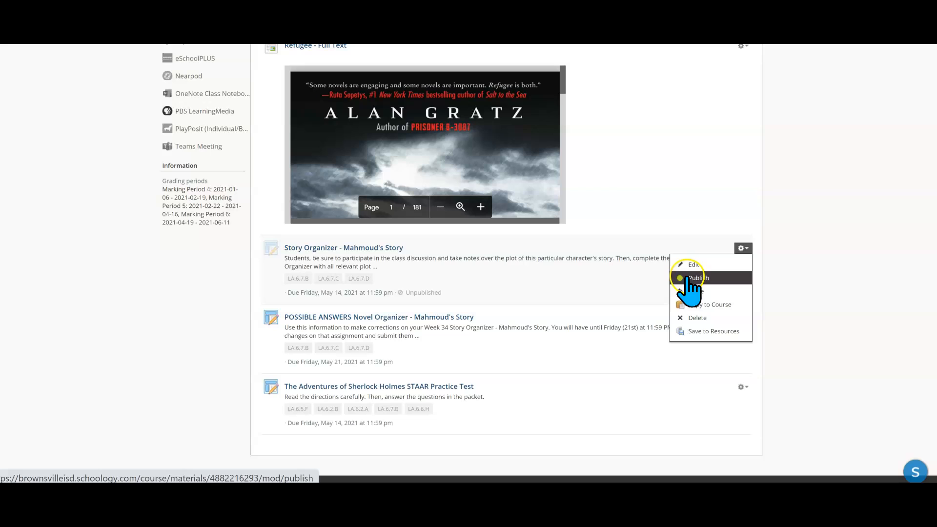
mouse_move(699, 278)
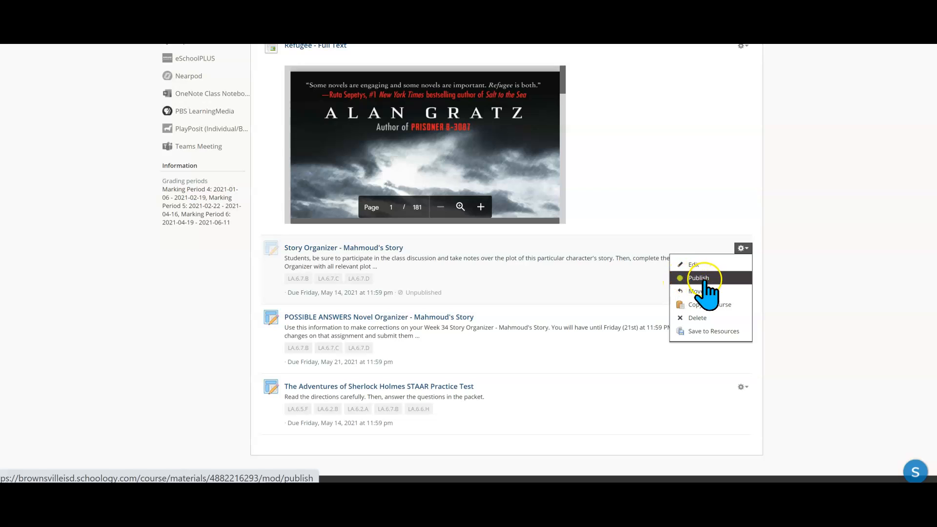
mouse_move(681, 293)
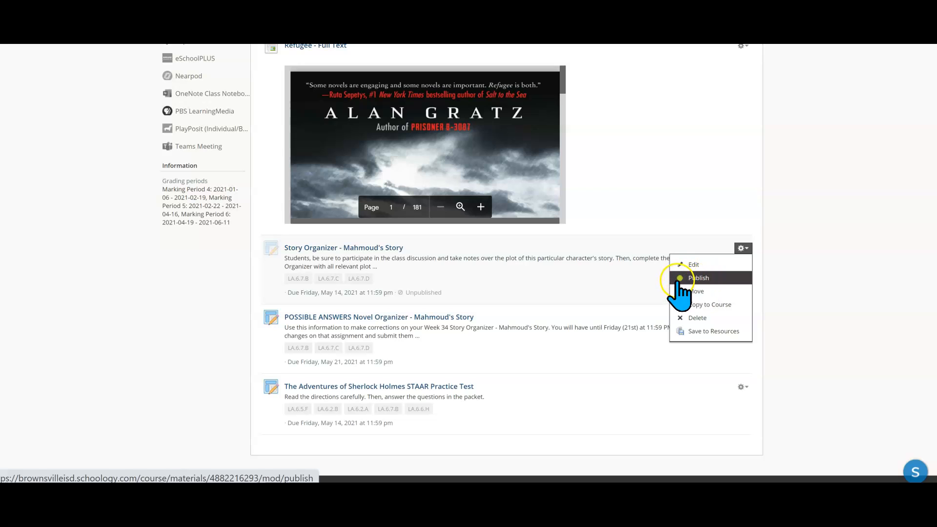
mouse_move(681, 293)
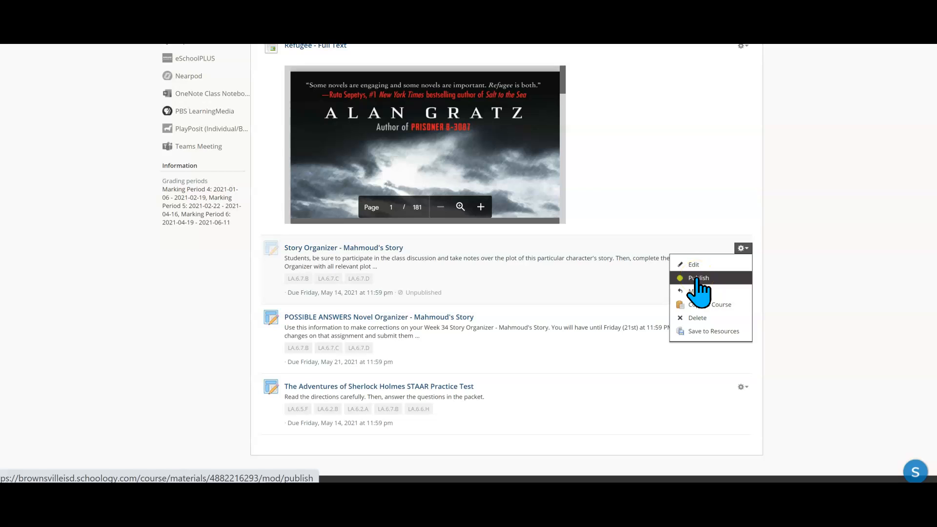
click(697, 277)
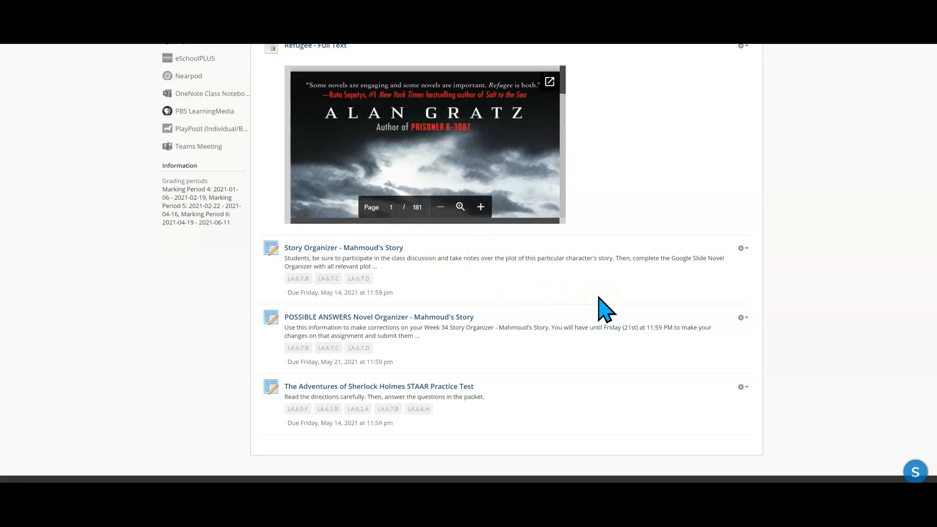
mouse_move(527, 302)
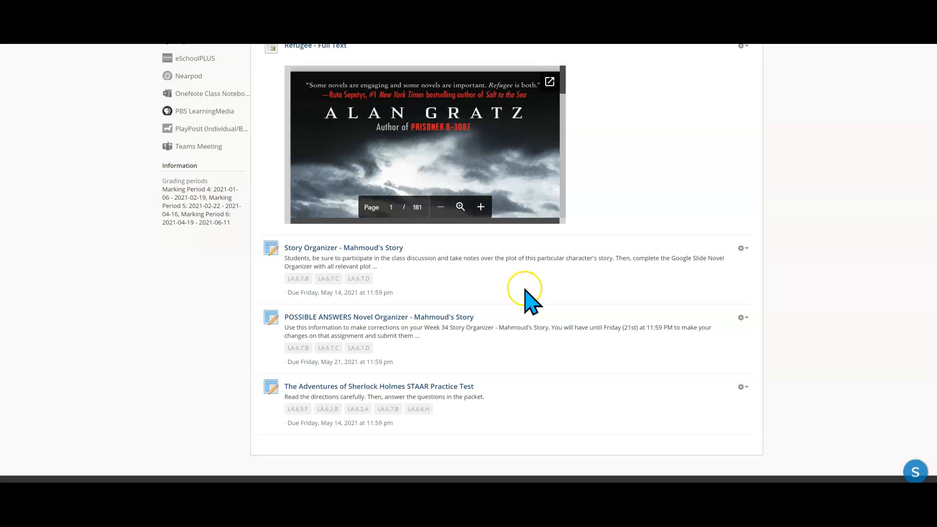
mouse_move(743, 275)
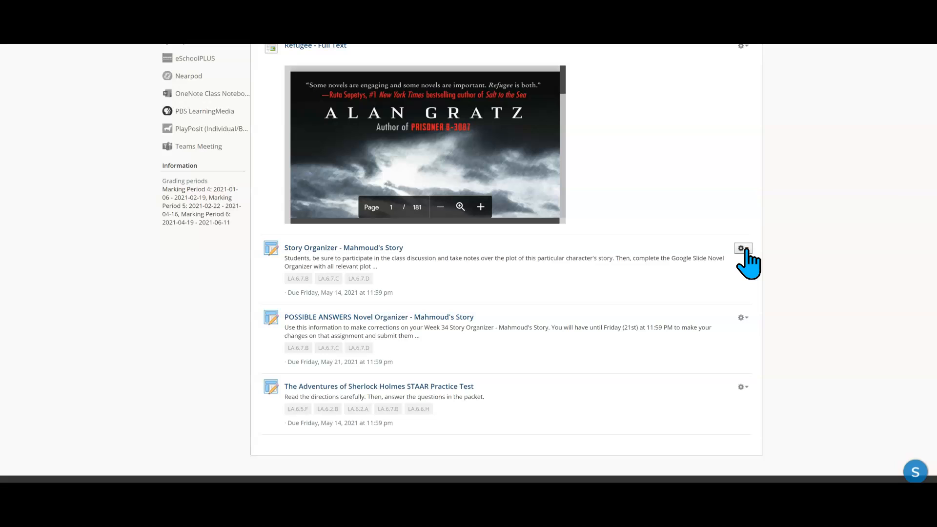
click(742, 249)
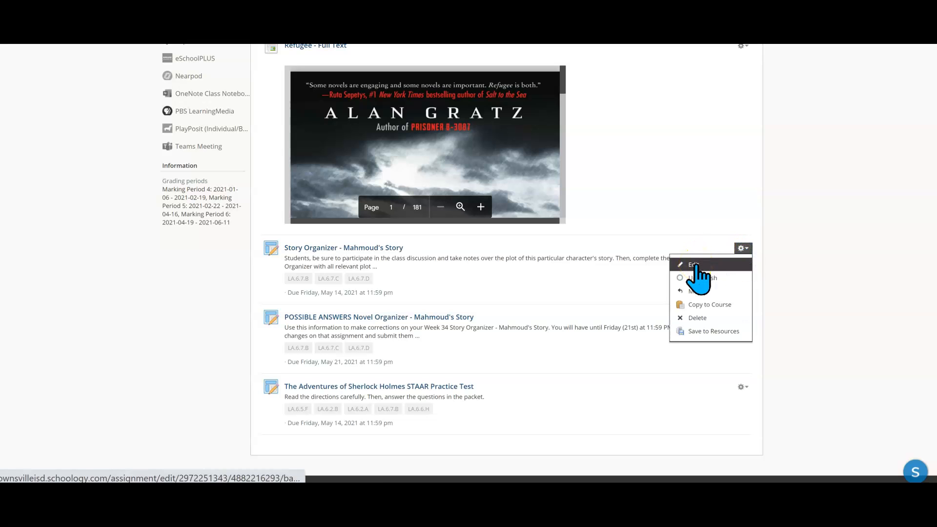
click(693, 264)
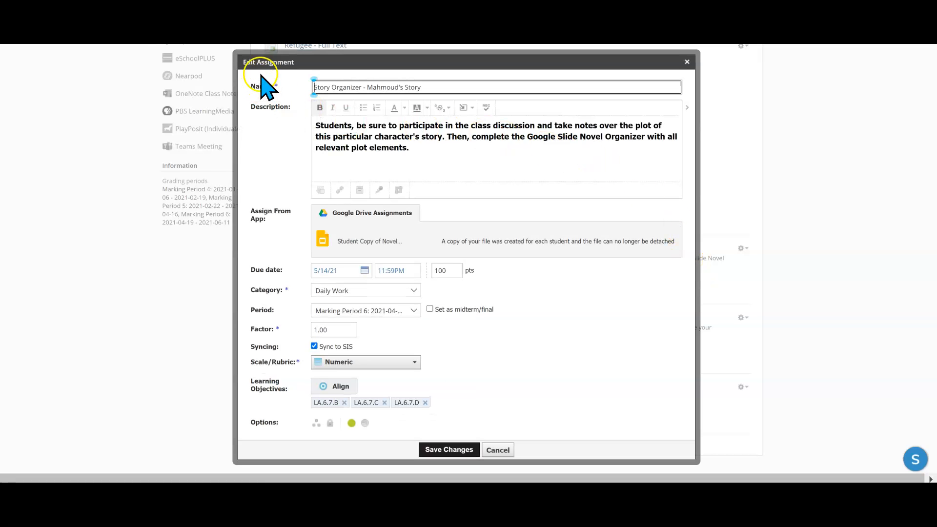
mouse_move(695, 173)
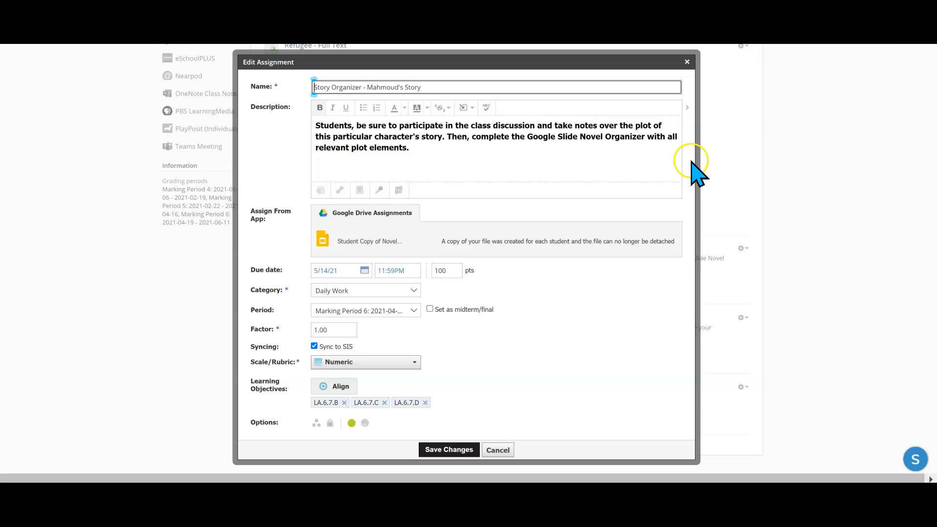
mouse_move(259, 149)
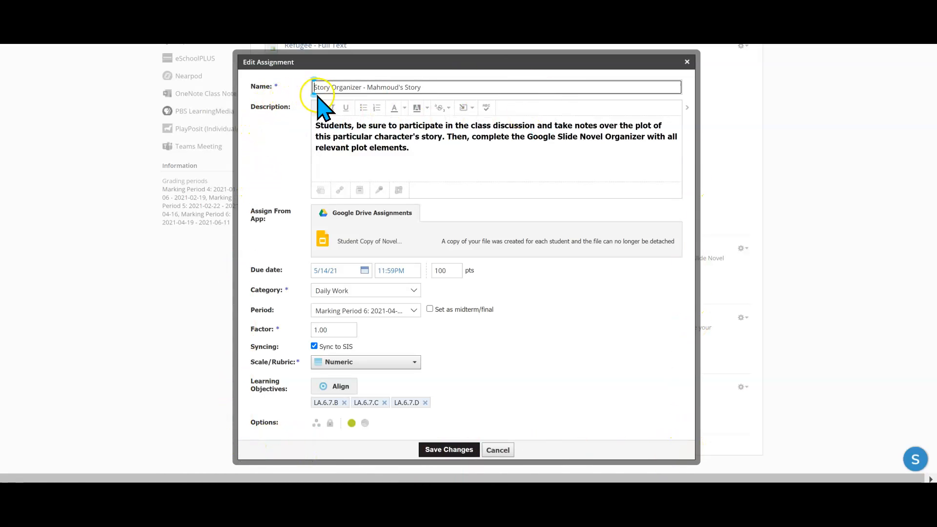
mouse_move(371, 136)
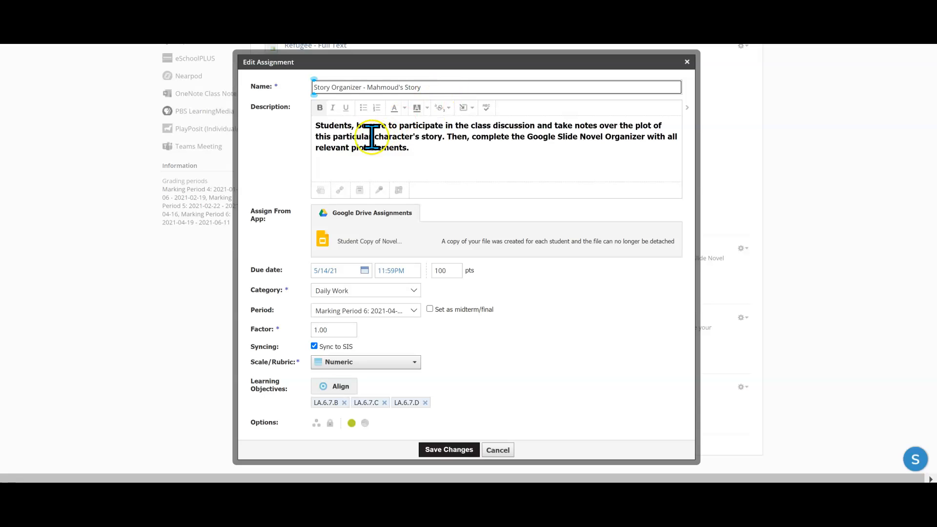
mouse_move(570, 138)
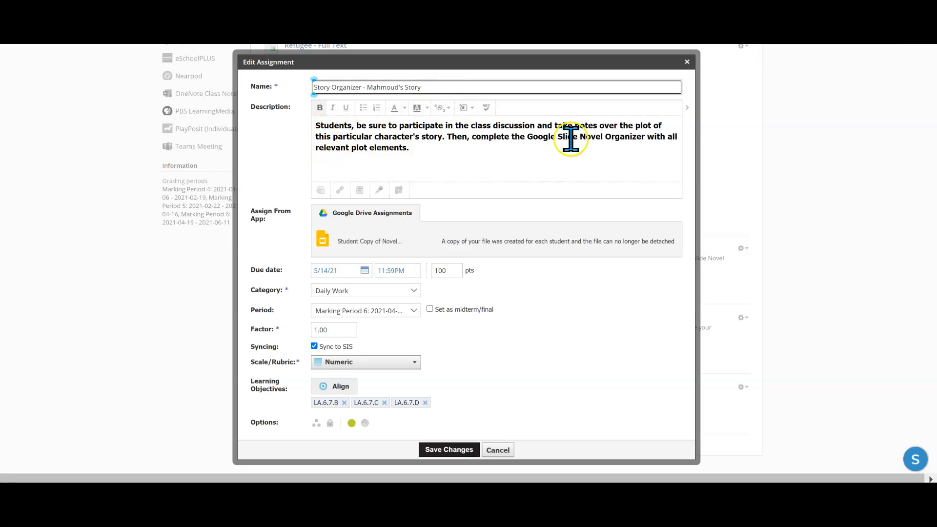
mouse_move(595, 154)
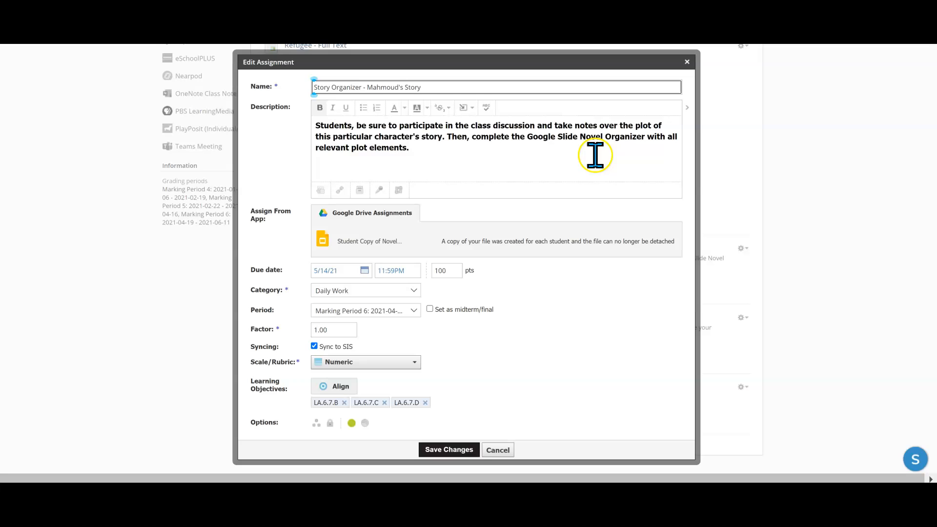
mouse_move(422, 150)
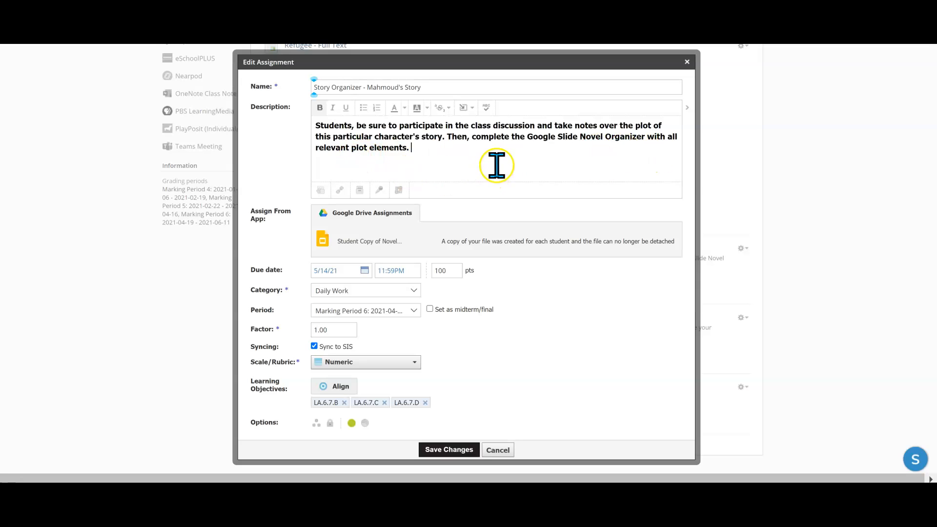
mouse_move(439, 233)
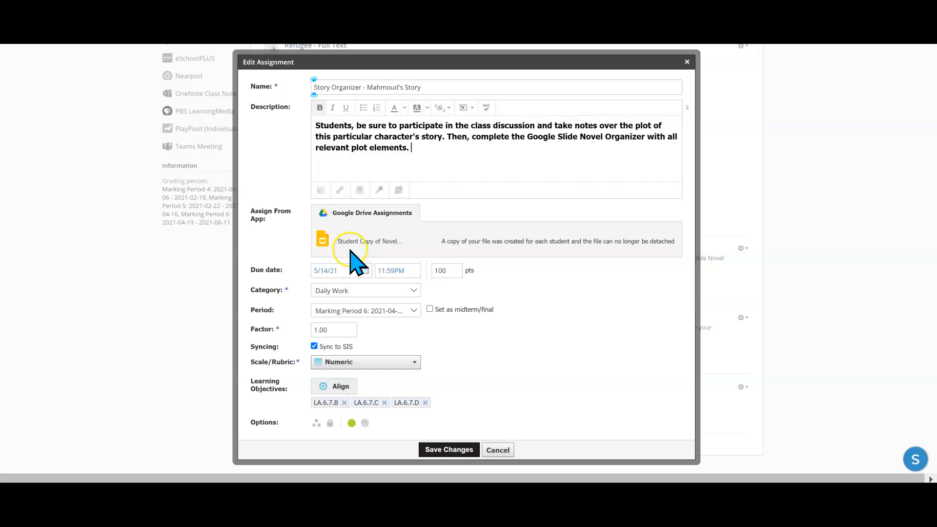
mouse_move(334, 241)
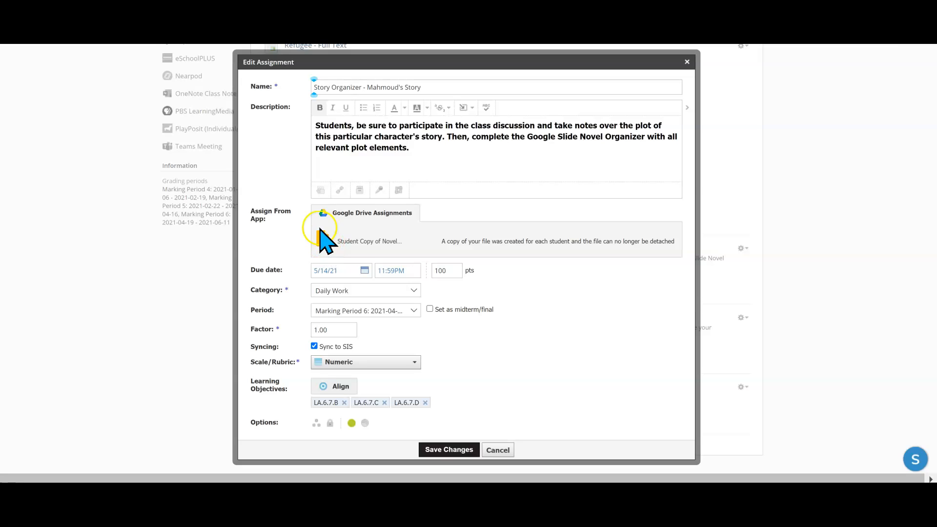
mouse_move(290, 284)
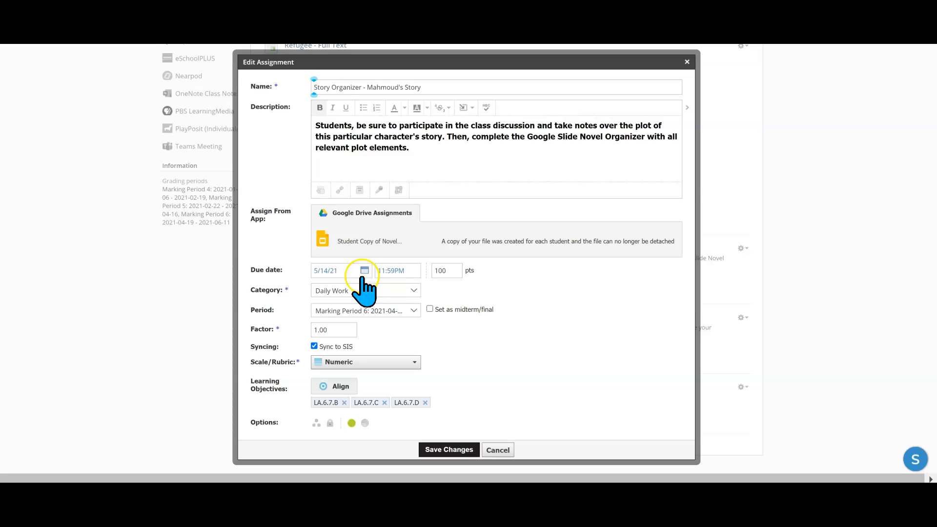
mouse_move(328, 281)
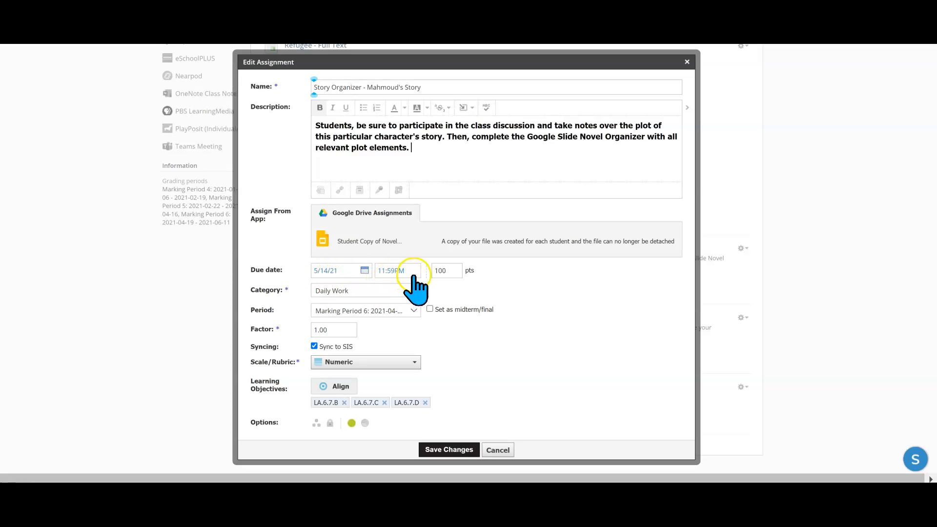
mouse_move(284, 326)
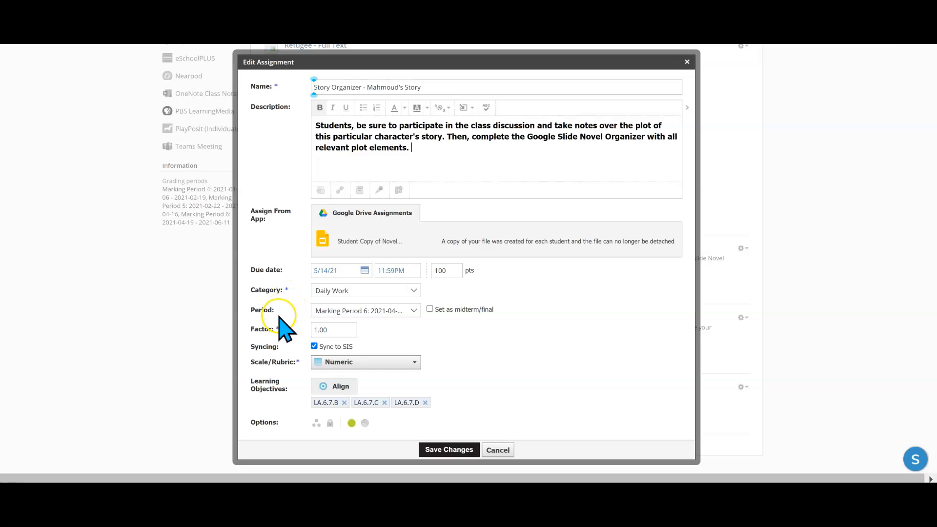
mouse_move(286, 350)
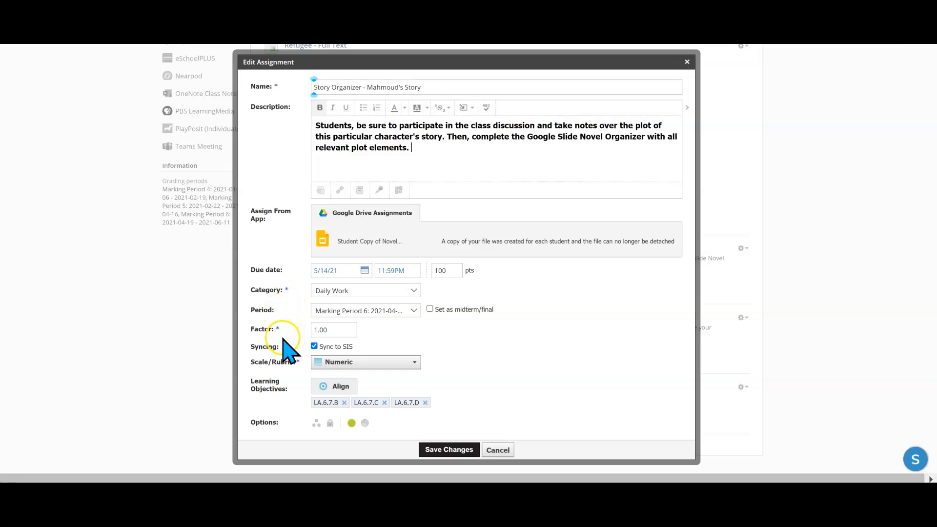
mouse_move(287, 364)
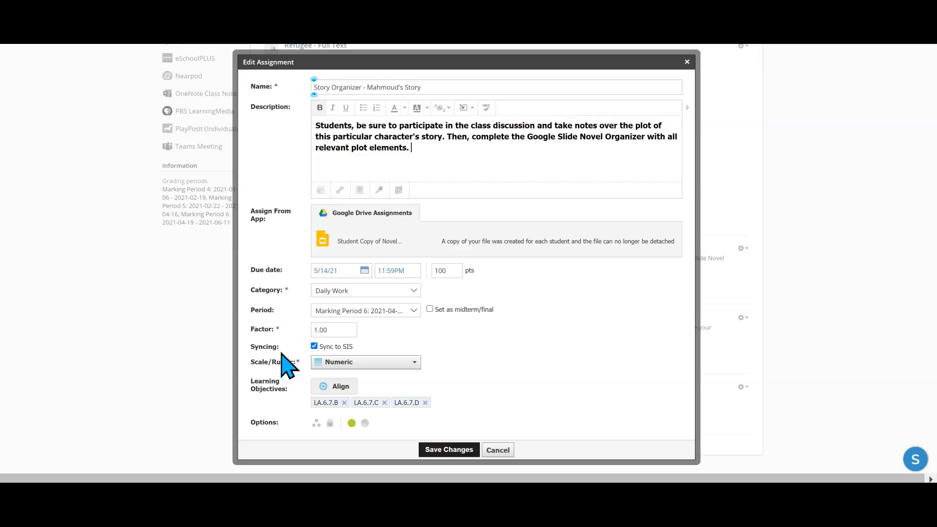
mouse_move(281, 400)
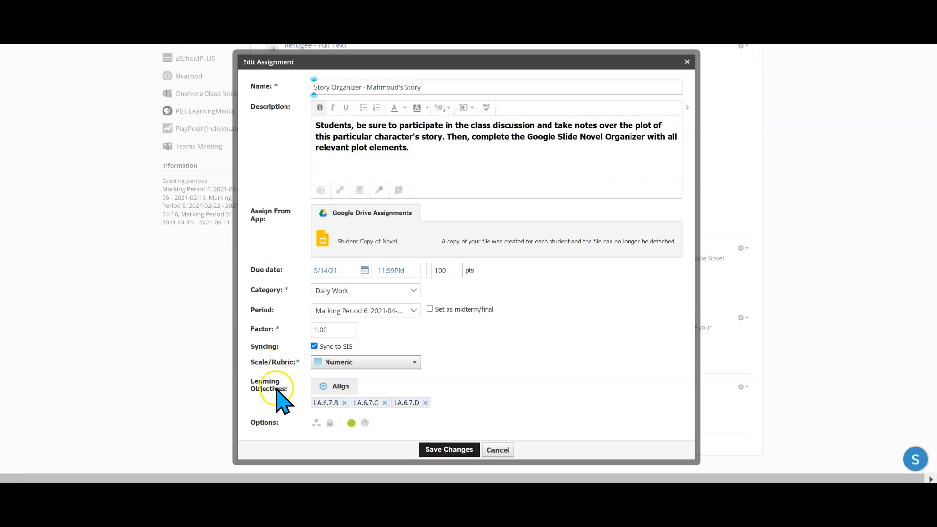
mouse_move(275, 430)
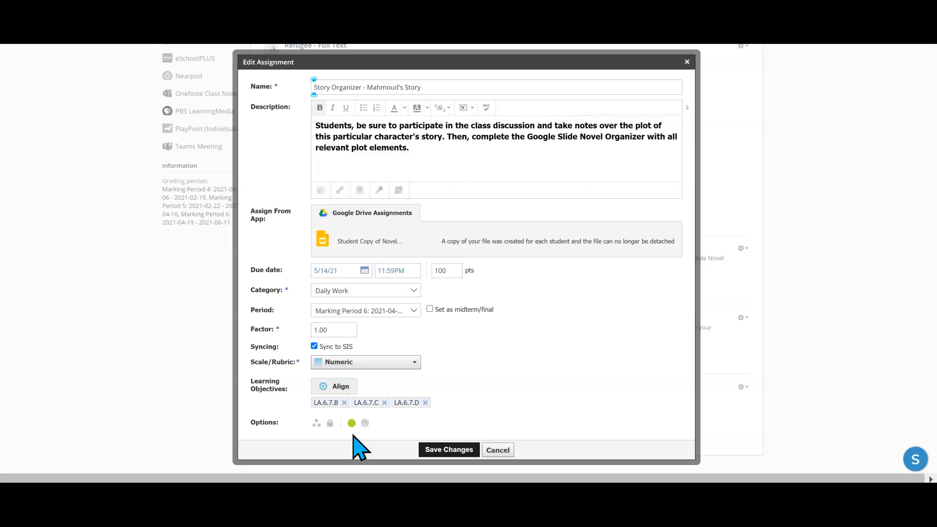
mouse_move(373, 445)
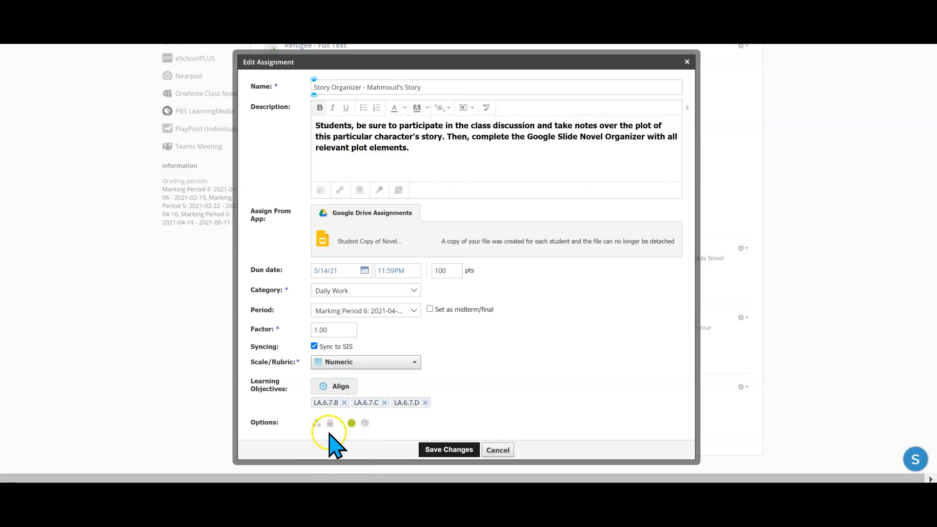
mouse_move(388, 445)
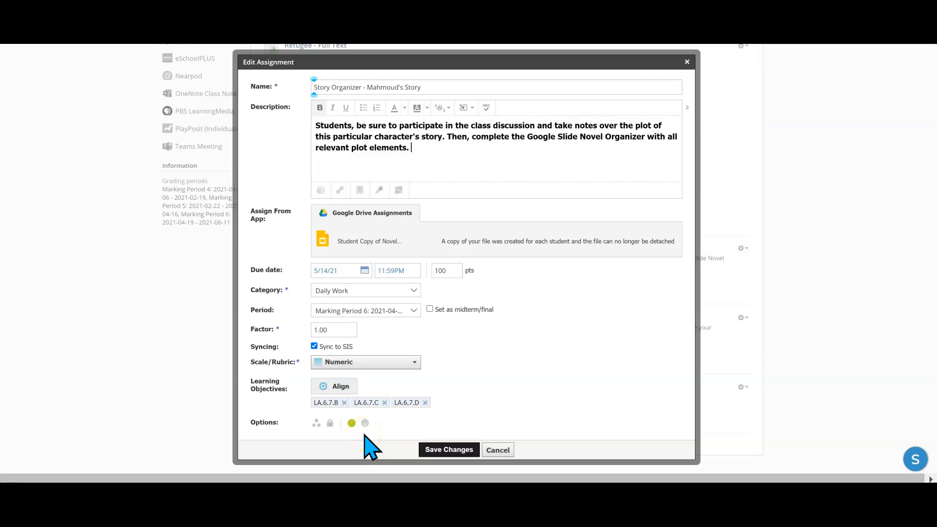
mouse_move(583, 71)
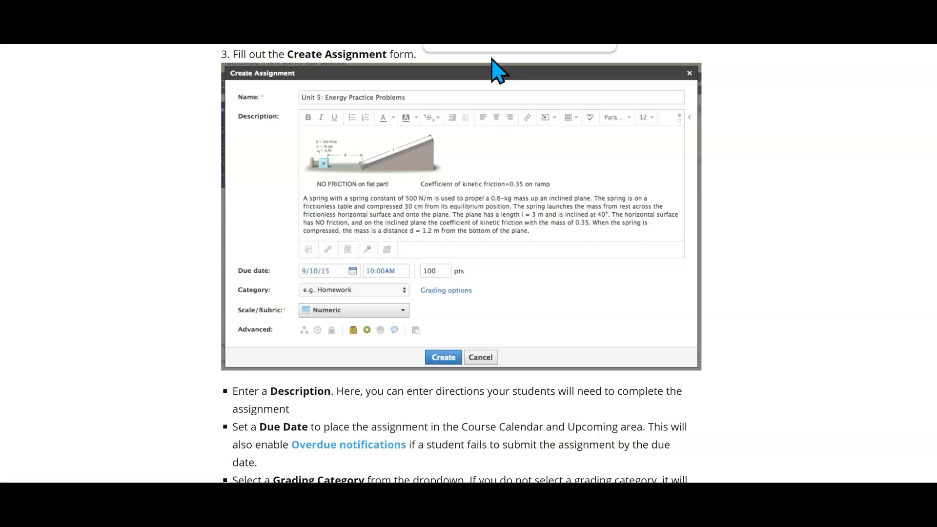
mouse_move(309, 337)
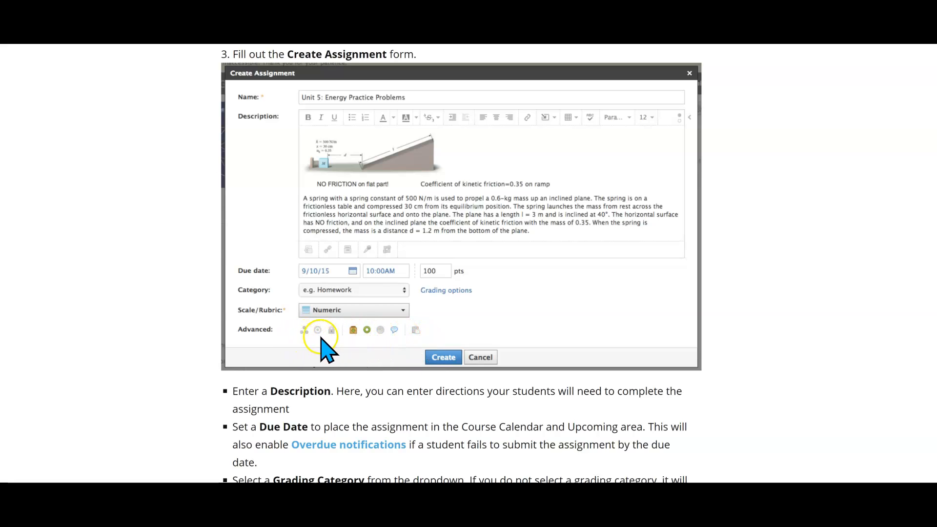
mouse_move(653, 336)
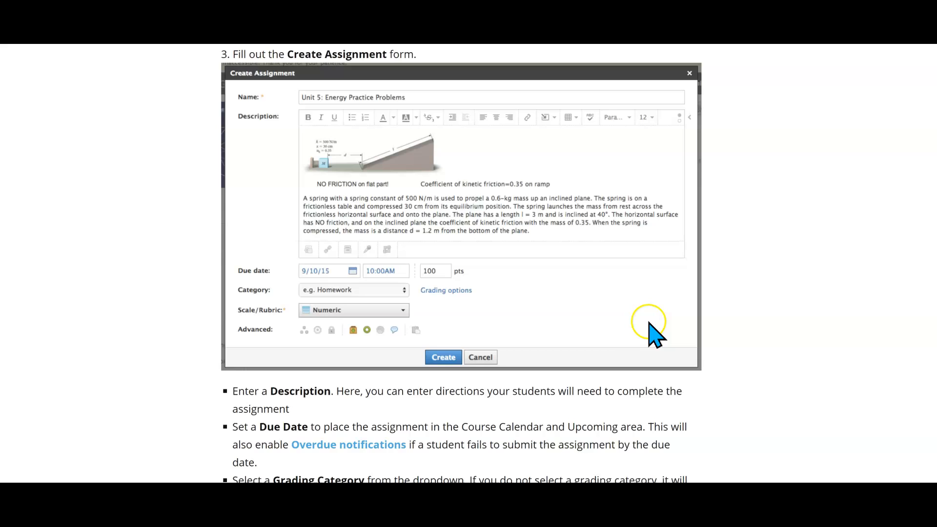
Scroll the Schoology help article down to its Options section on assignment settings.
scroll(down, 3)
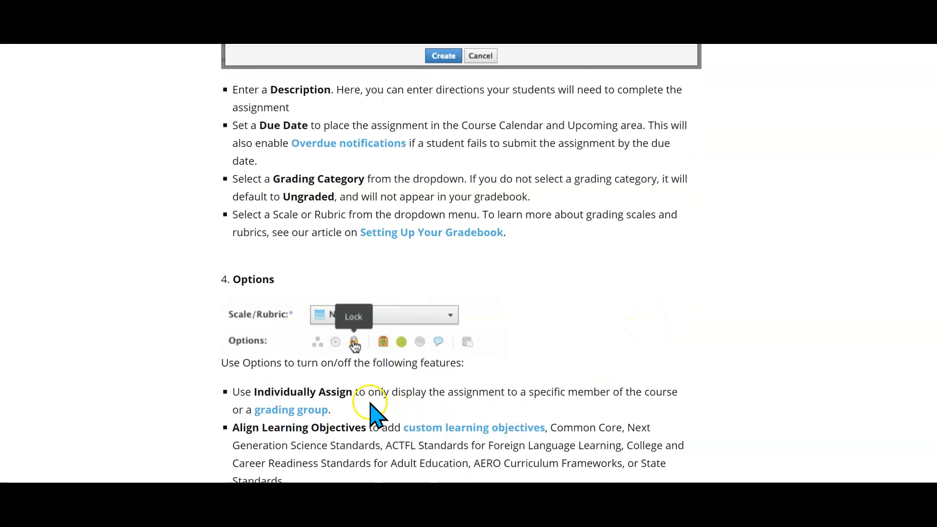
mouse_move(401, 342)
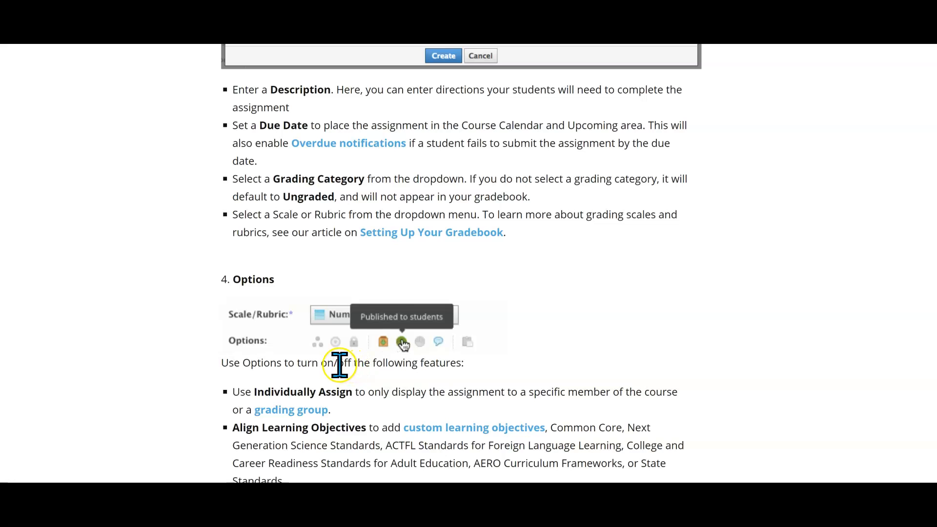
mouse_move(419, 341)
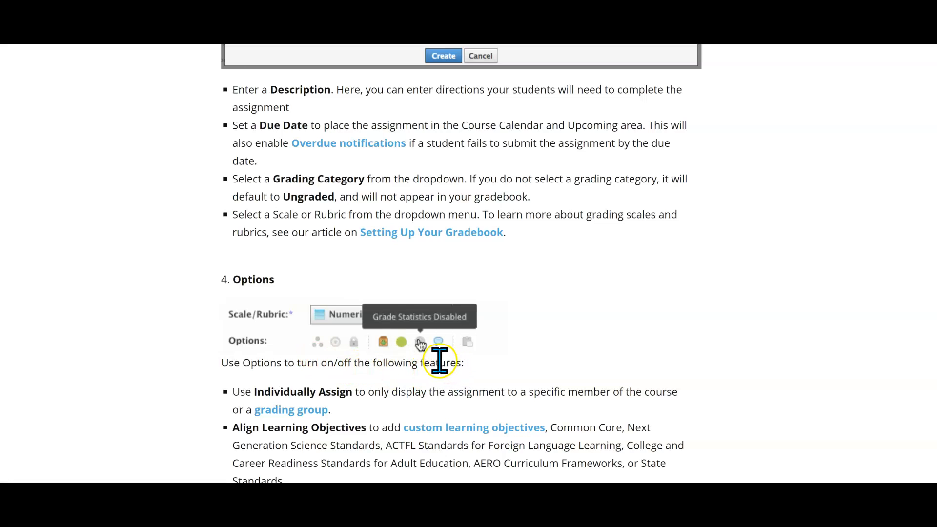
mouse_move(437, 342)
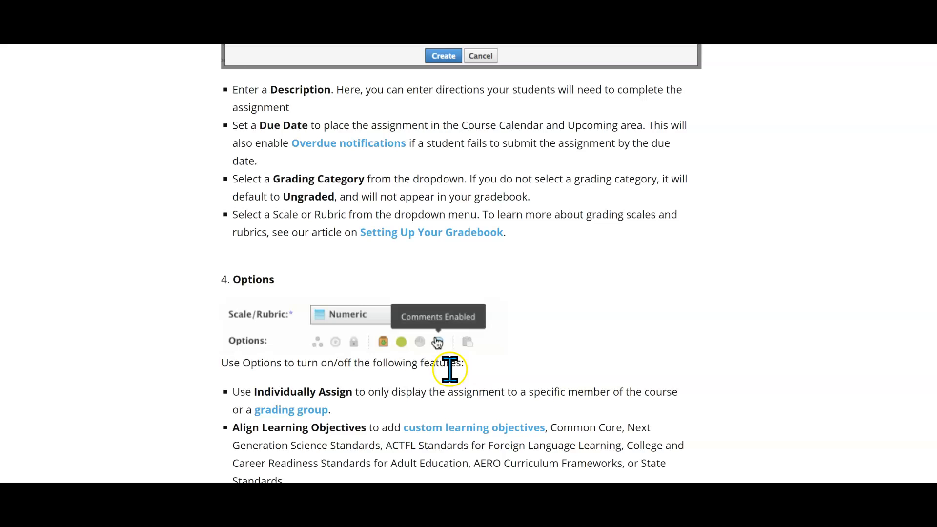
scroll(down, 3)
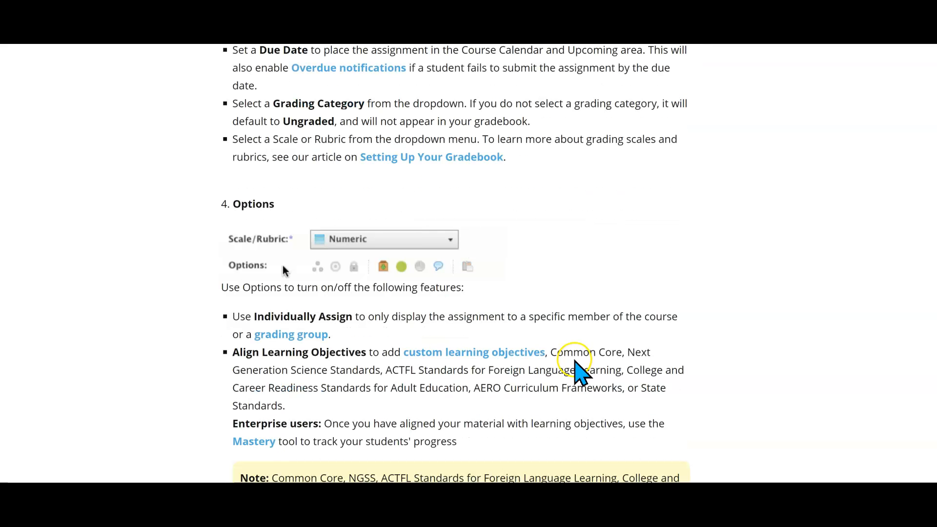
mouse_move(335, 266)
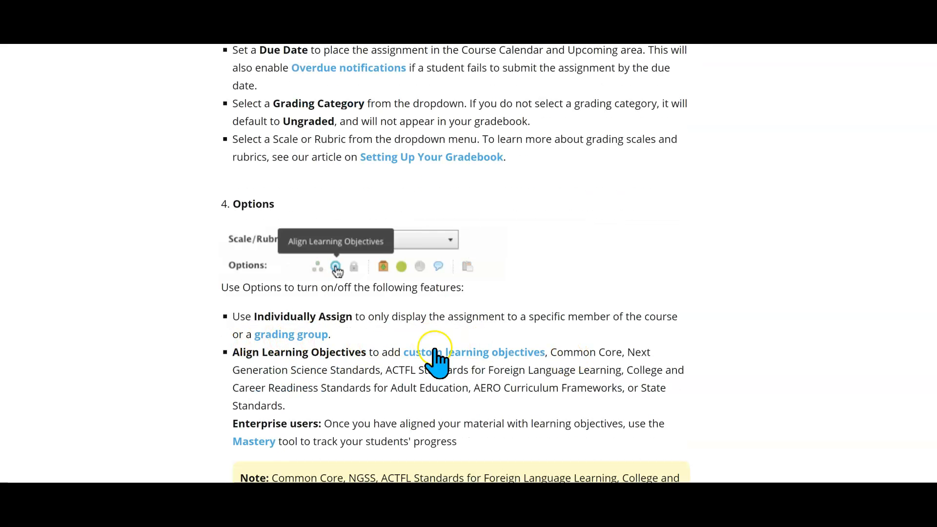
mouse_move(353, 267)
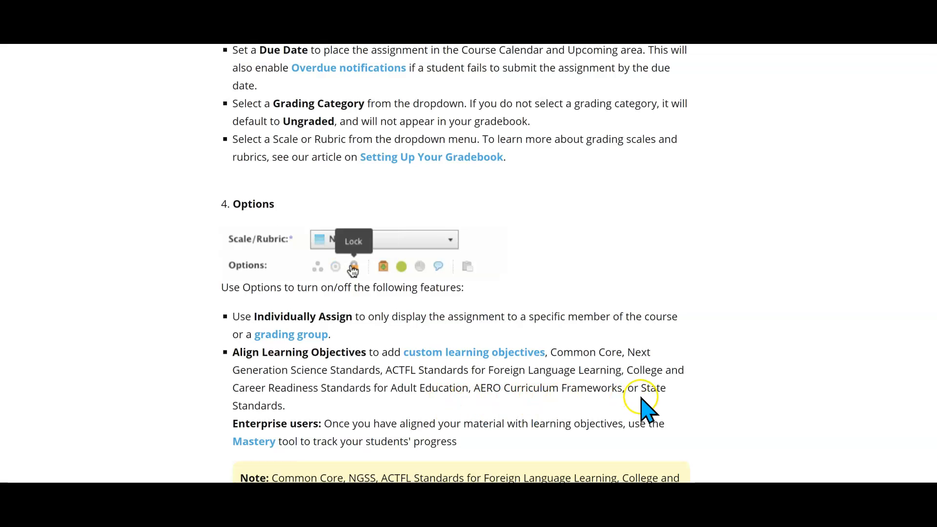
mouse_move(383, 267)
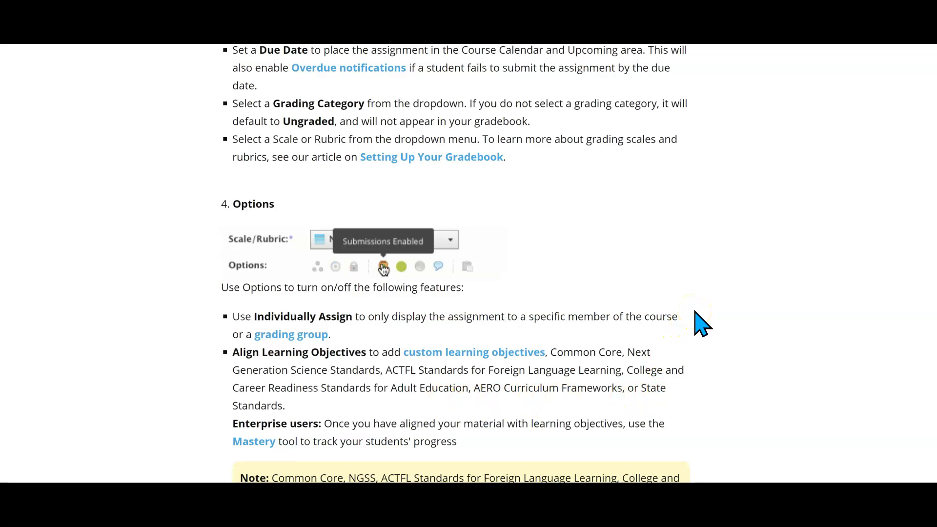
mouse_move(420, 266)
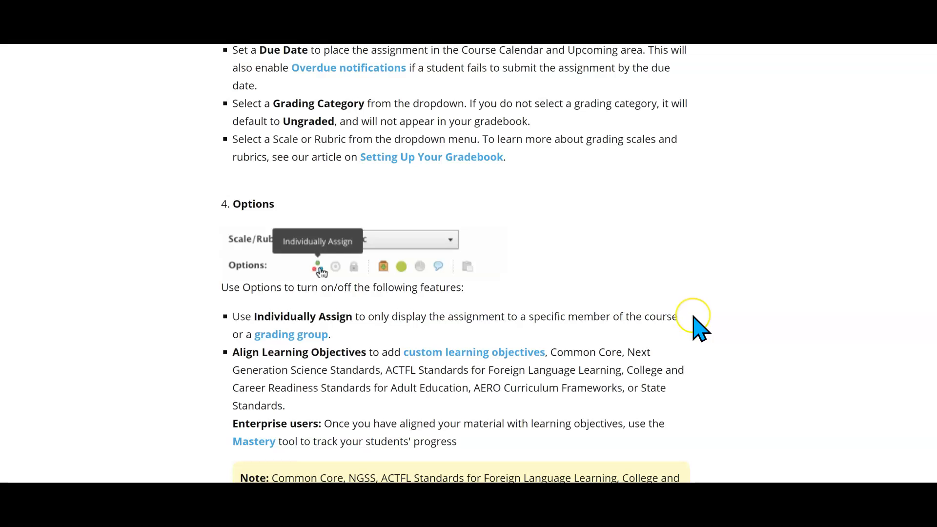
mouse_move(352, 266)
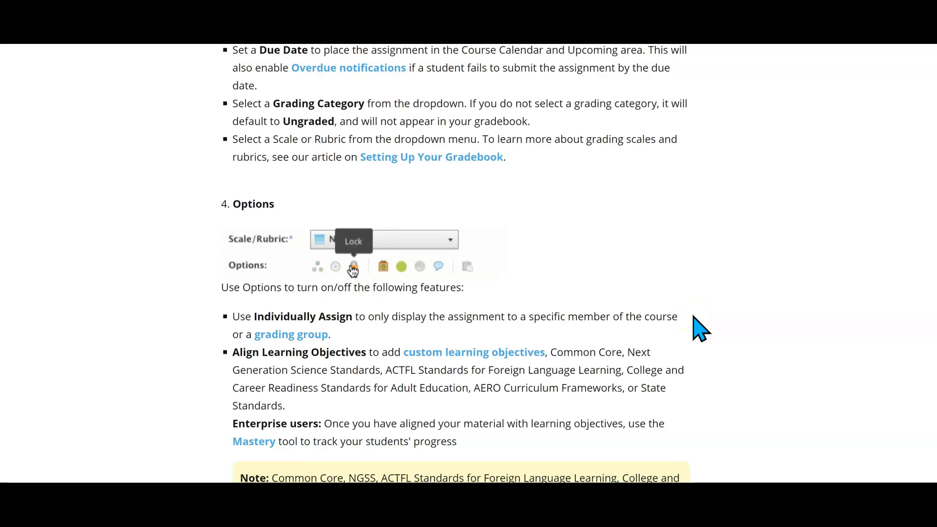
mouse_move(382, 266)
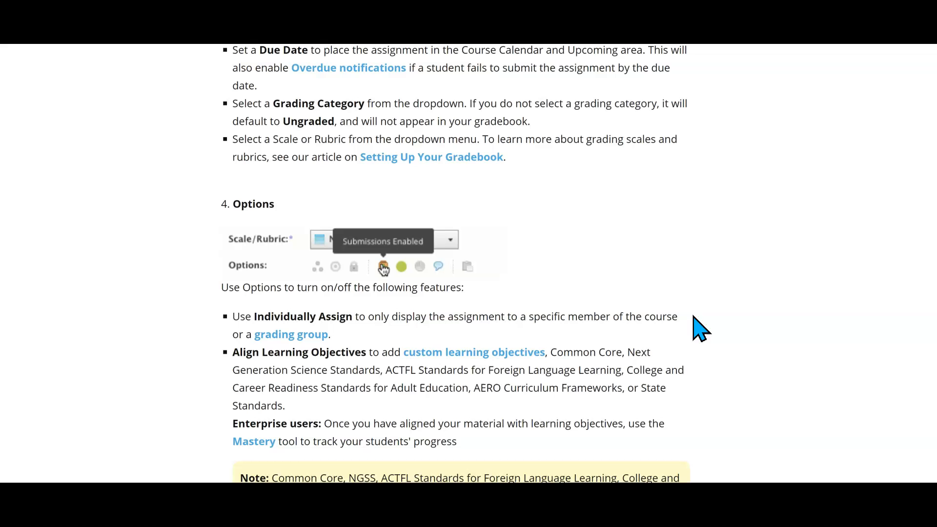
mouse_move(401, 267)
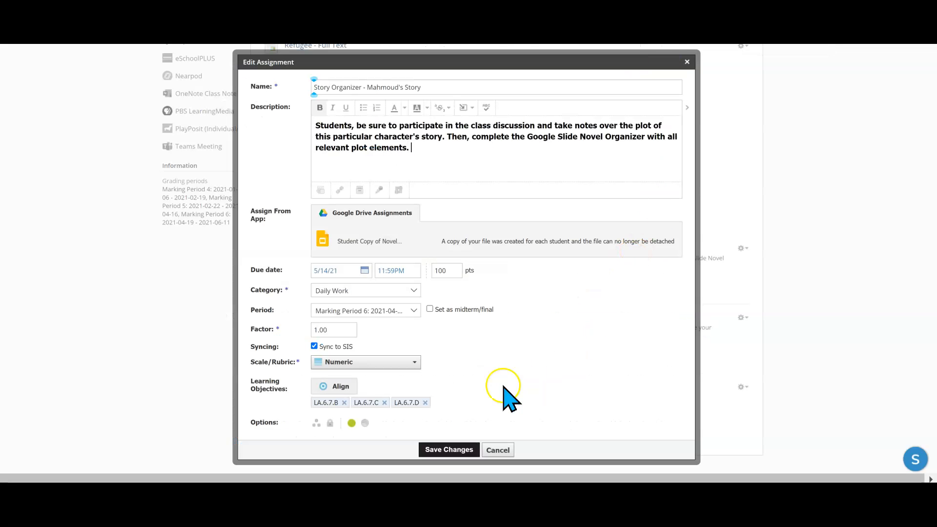
mouse_move(568, 308)
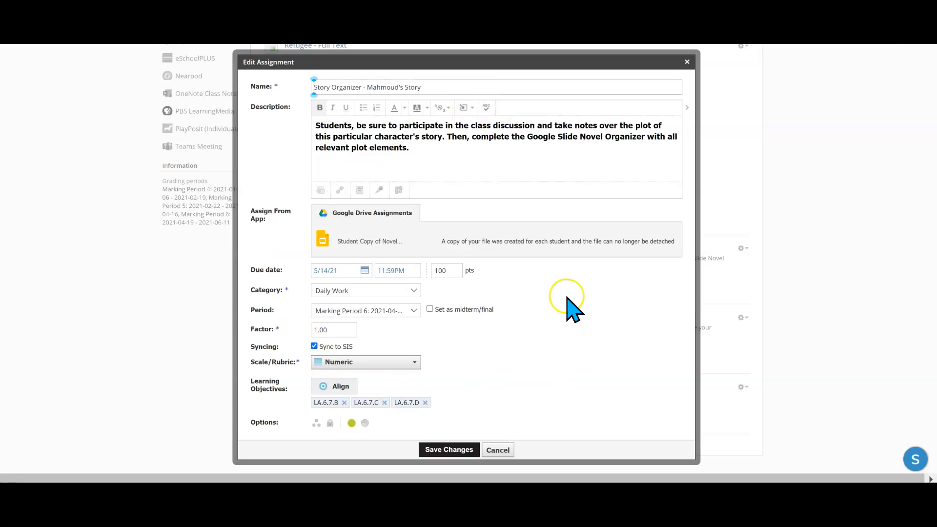
mouse_move(580, 278)
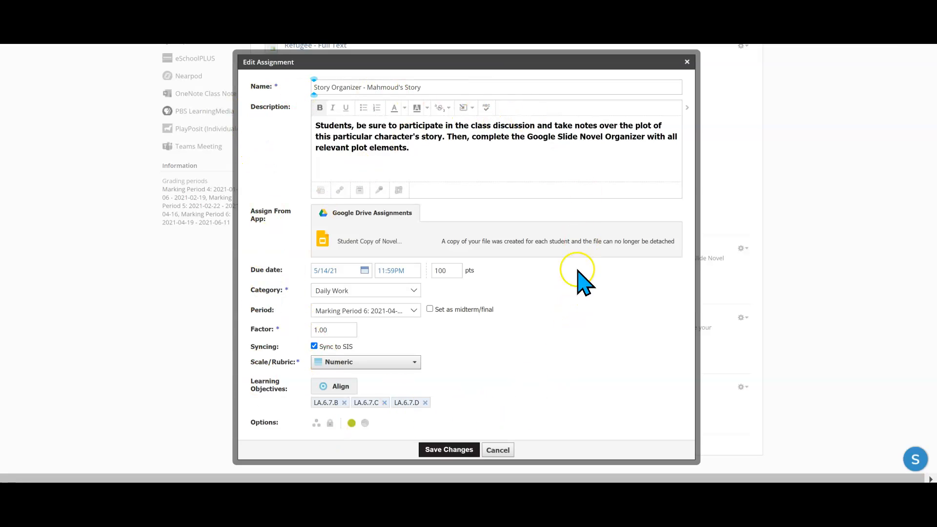
mouse_move(565, 419)
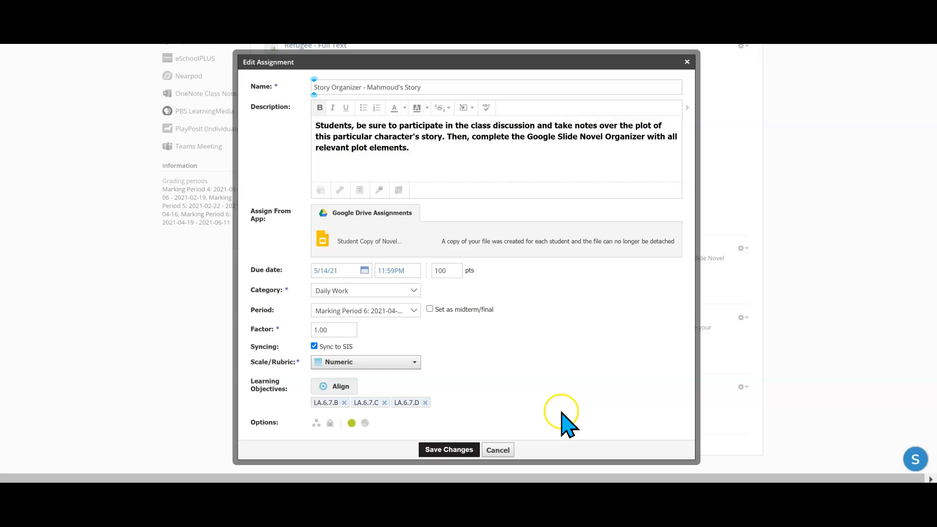
mouse_move(316, 442)
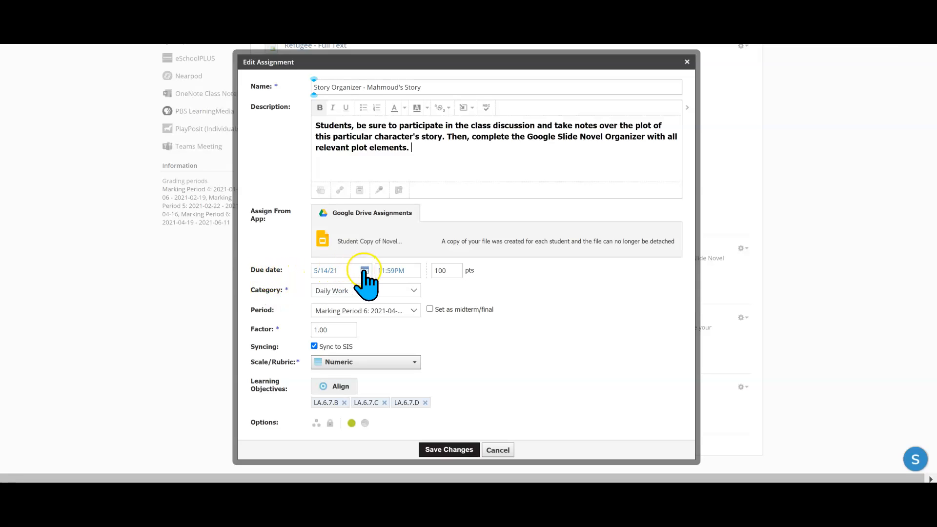
Change the assignment due date to 5/17/21, keeping the 11:59PM deadline.
click(364, 271)
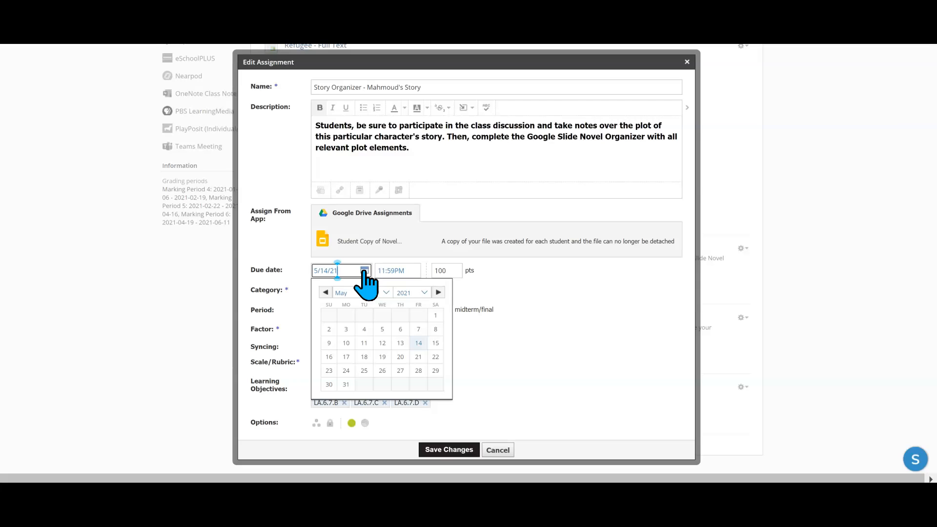
mouse_move(418, 342)
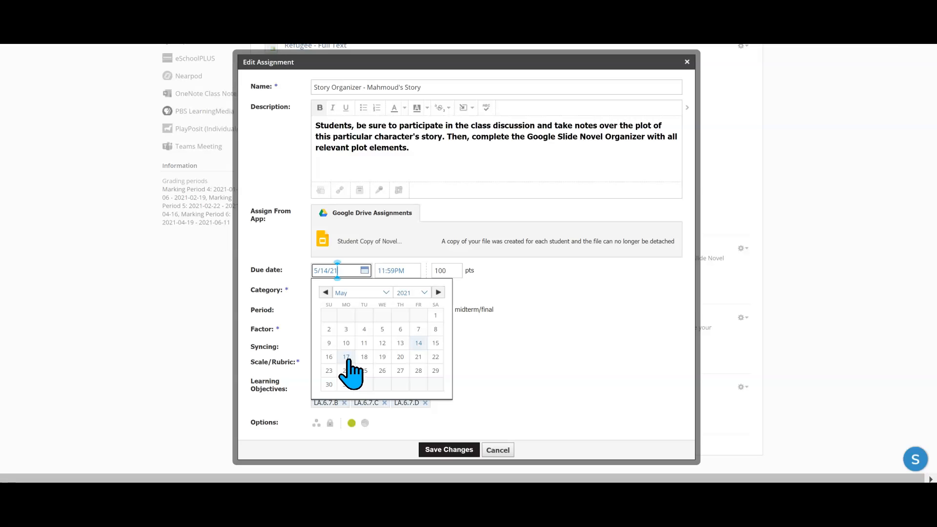
click(346, 357)
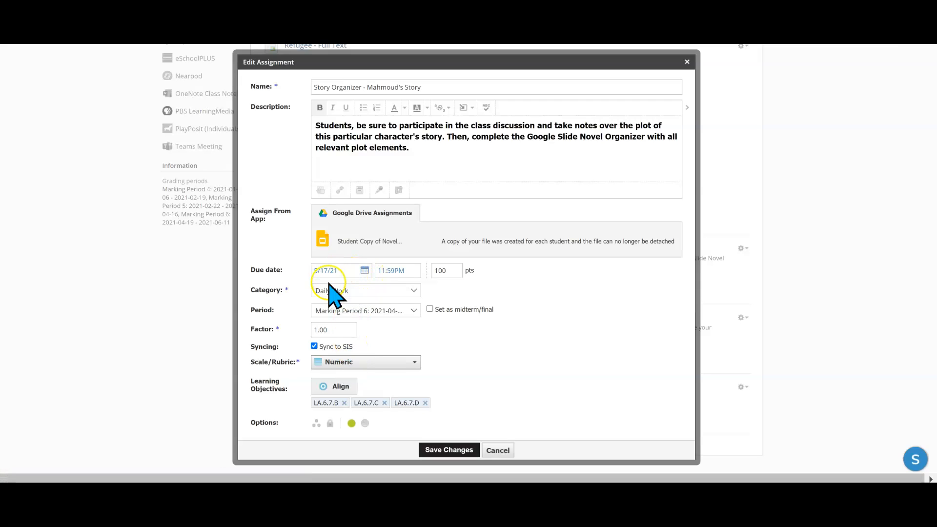
click(397, 270)
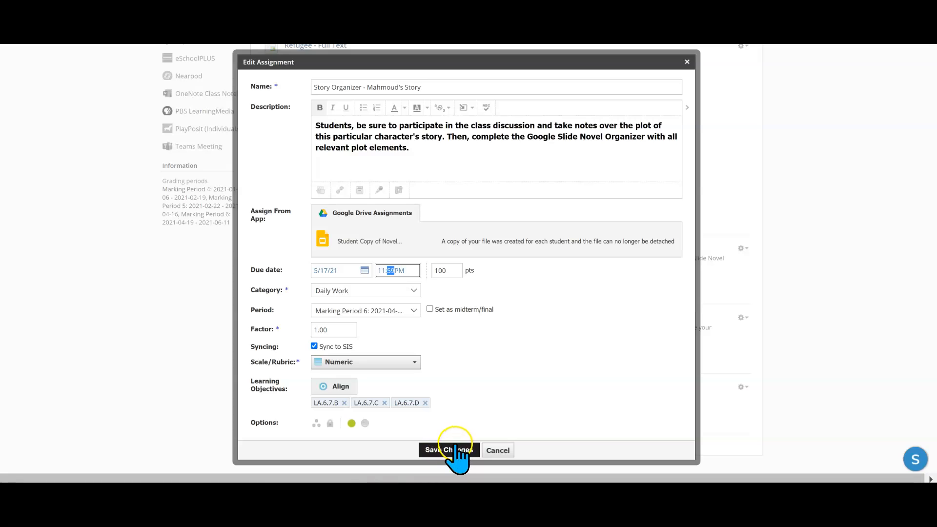
mouse_move(454, 326)
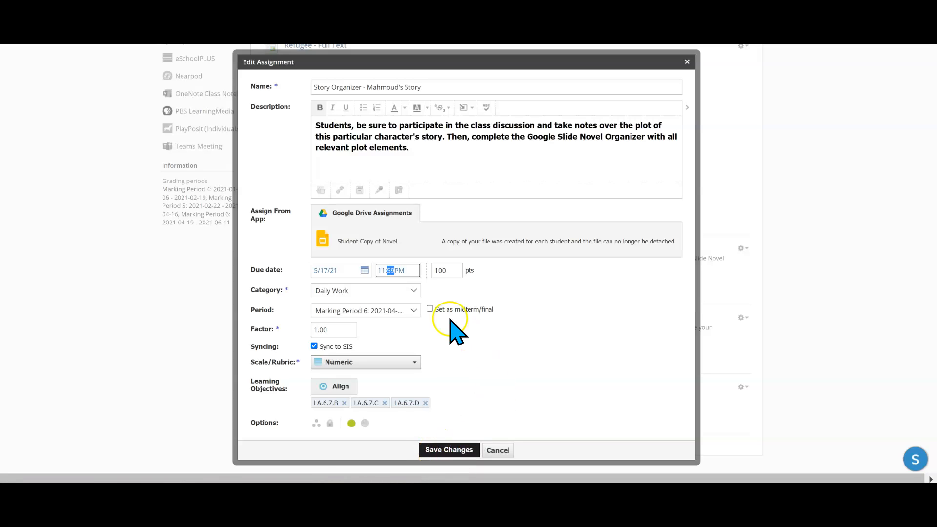
mouse_move(487, 374)
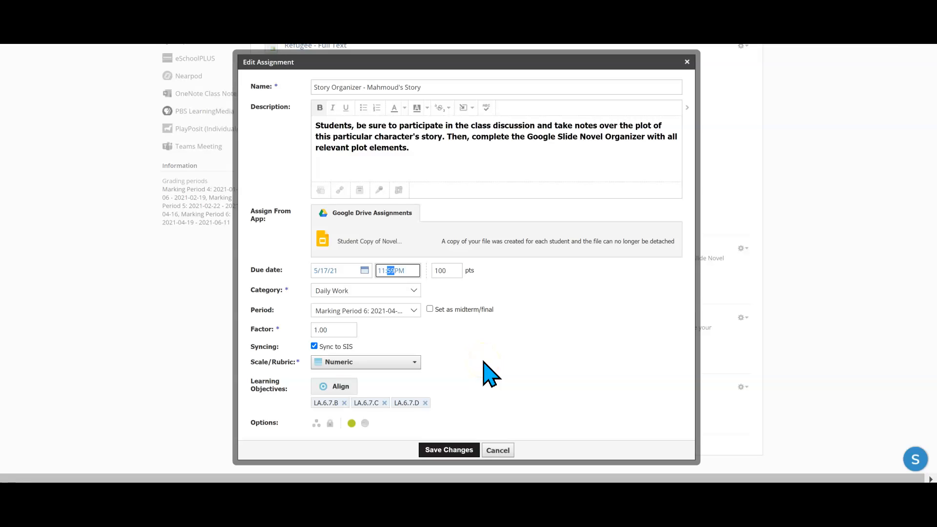
mouse_move(467, 415)
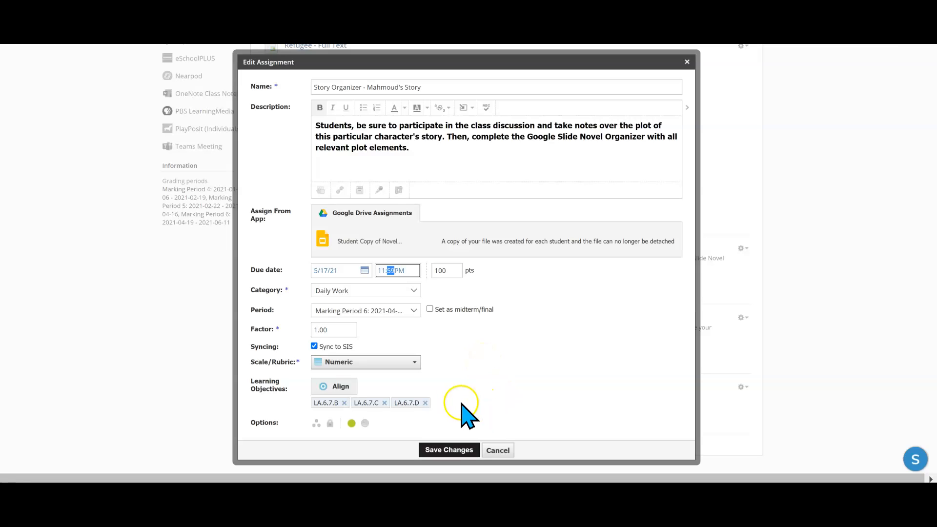
mouse_move(411, 265)
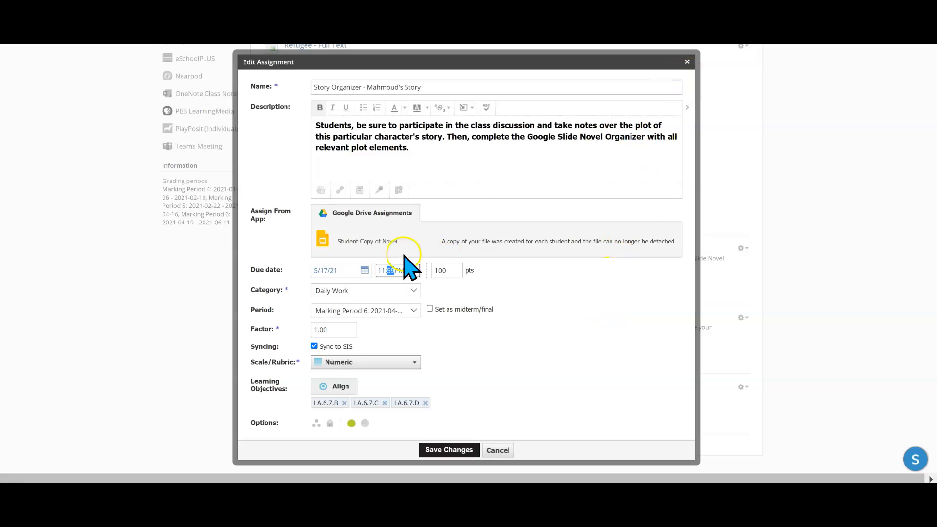
mouse_move(685, 62)
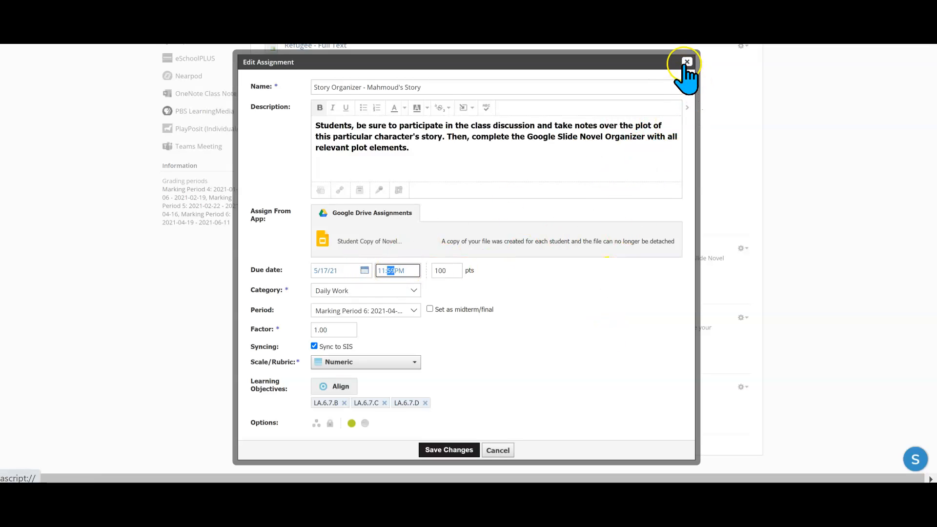
mouse_move(487, 310)
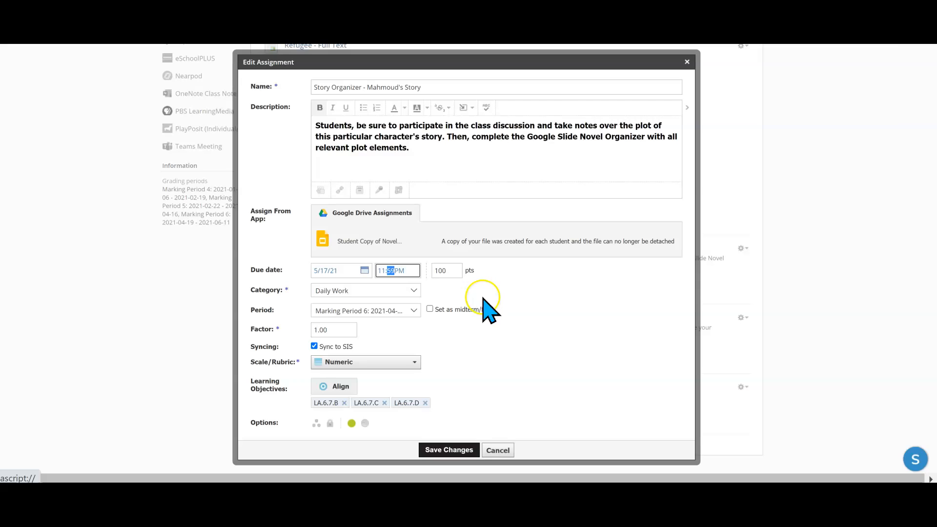
mouse_move(455, 350)
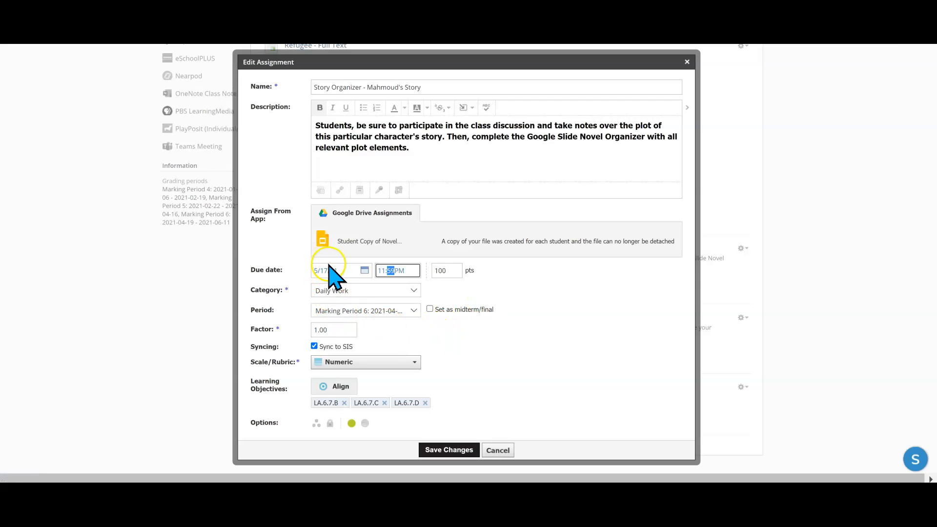
mouse_move(549, 346)
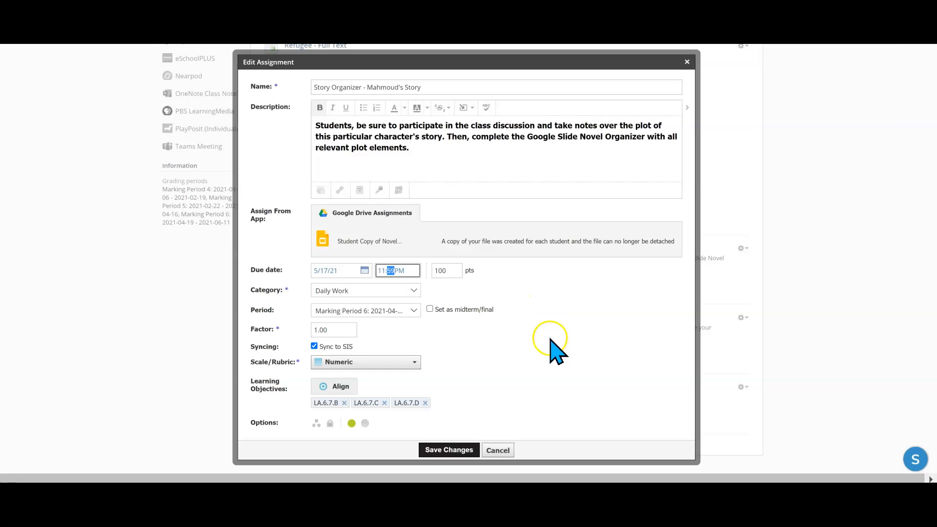
mouse_move(448, 450)
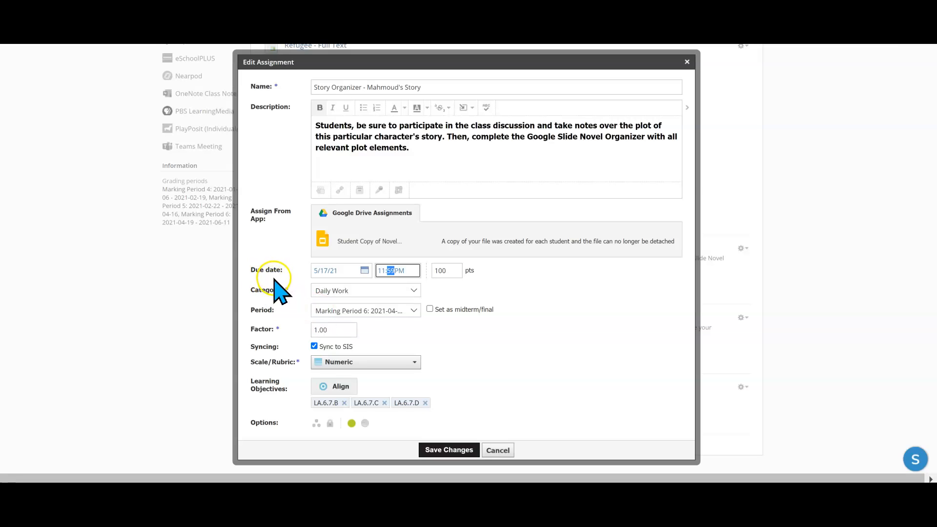
mouse_move(310, 436)
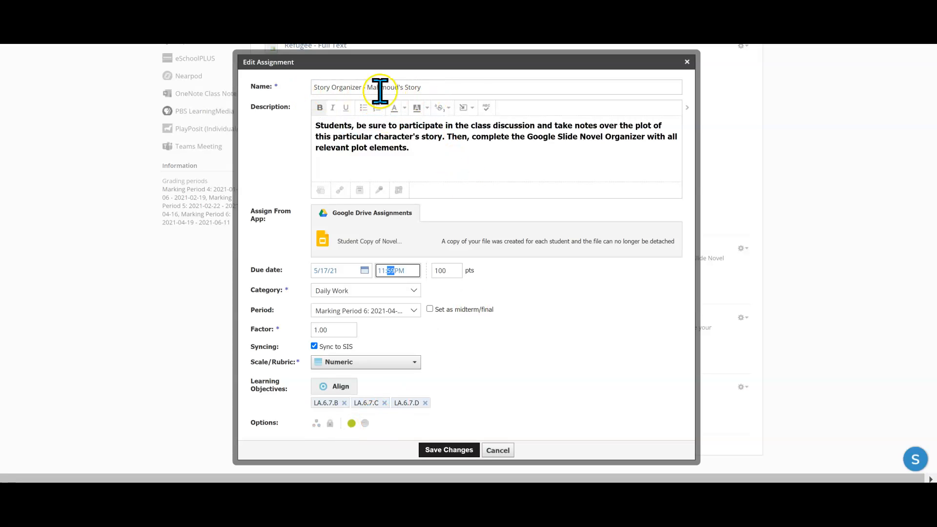
mouse_move(475, 104)
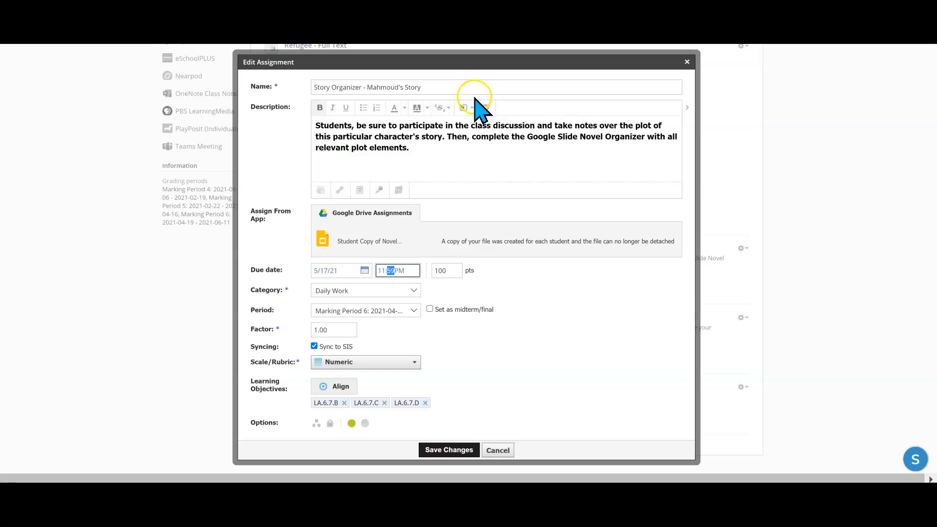
mouse_move(552, 406)
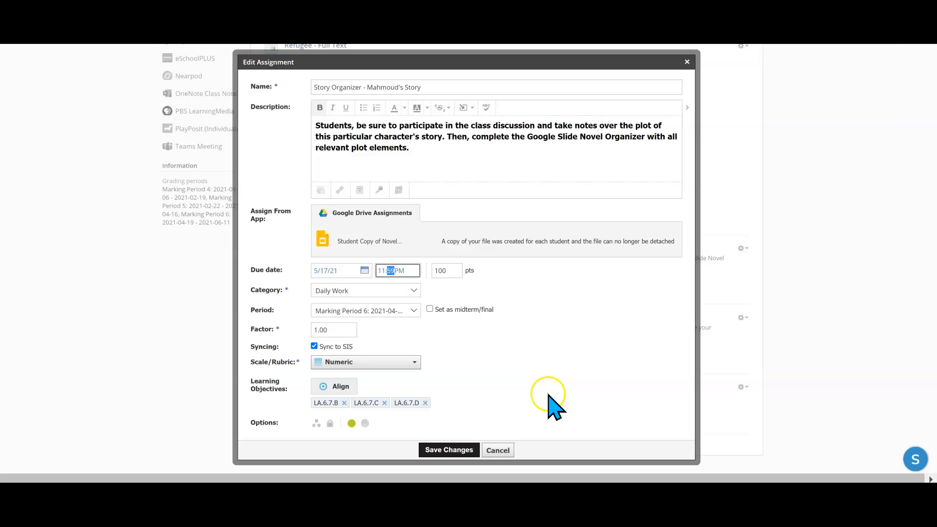
mouse_move(754, 341)
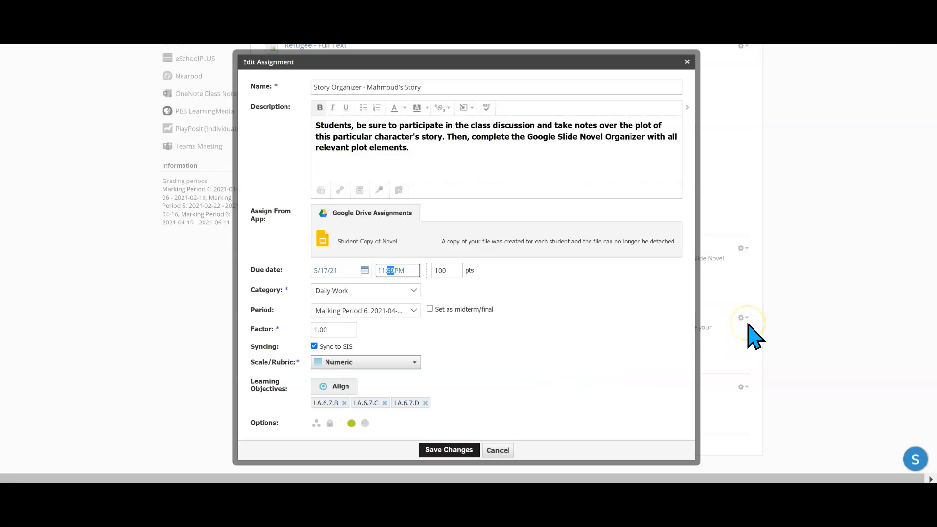
mouse_move(574, 150)
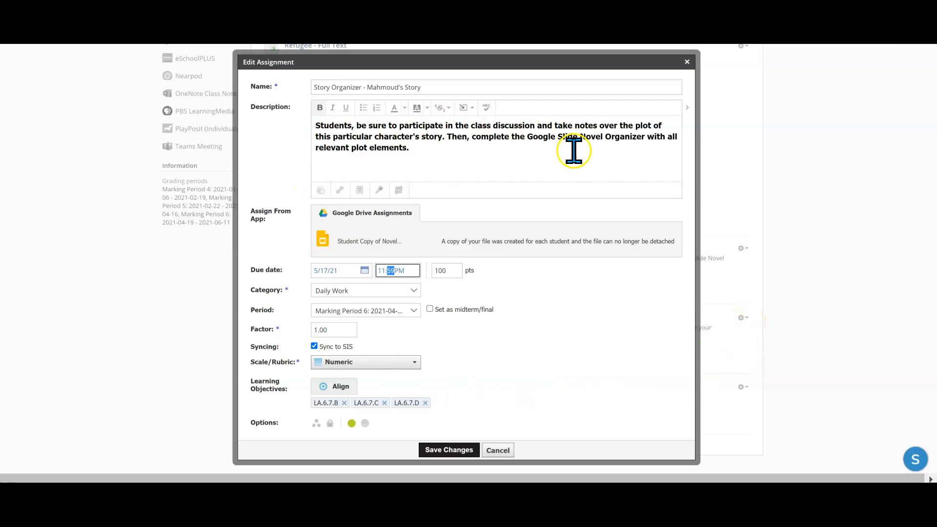
mouse_move(316, 423)
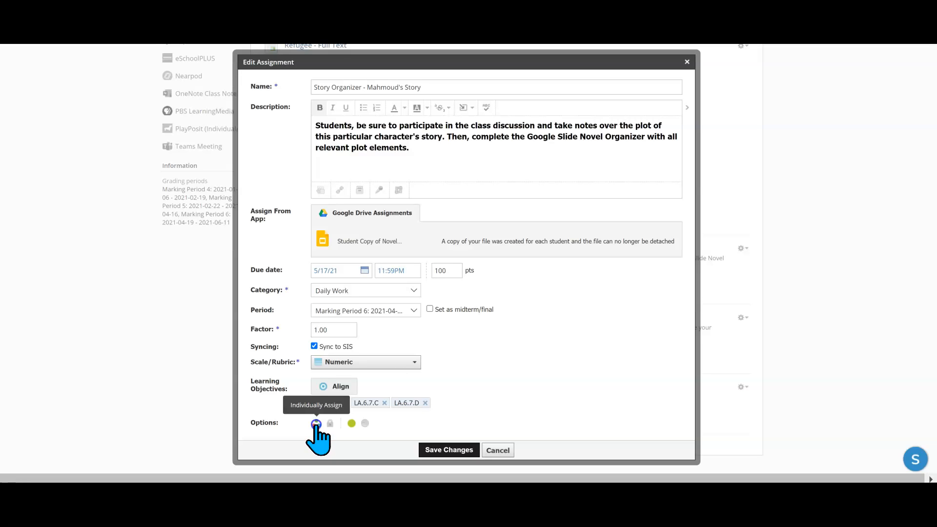
click(315, 423)
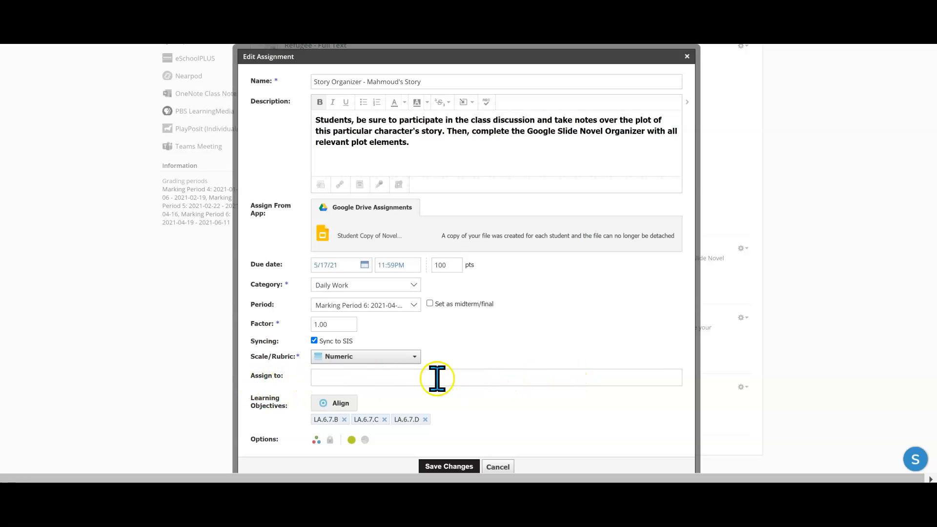
mouse_move(265, 398)
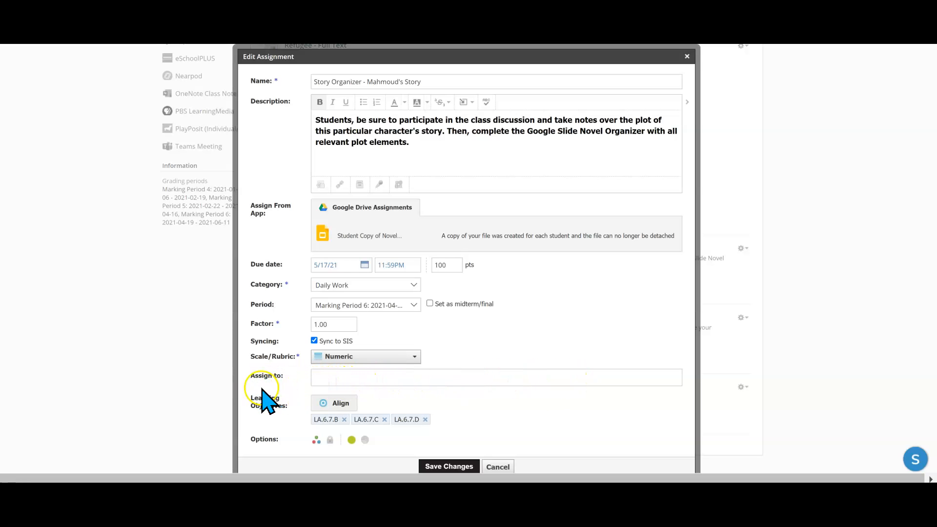
mouse_move(527, 384)
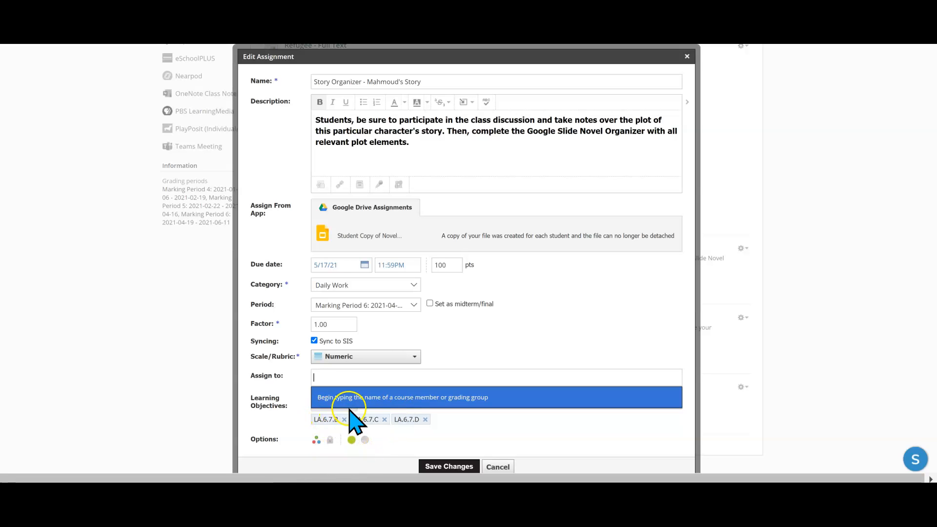
mouse_move(349, 376)
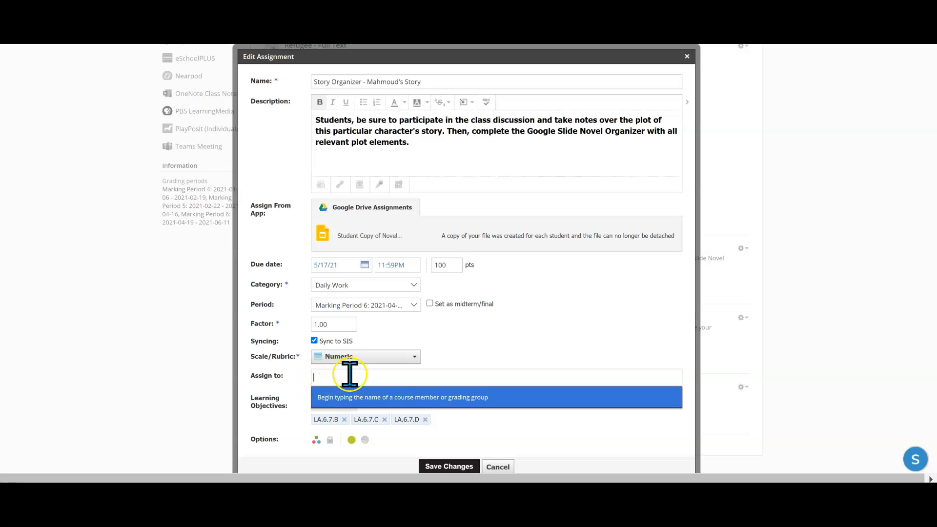
mouse_move(323, 379)
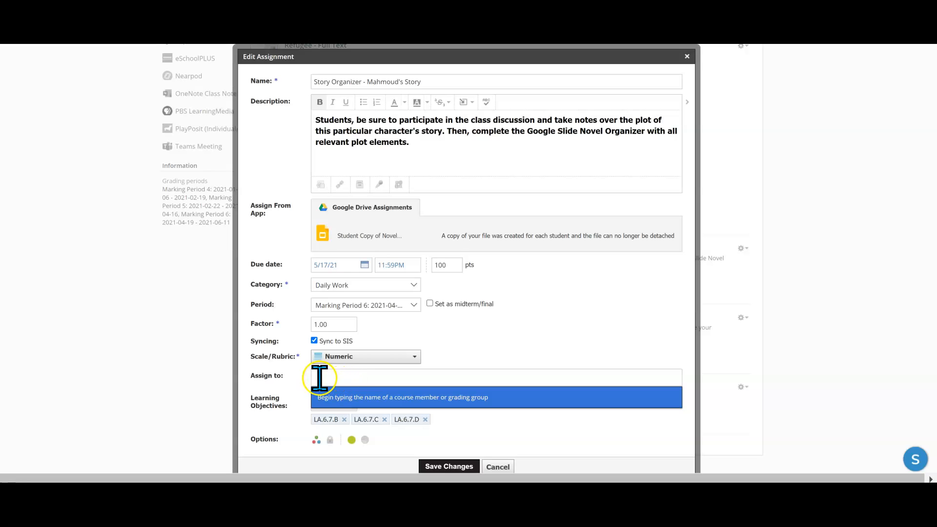
mouse_move(352, 380)
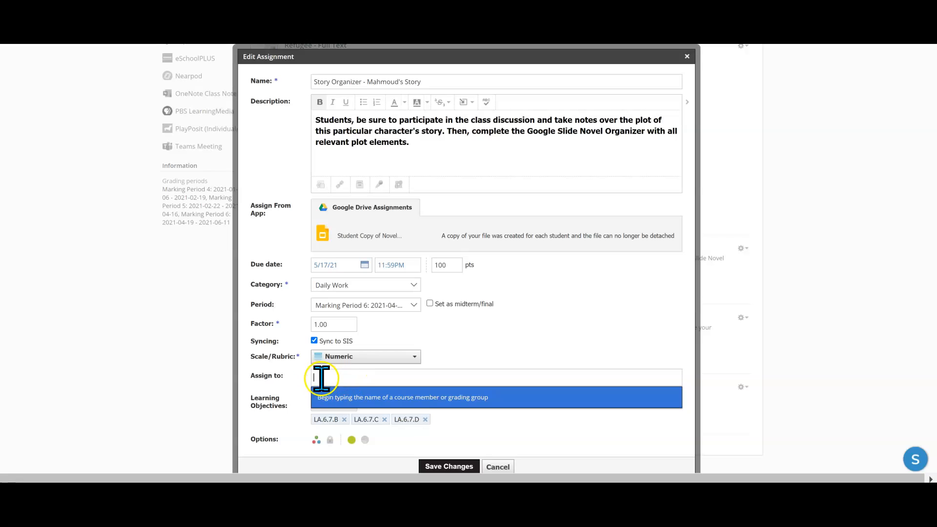
mouse_move(386, 381)
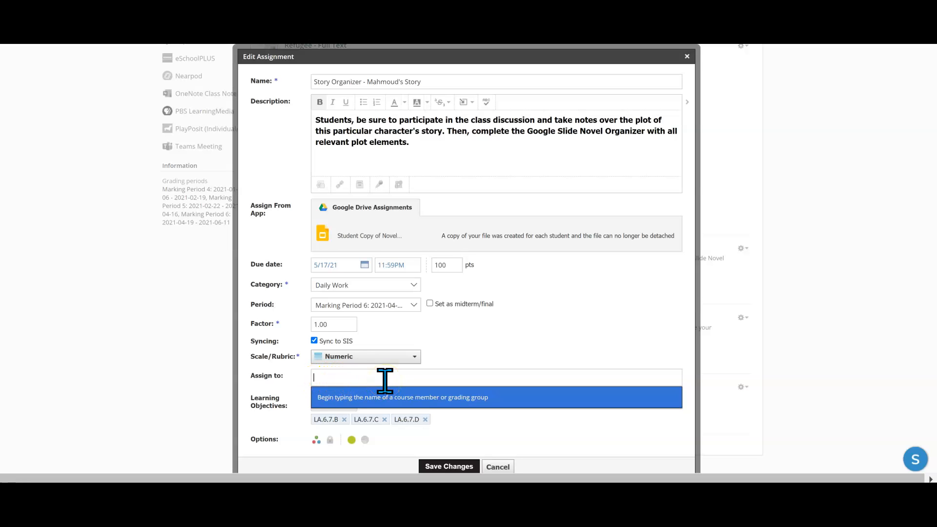
mouse_move(409, 382)
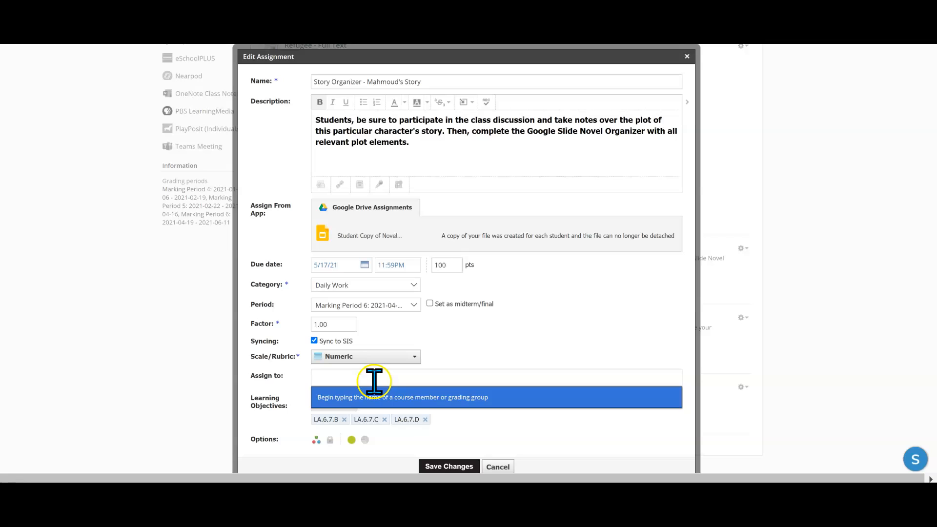
click(495, 377)
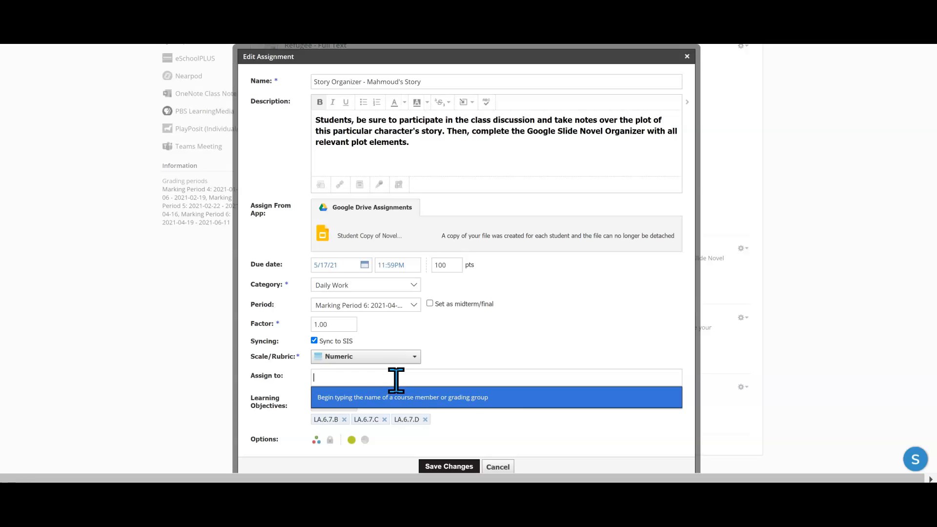
mouse_move(321, 386)
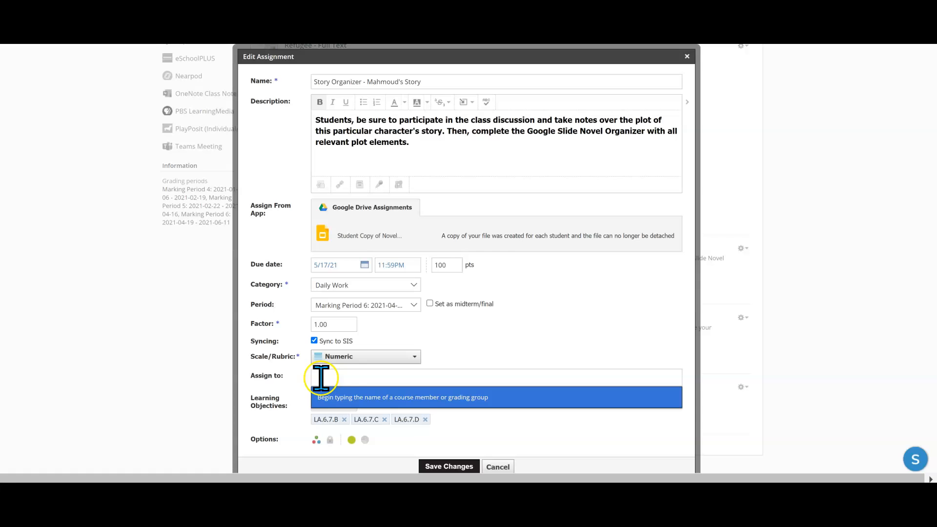
mouse_move(467, 385)
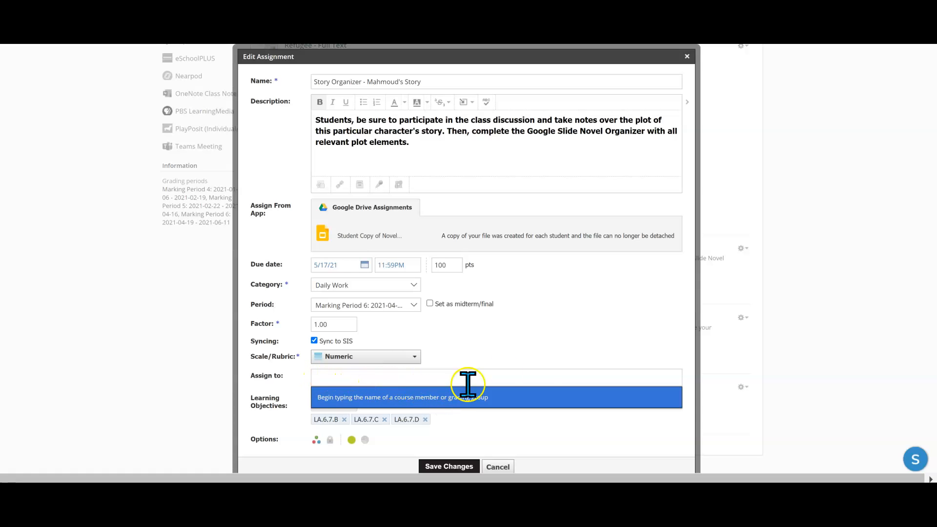
mouse_move(493, 436)
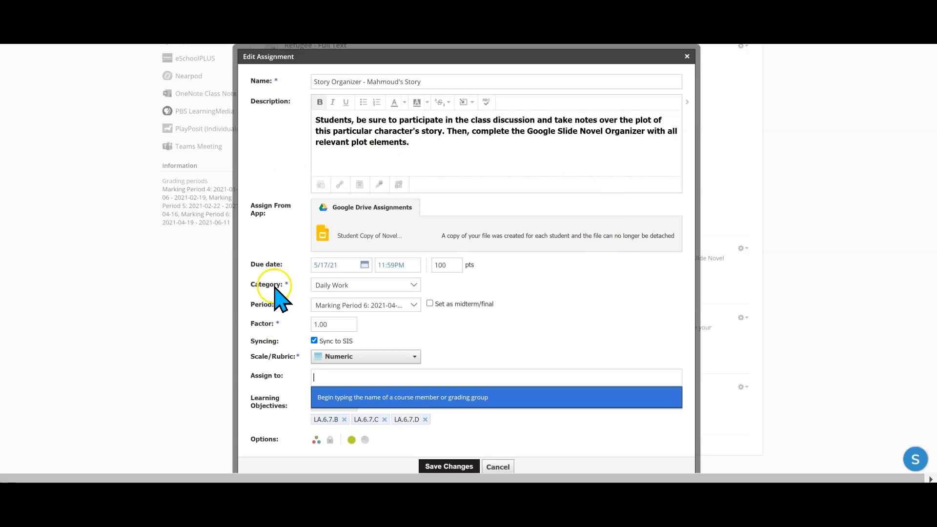
mouse_move(654, 344)
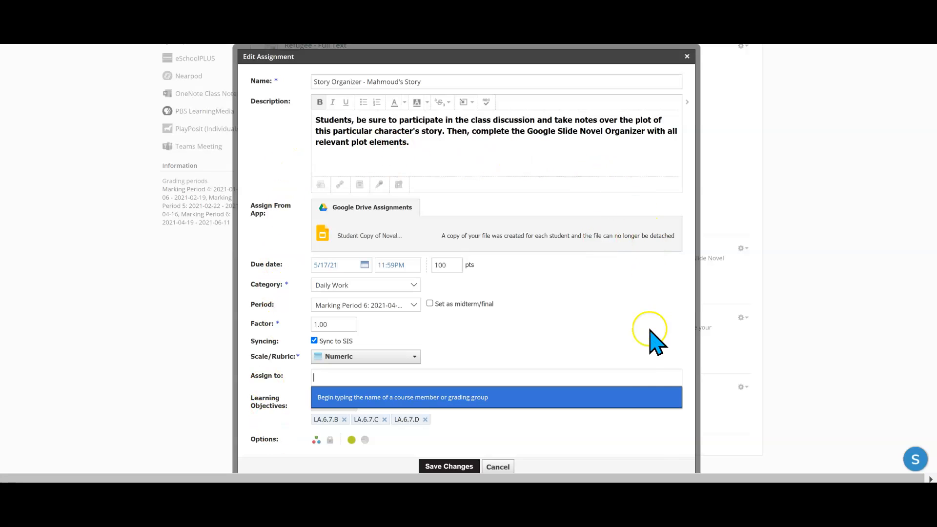
mouse_move(411, 439)
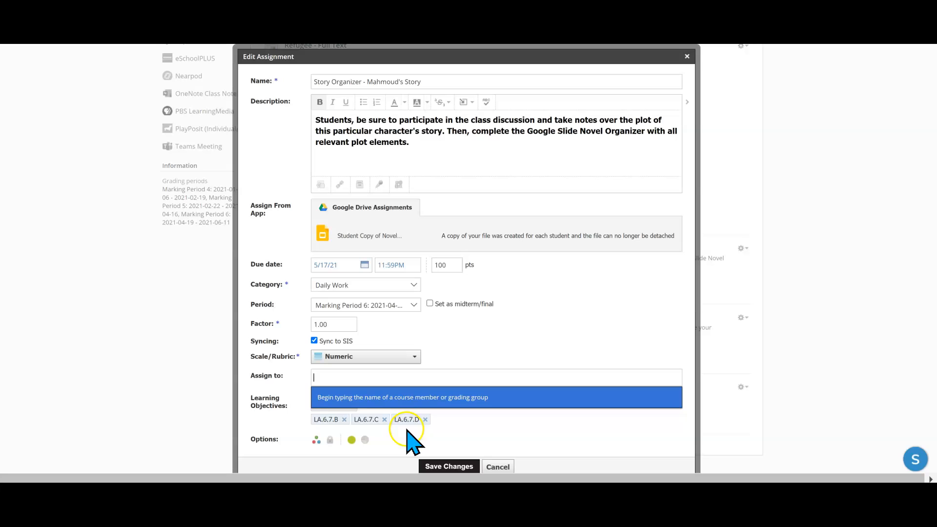
mouse_move(316, 380)
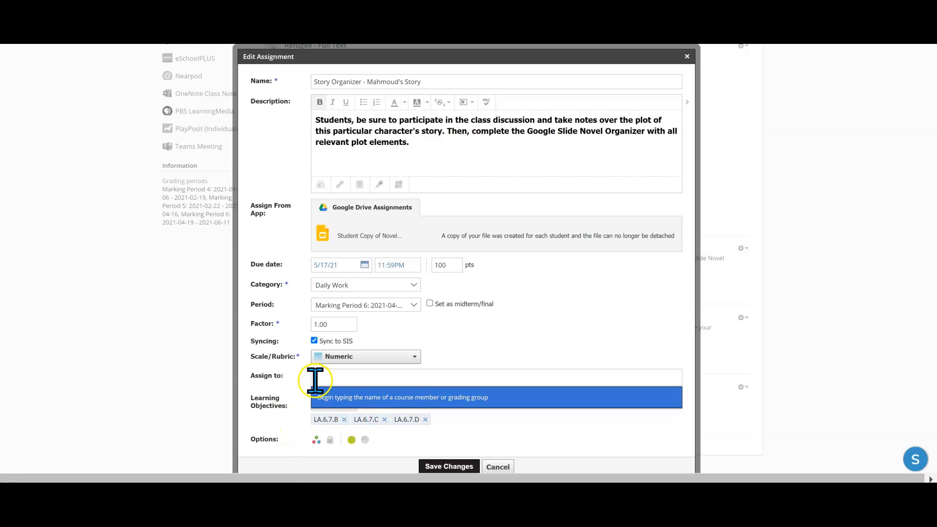
mouse_move(287, 405)
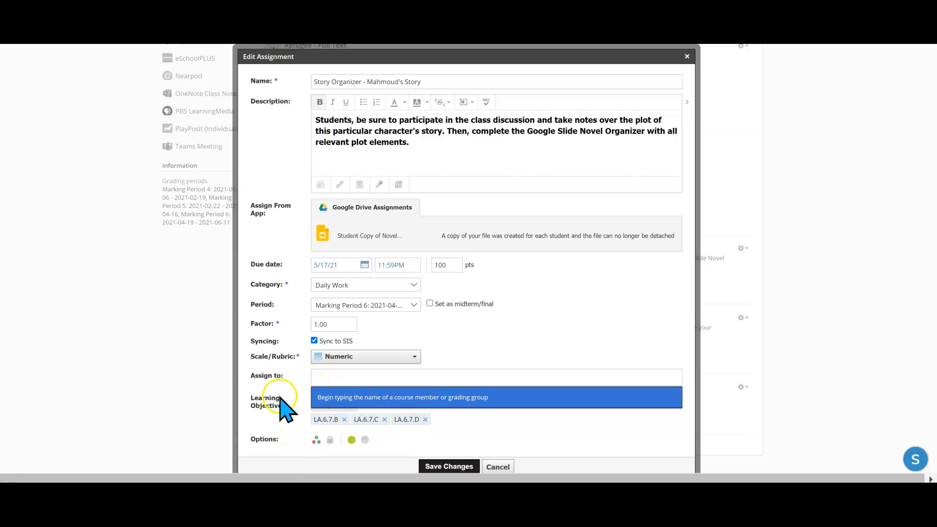
mouse_move(363, 472)
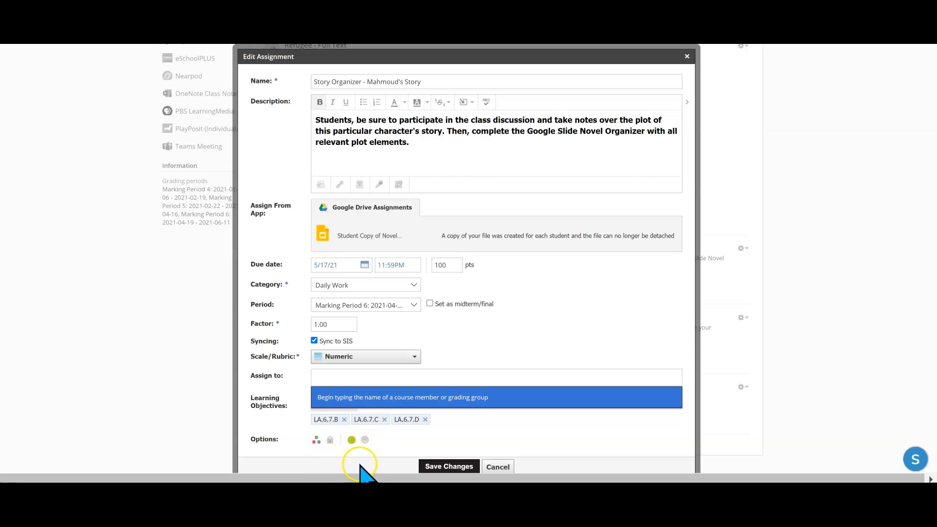
mouse_move(364, 418)
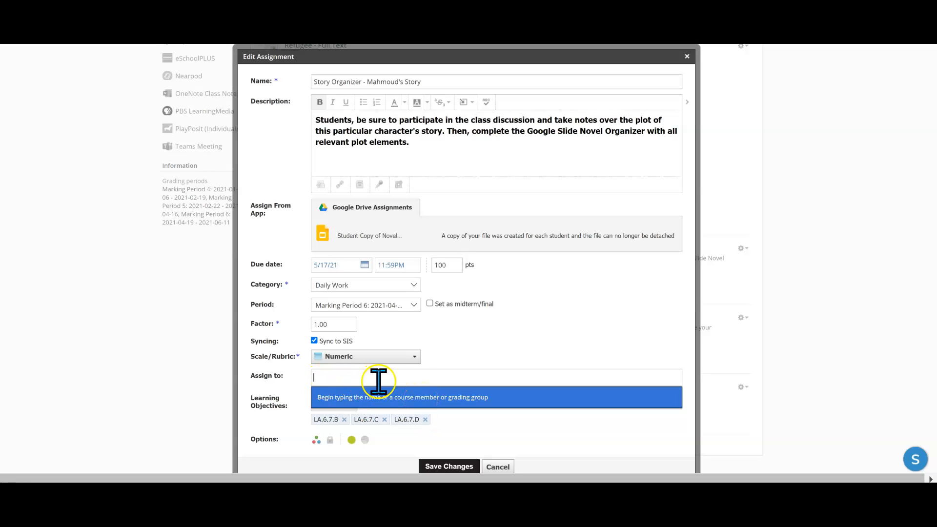
mouse_move(377, 419)
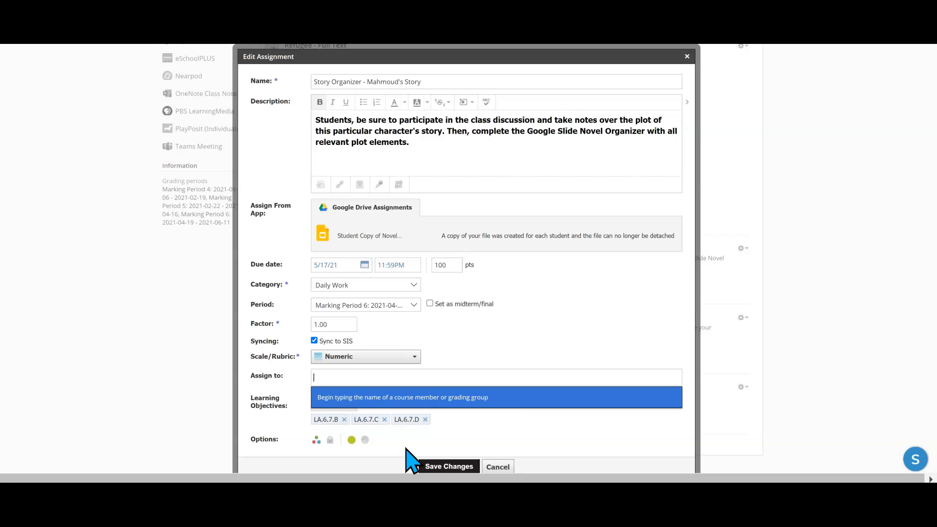
mouse_move(401, 451)
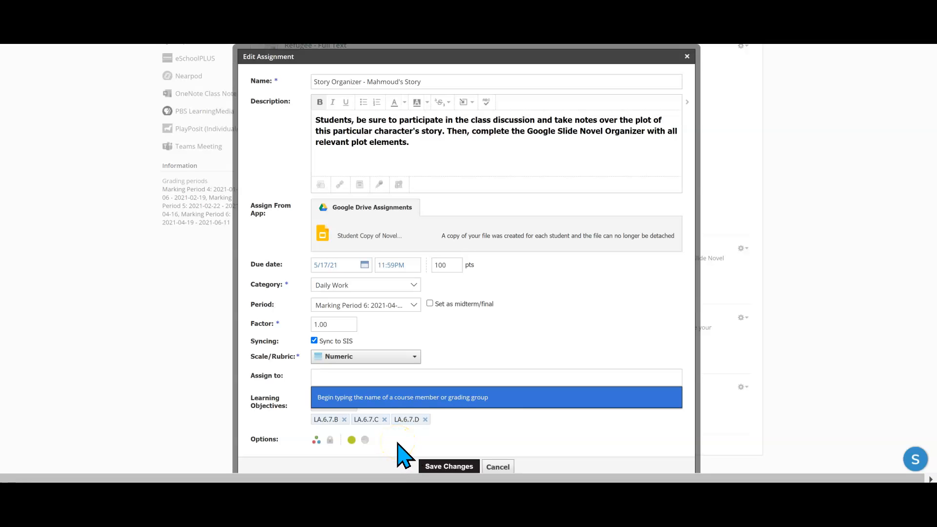
mouse_move(531, 334)
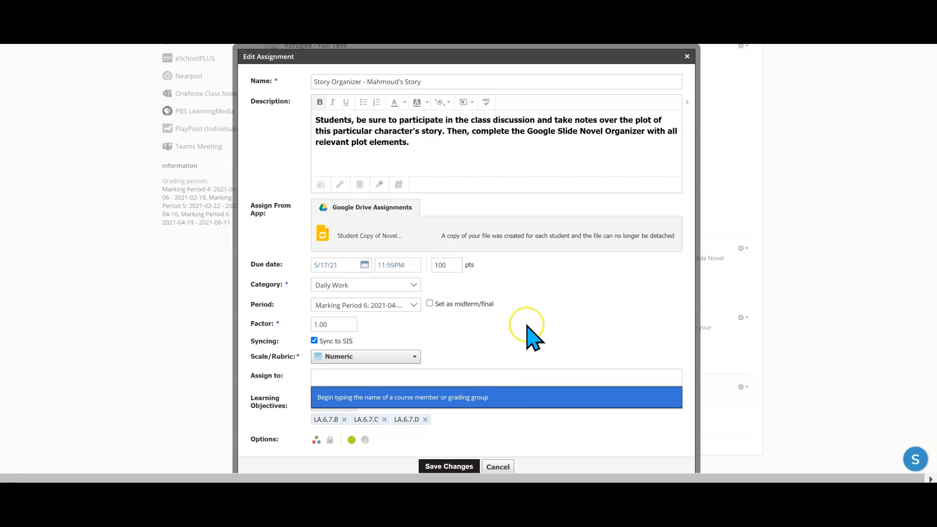
mouse_move(529, 335)
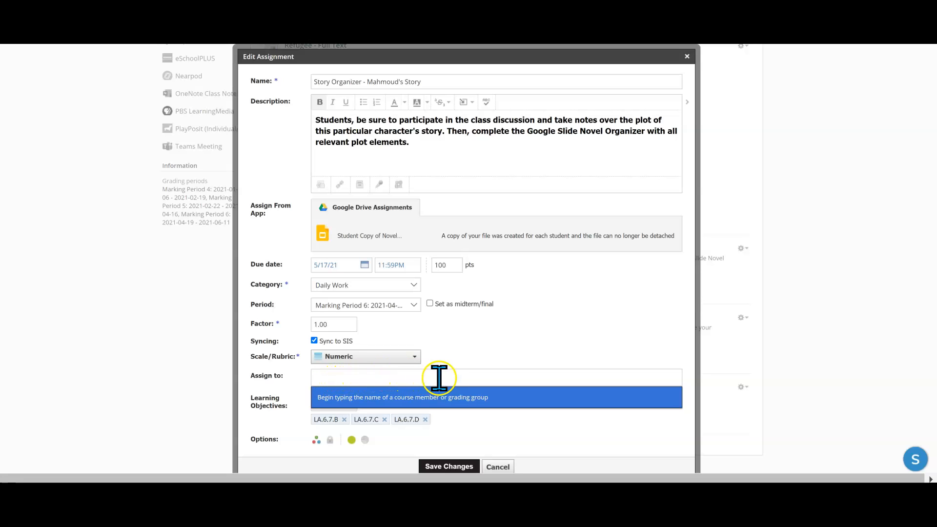
mouse_move(438, 375)
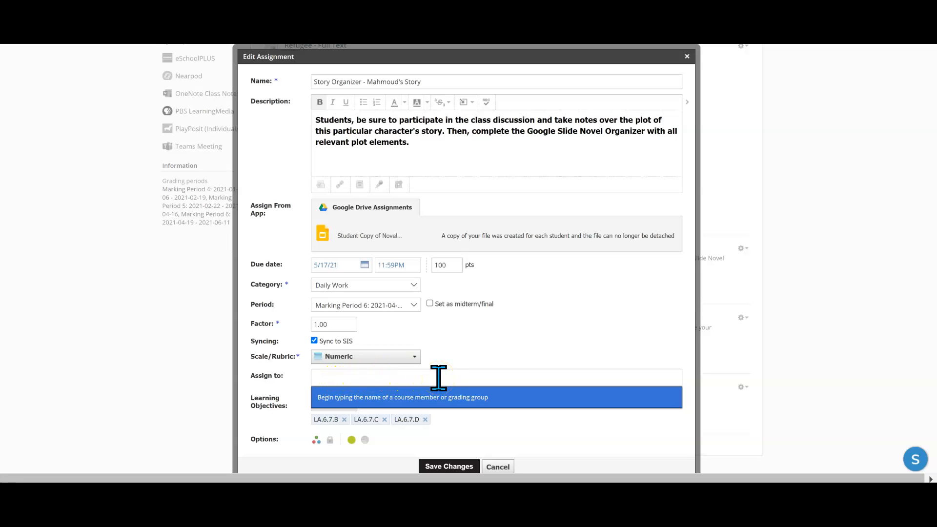
click(351, 440)
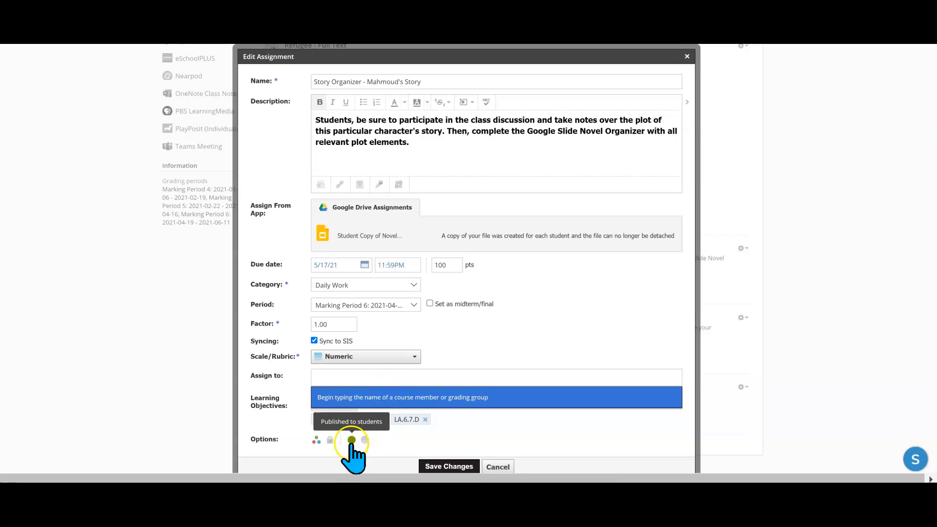
click(496, 376)
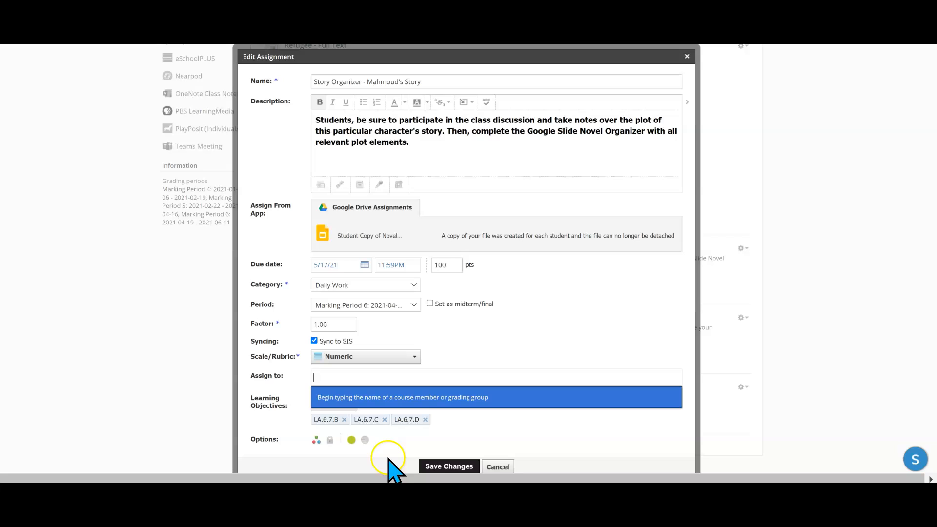
mouse_move(346, 382)
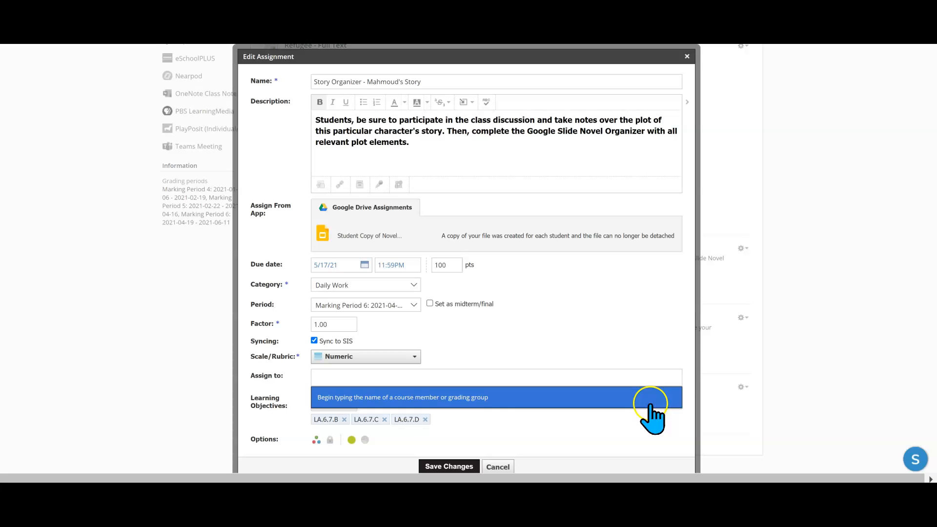
mouse_move(735, 323)
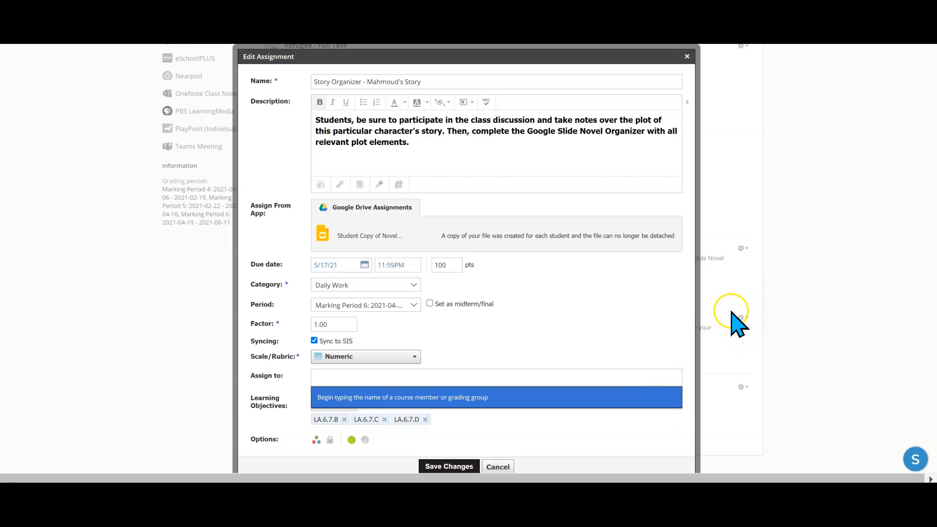
mouse_move(744, 337)
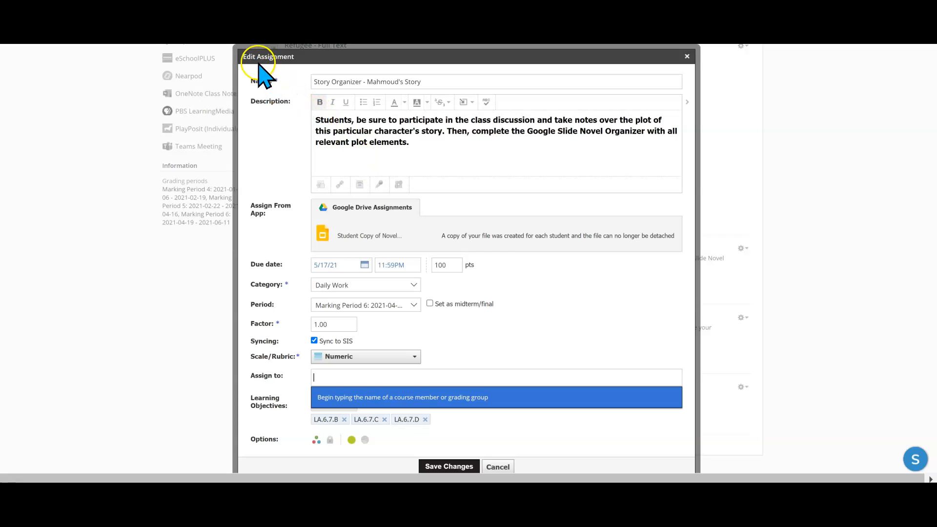
mouse_move(648, 311)
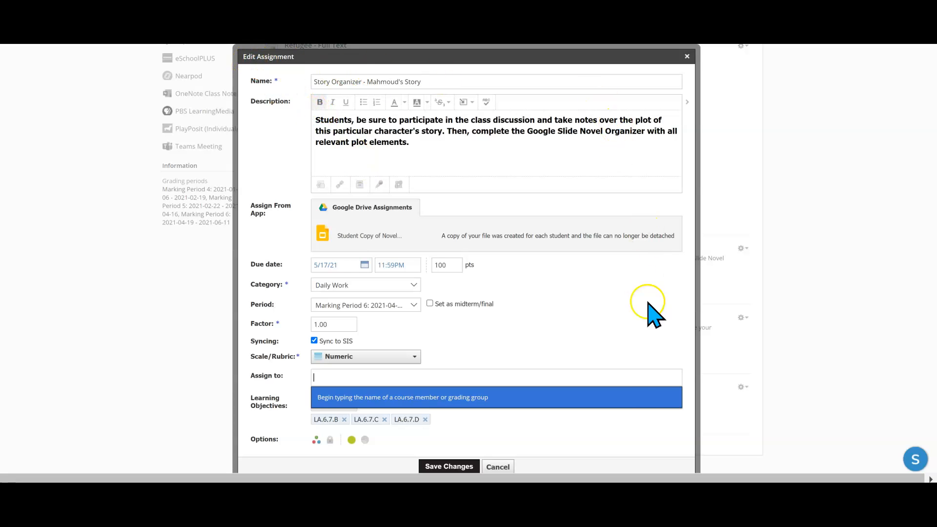
mouse_move(292, 397)
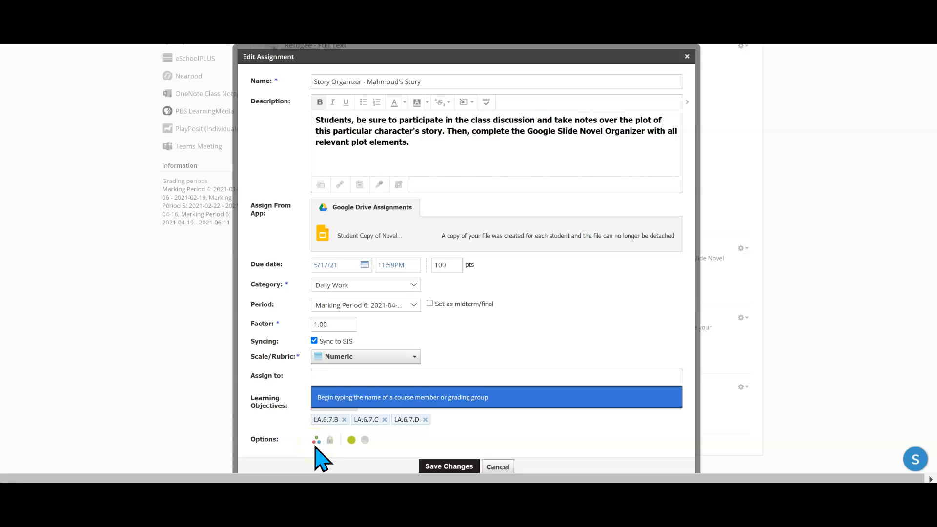
mouse_move(316, 378)
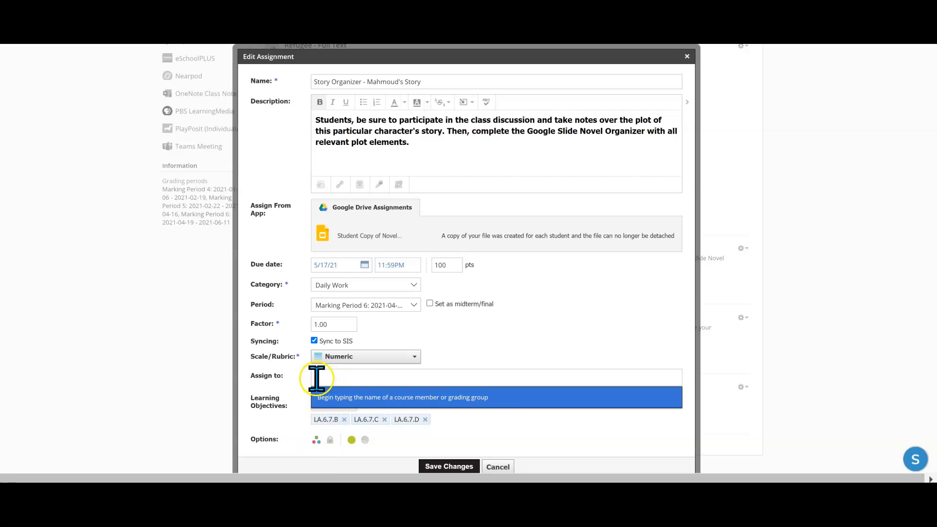
mouse_move(436, 409)
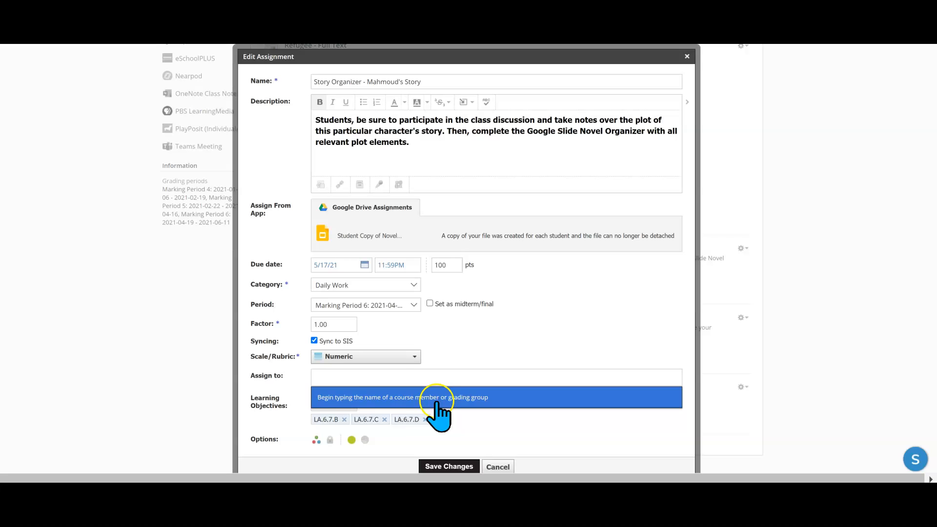
mouse_move(323, 412)
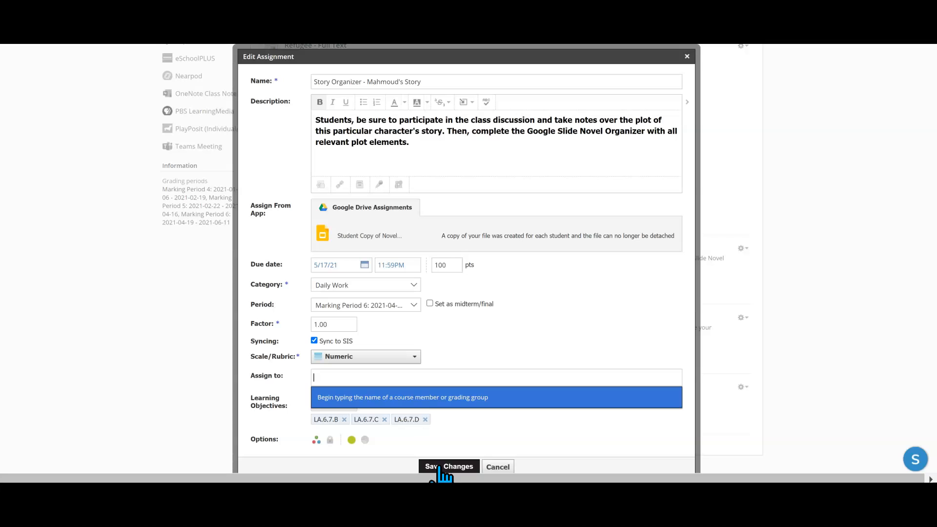
mouse_move(496, 466)
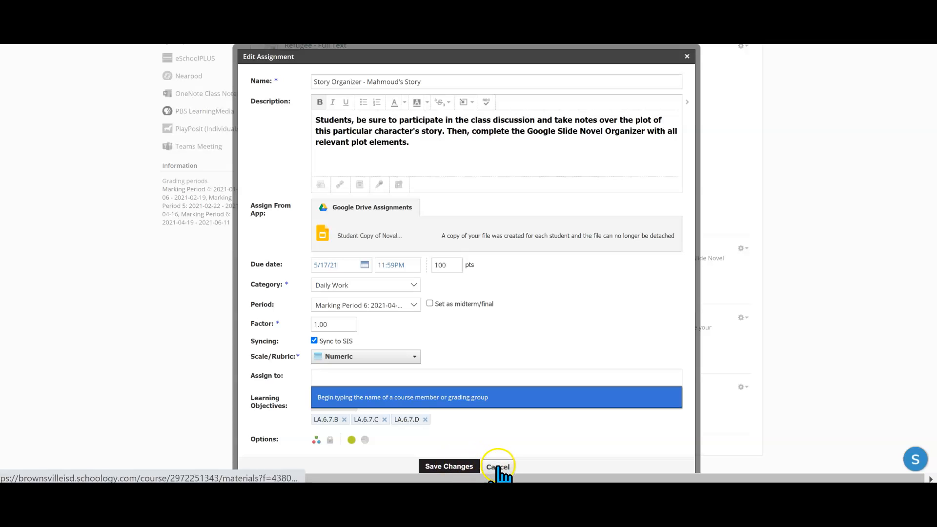
mouse_move(400, 323)
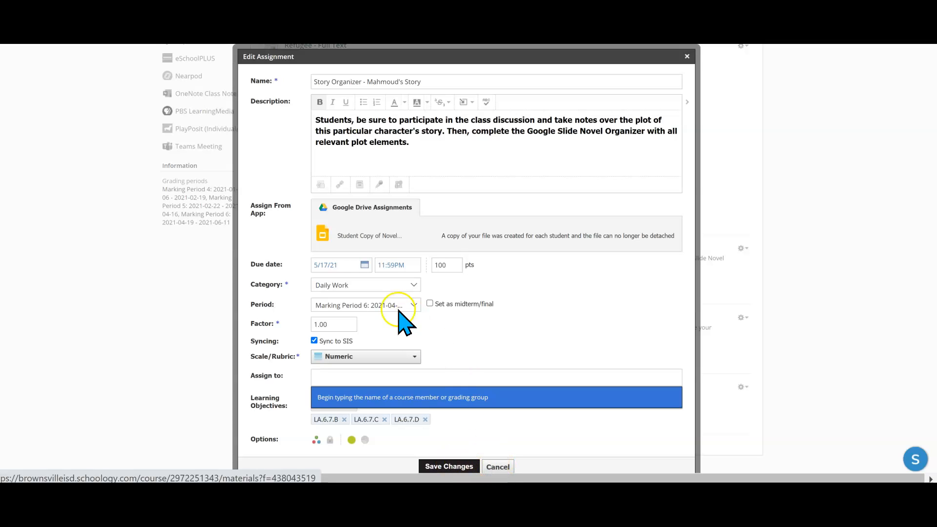
mouse_move(525, 311)
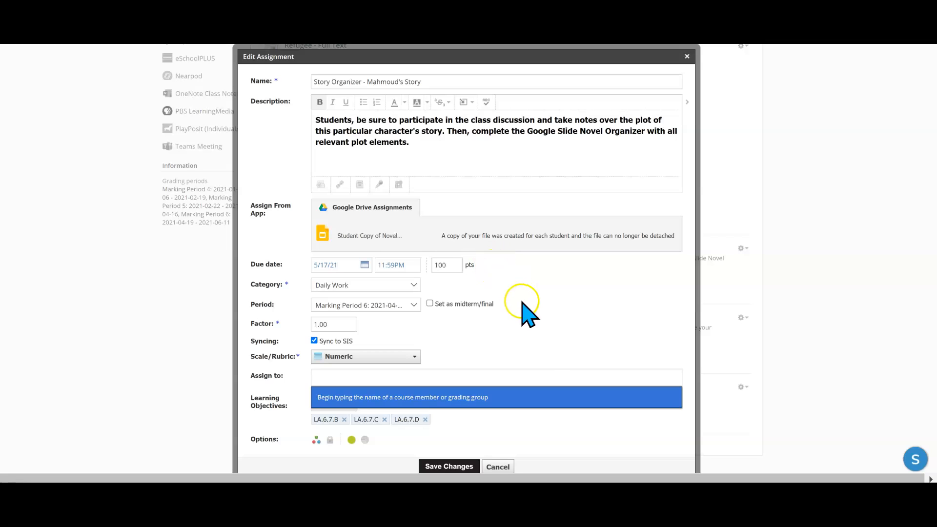
mouse_move(530, 460)
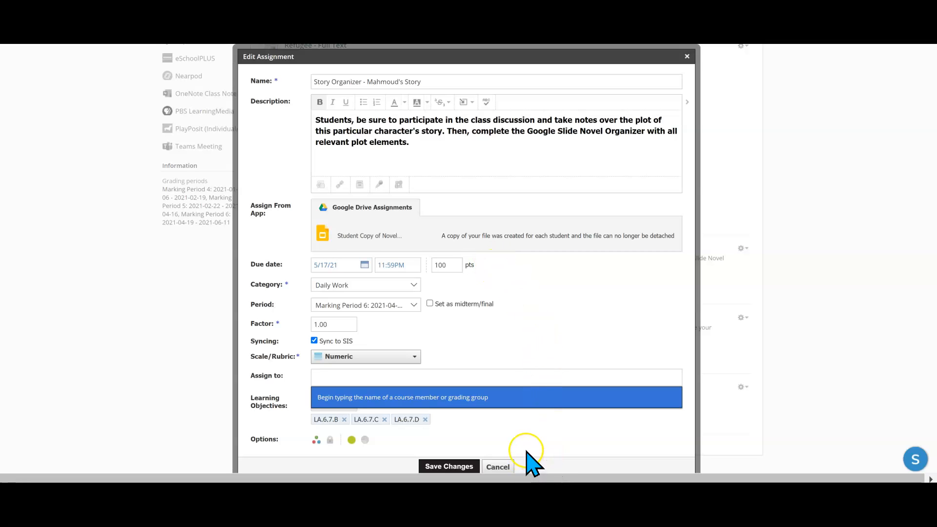
mouse_move(530, 366)
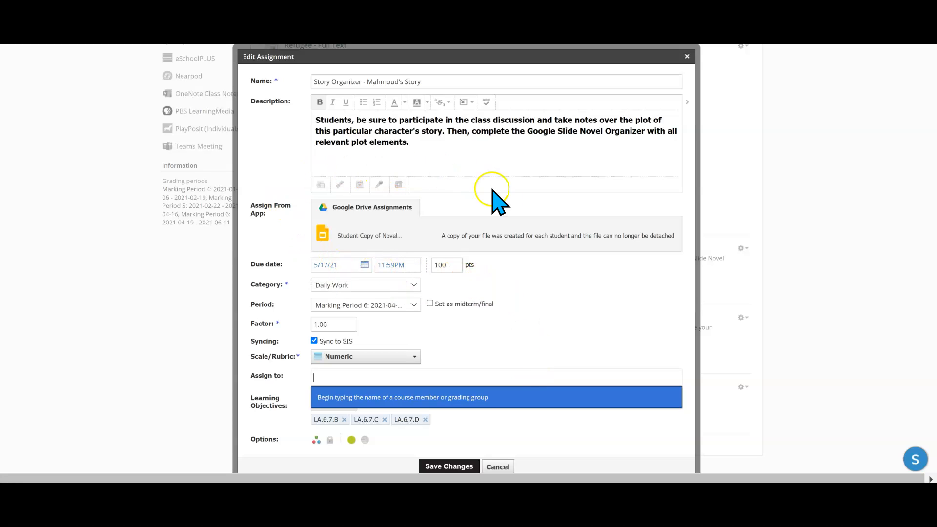
mouse_move(445, 473)
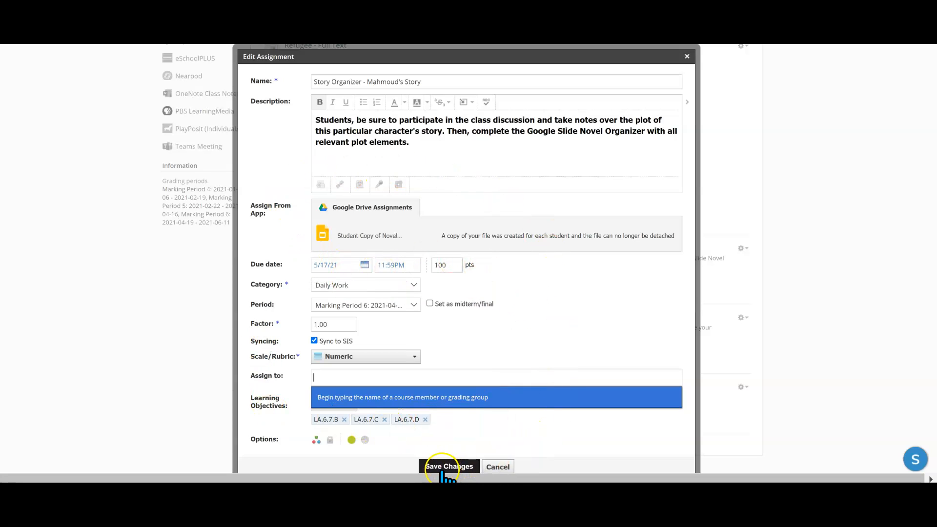
mouse_move(498, 467)
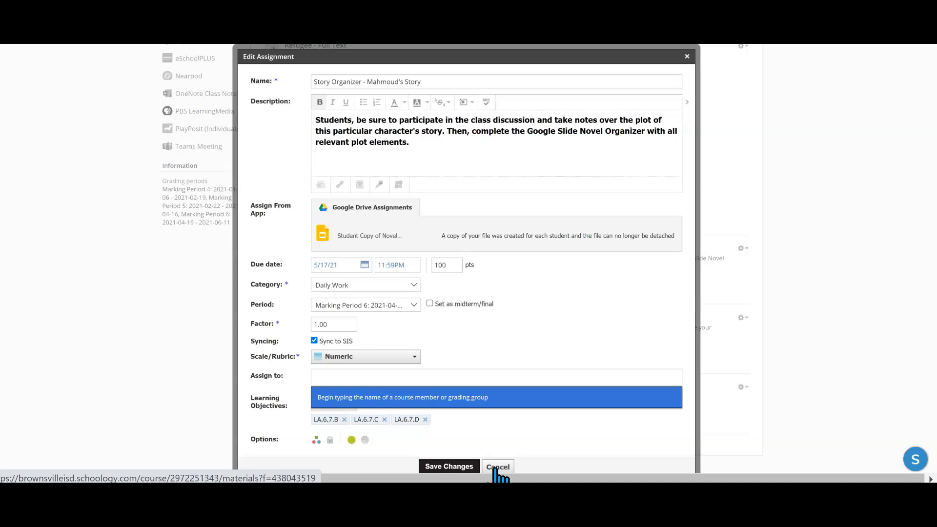
Cancel the Edit Assignment dialog, leaving Story Organizer due Friday, May 14.
click(496, 467)
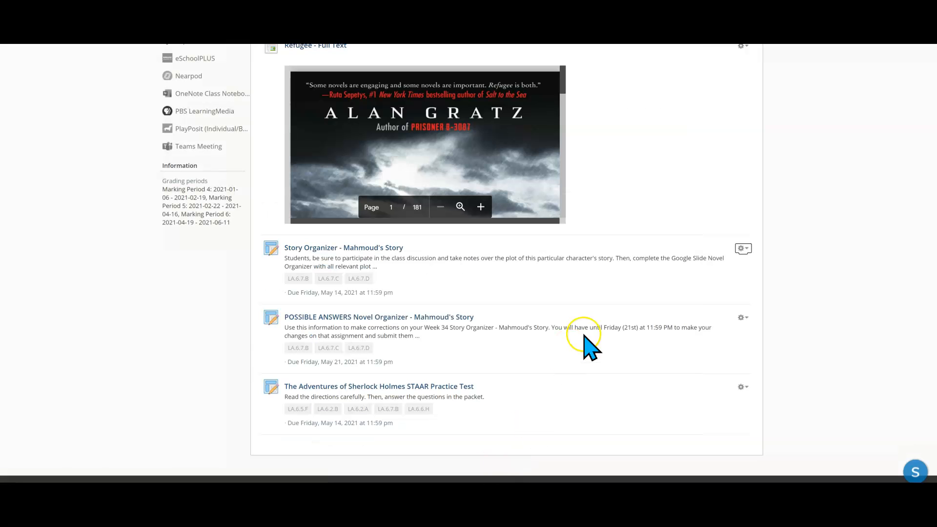
mouse_move(14, 472)
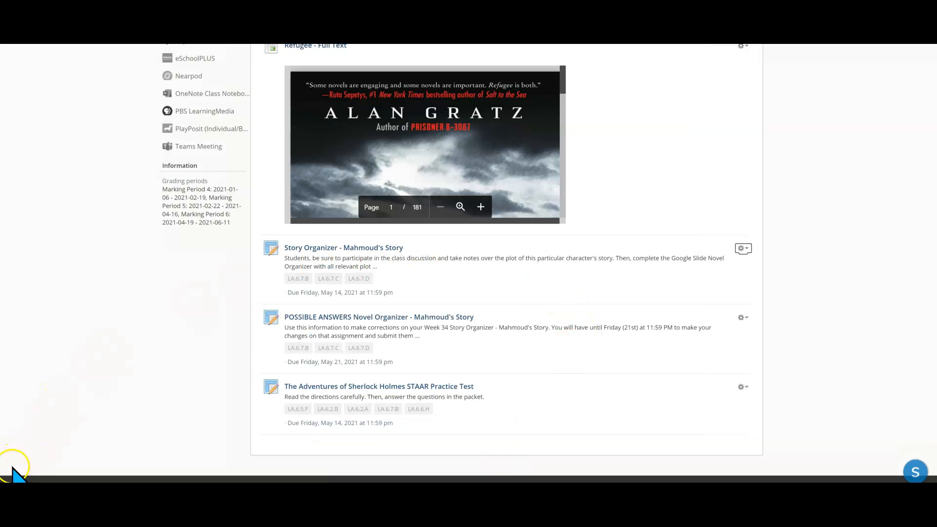